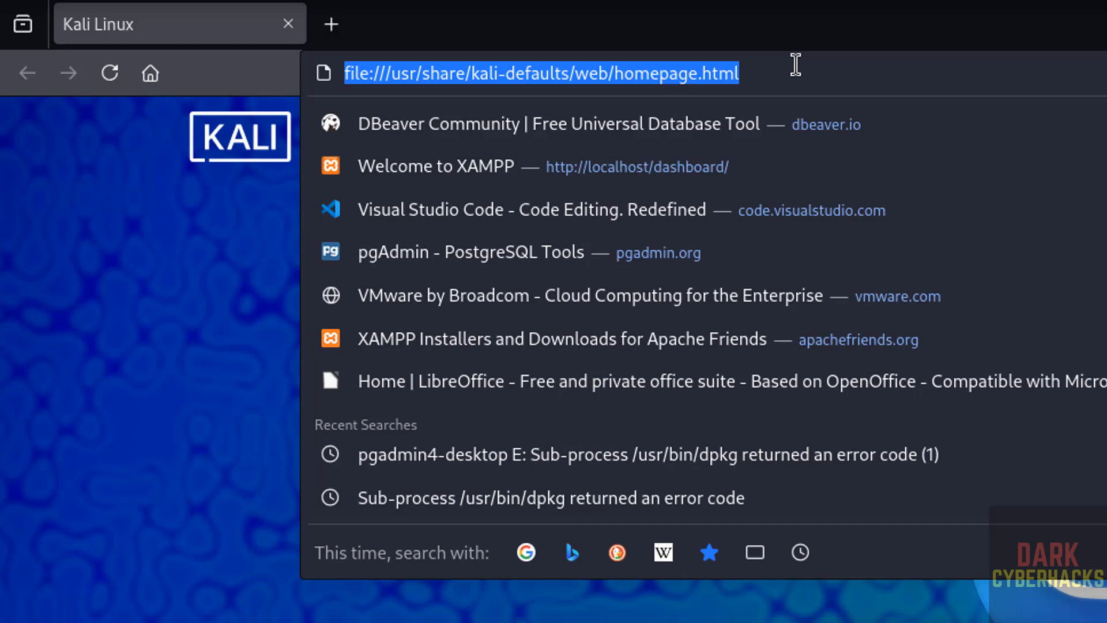
Load zabbix.com, open the GET ZABBIX download page, and scroll to 'Choose your platform'
{"action": "type", "text": "zabbix.x"}
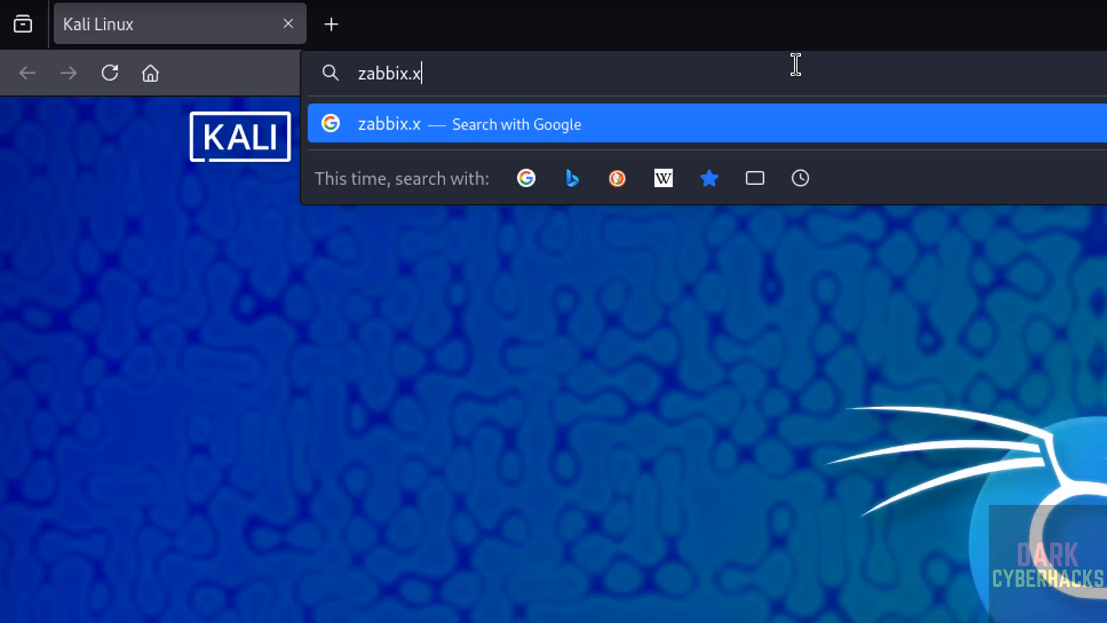
{"action": "type", "text": "co"}
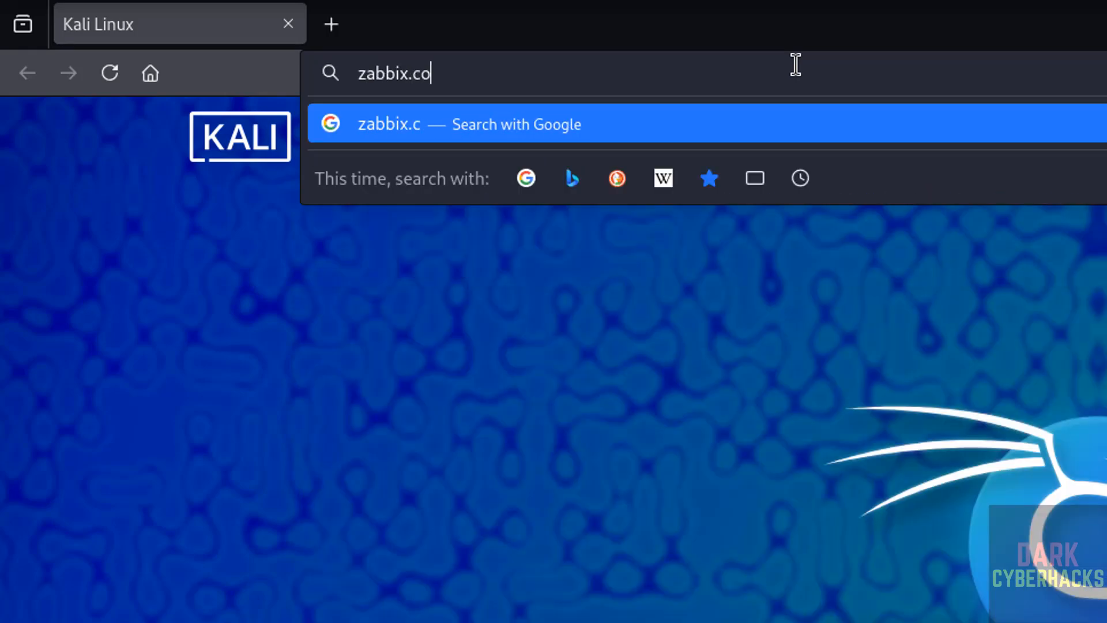
{"action": "key", "text": "Return"}
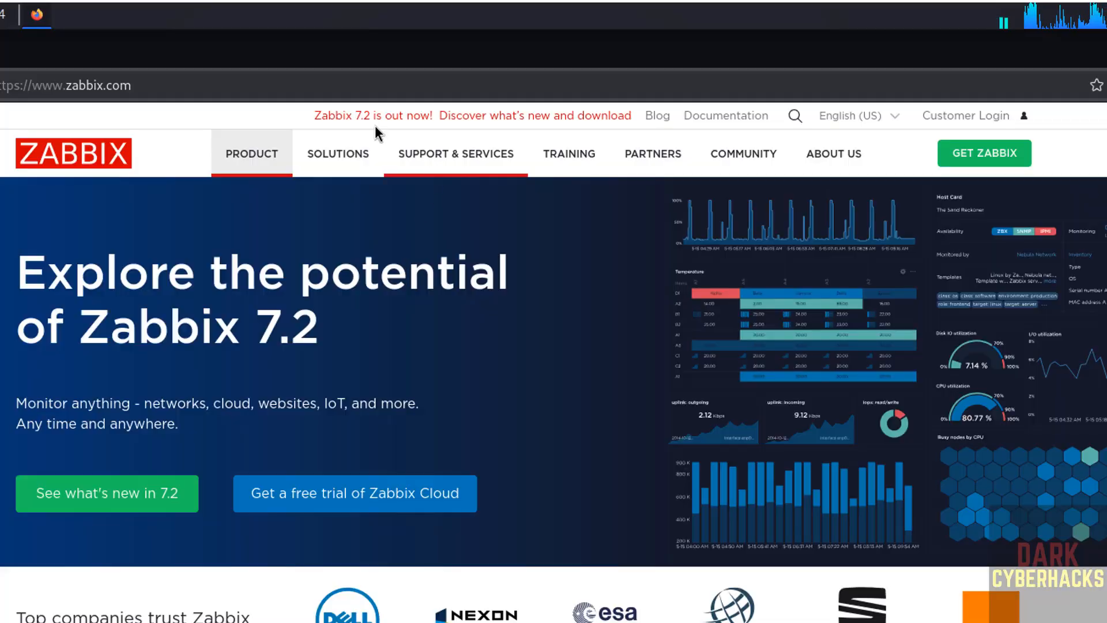
{"action": "mouse_move", "coordinate": [817, 232]}
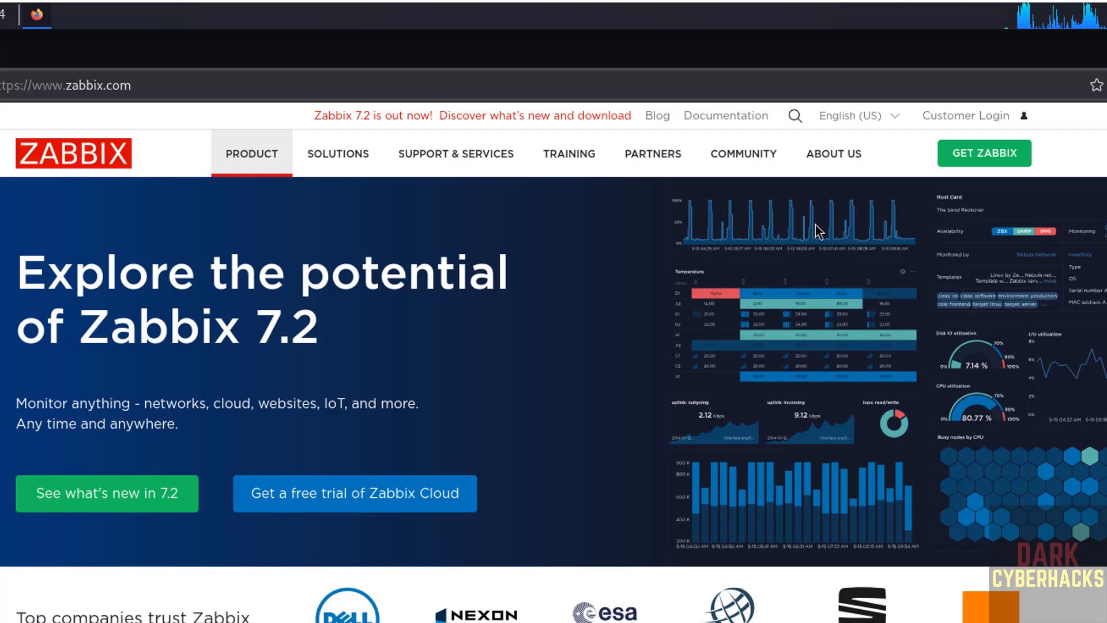
{"action": "mouse_move", "coordinate": [966, 160]}
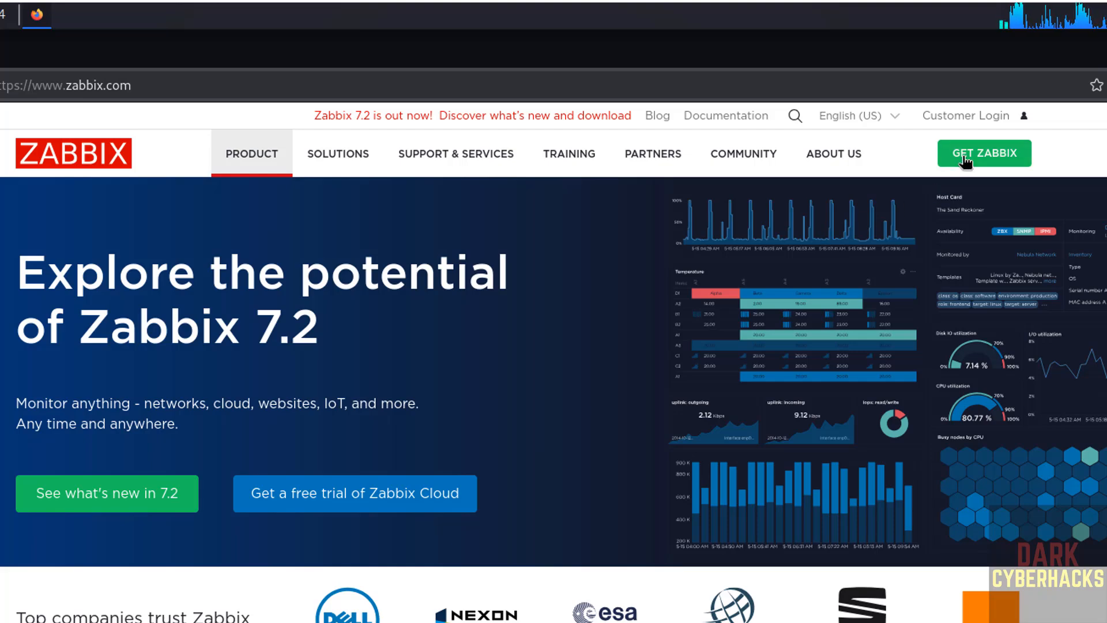
{"action": "left_click", "coordinate": [984, 153]}
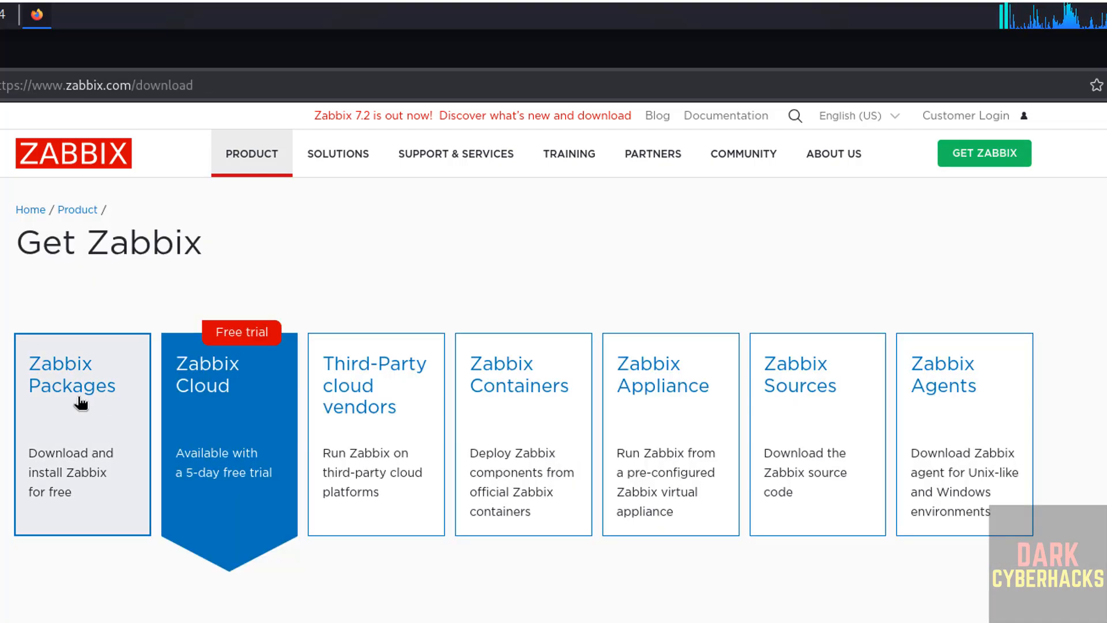
{"action": "scroll", "scroll_direction": "down", "scroll_amount": 3}
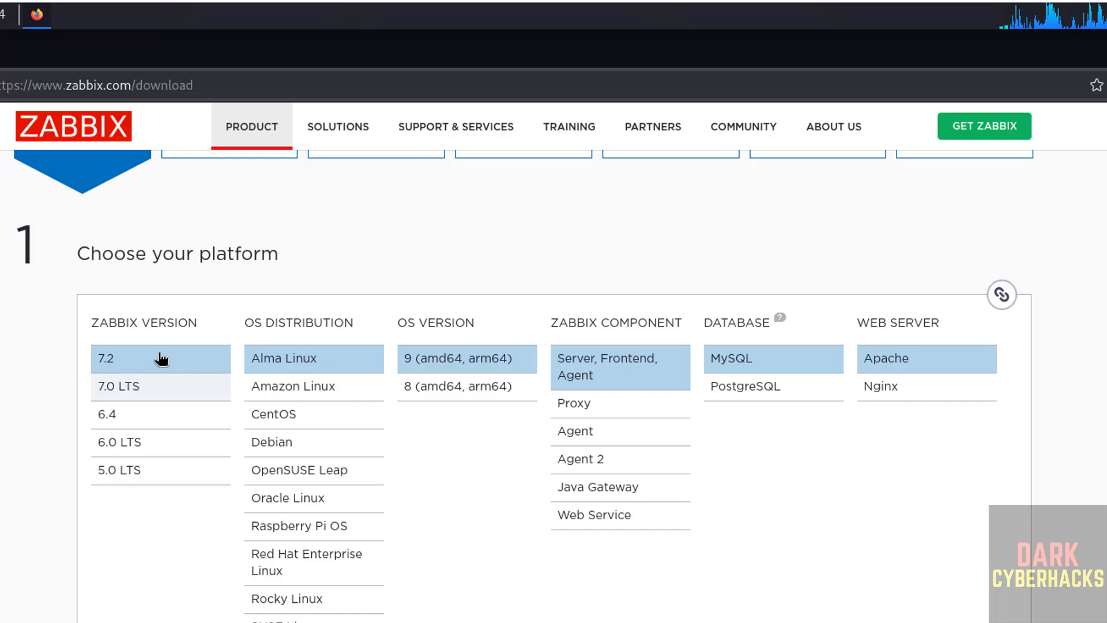
{"action": "mouse_move", "coordinate": [347, 386]}
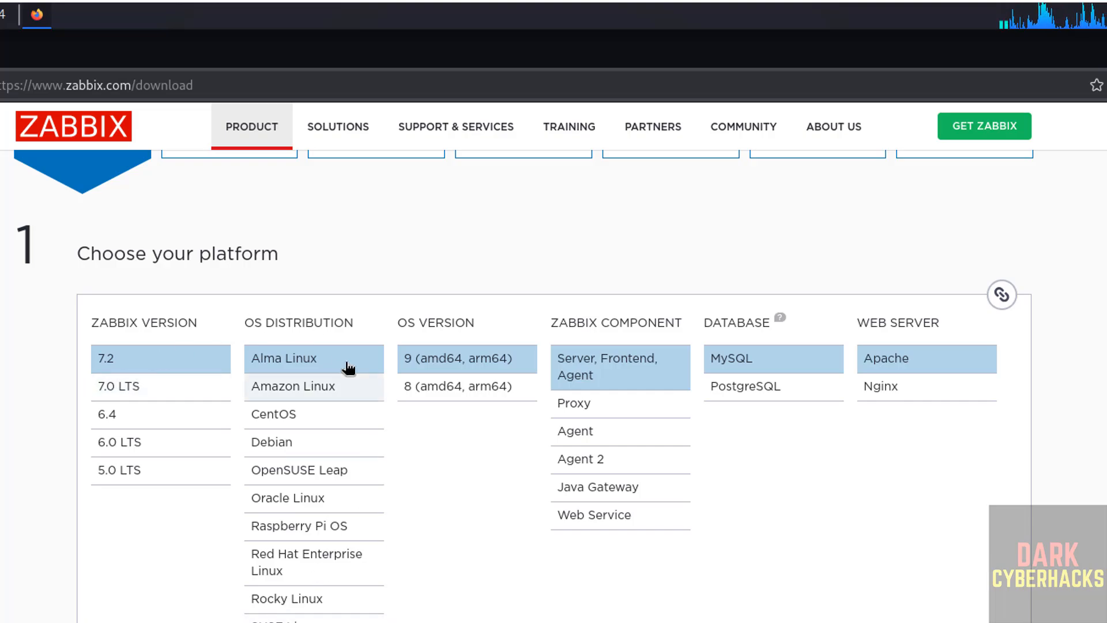
{"action": "mouse_move", "coordinate": [310, 391]}
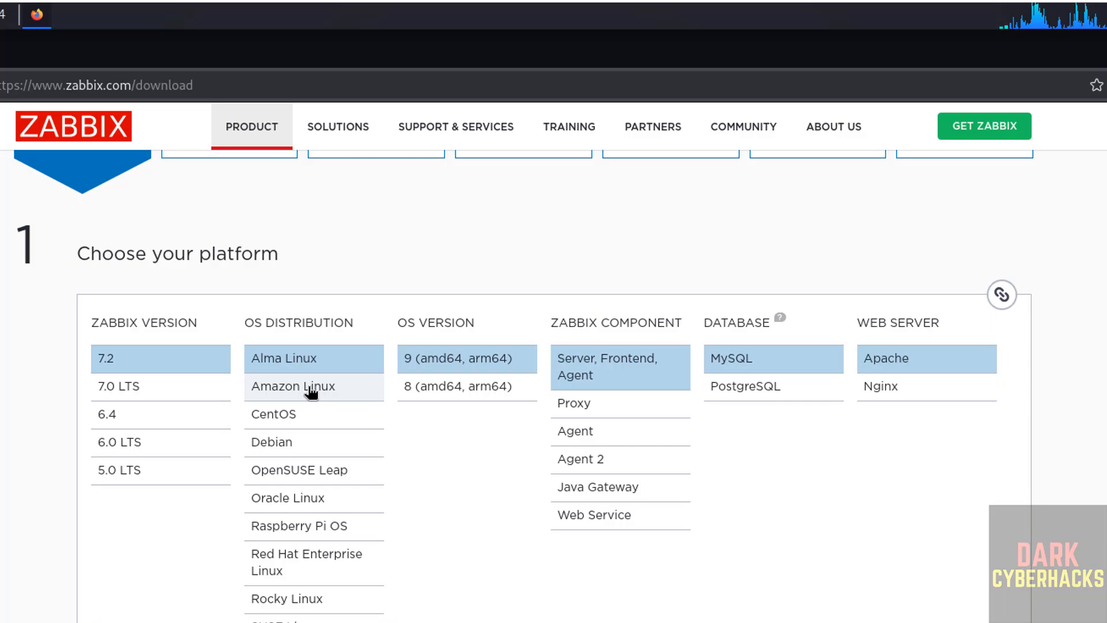
{"action": "scroll", "scroll_direction": "down", "scroll_amount": 3}
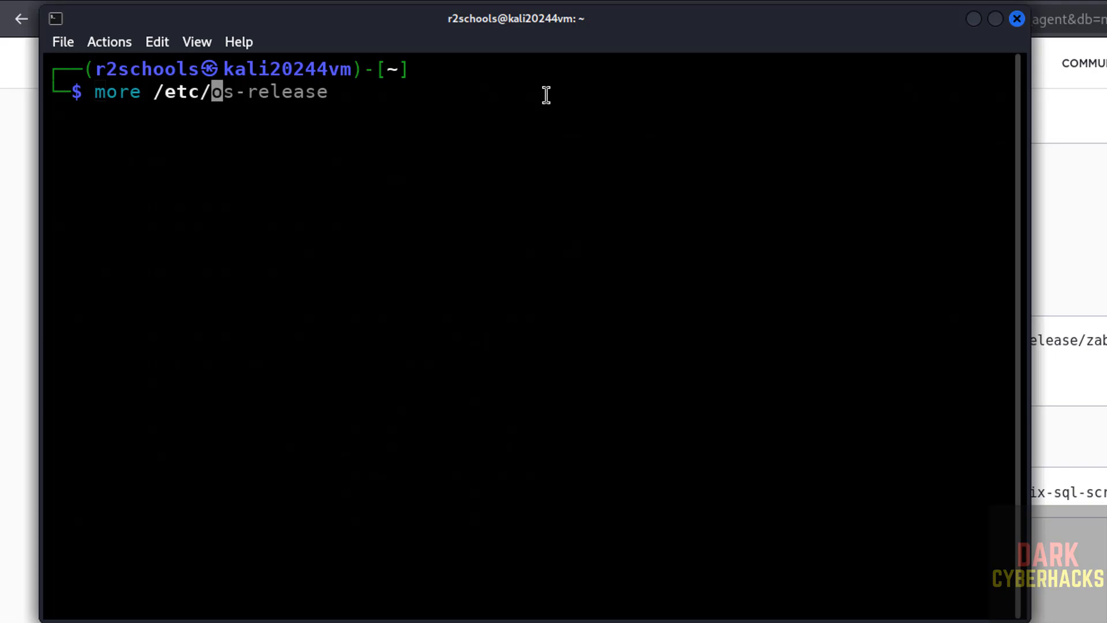
Run more /etc/os-release, showing Kali GNU/Linux Rolling 2024.4
{"action": "key", "text": "Return"}
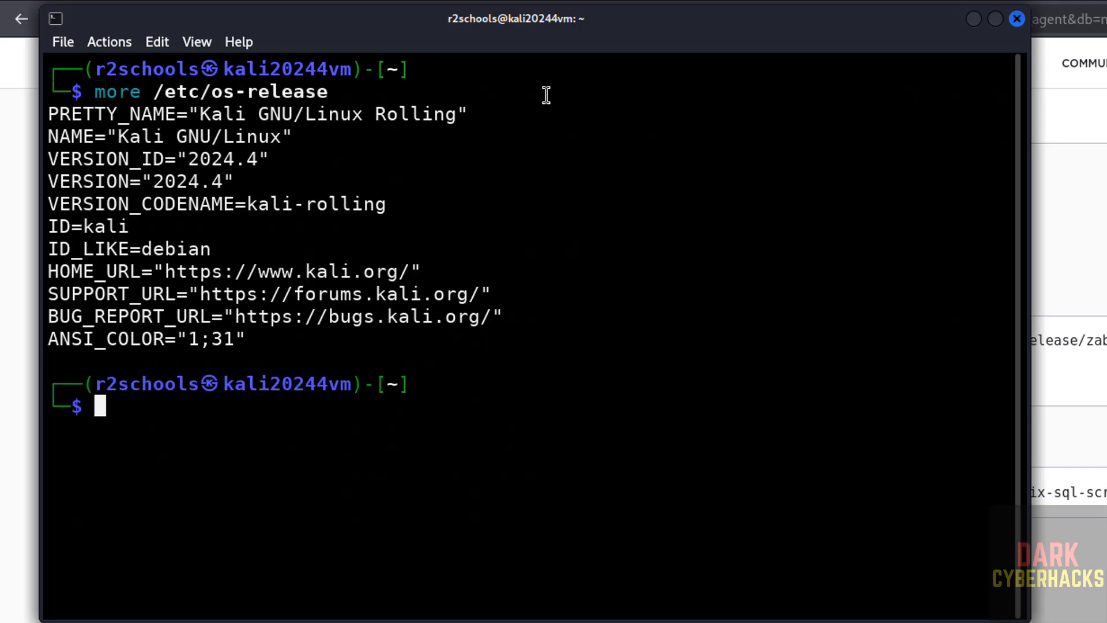
{"action": "mouse_move", "coordinate": [160, 255]}
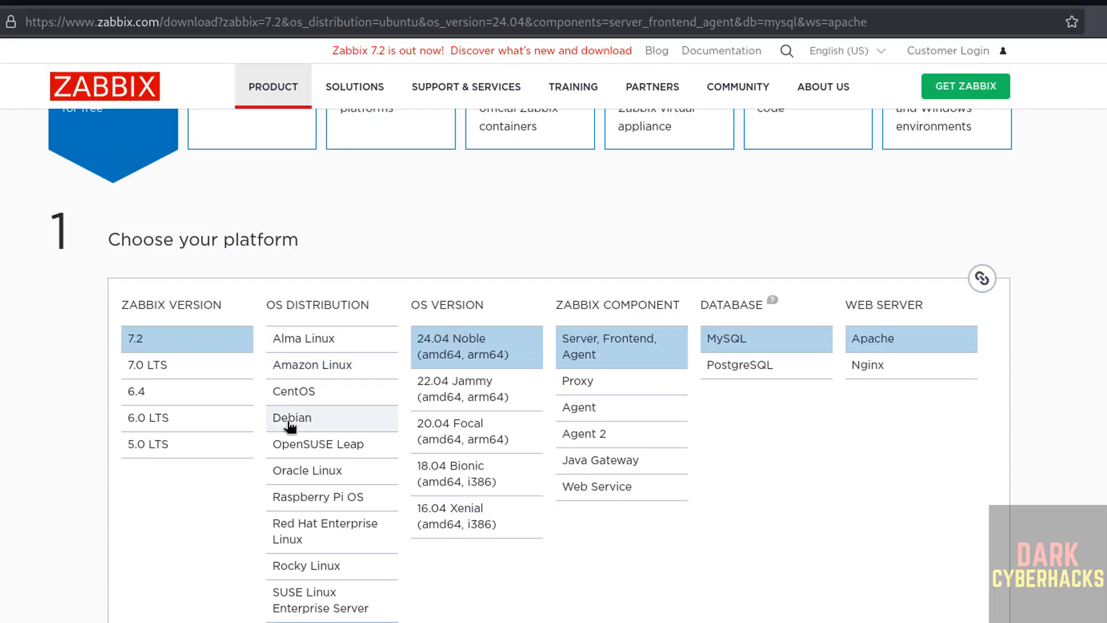
Select Debian 12 Bookworm with MySQL and Apache, then scroll to the install steps
{"action": "left_click", "coordinate": [291, 417]}
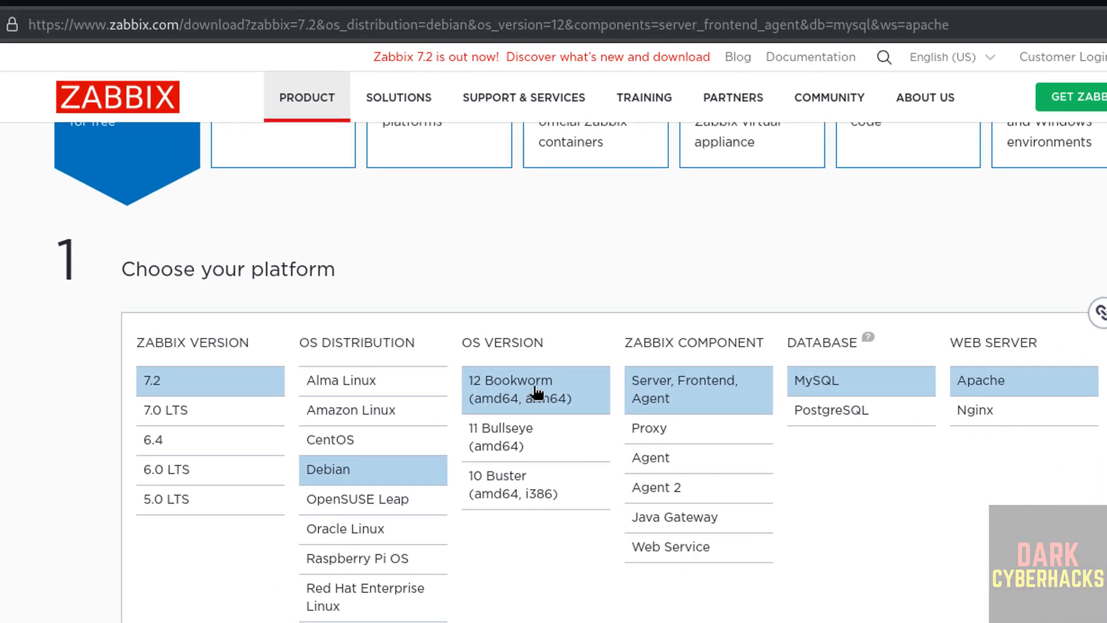
{"action": "mouse_move", "coordinate": [695, 393]}
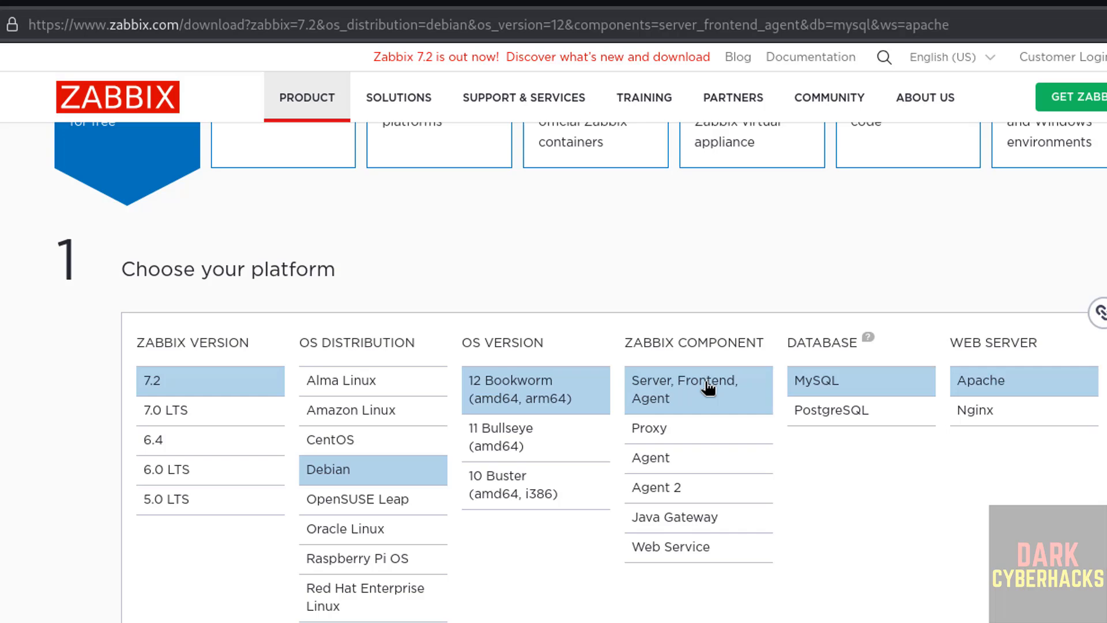
{"action": "mouse_move", "coordinate": [820, 391]}
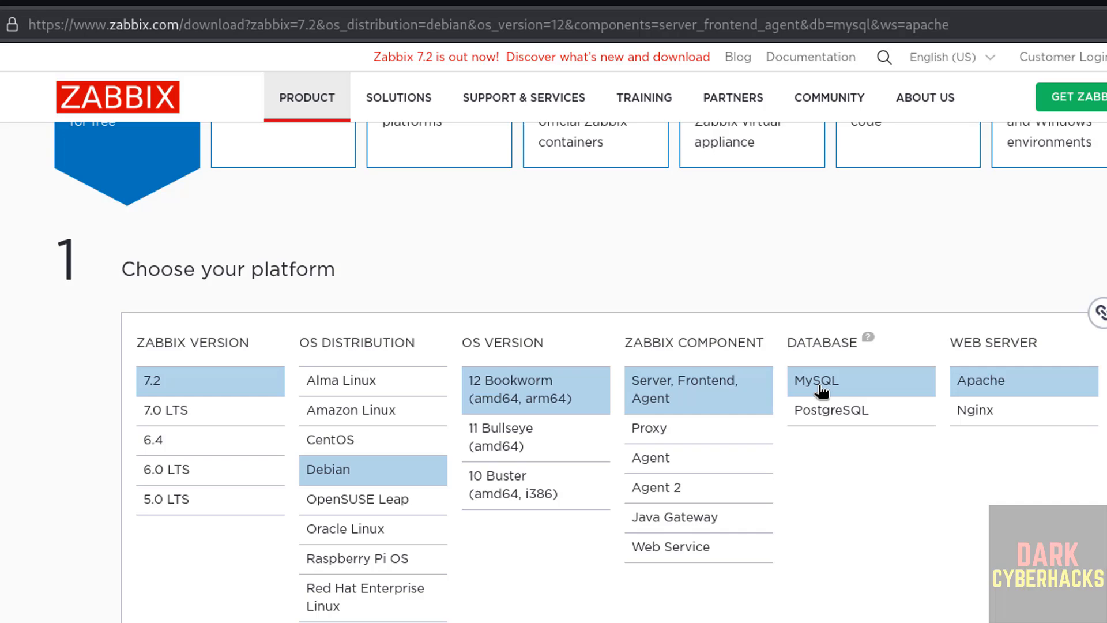
{"action": "mouse_move", "coordinate": [981, 389]}
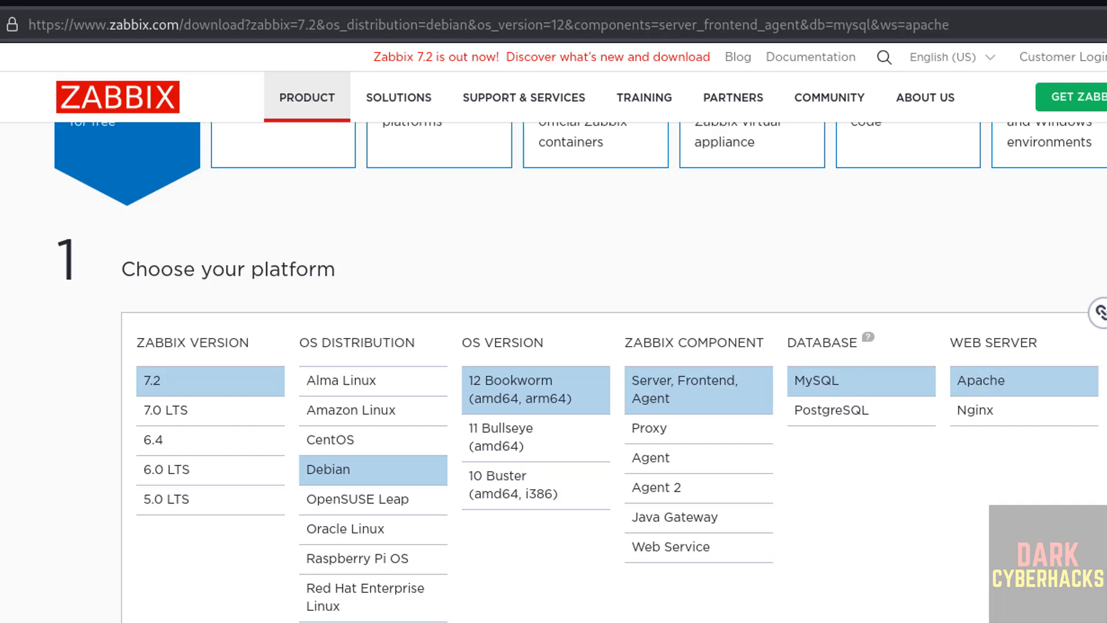
{"action": "scroll", "scroll_direction": "down", "scroll_amount": 3}
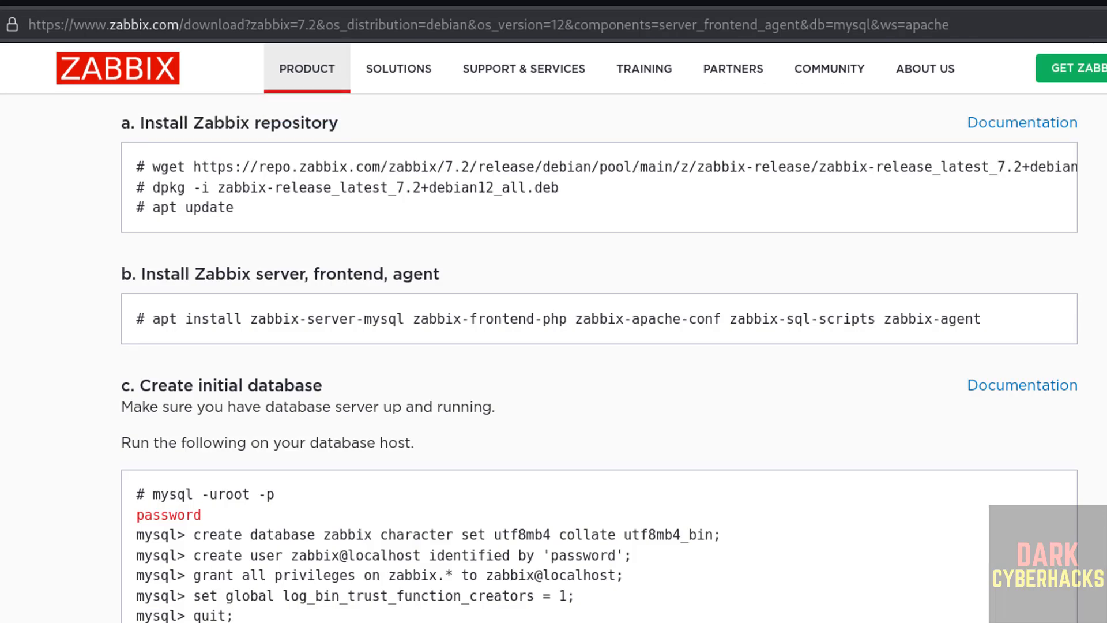
{"action": "scroll", "scroll_direction": "up", "scroll_amount": 3}
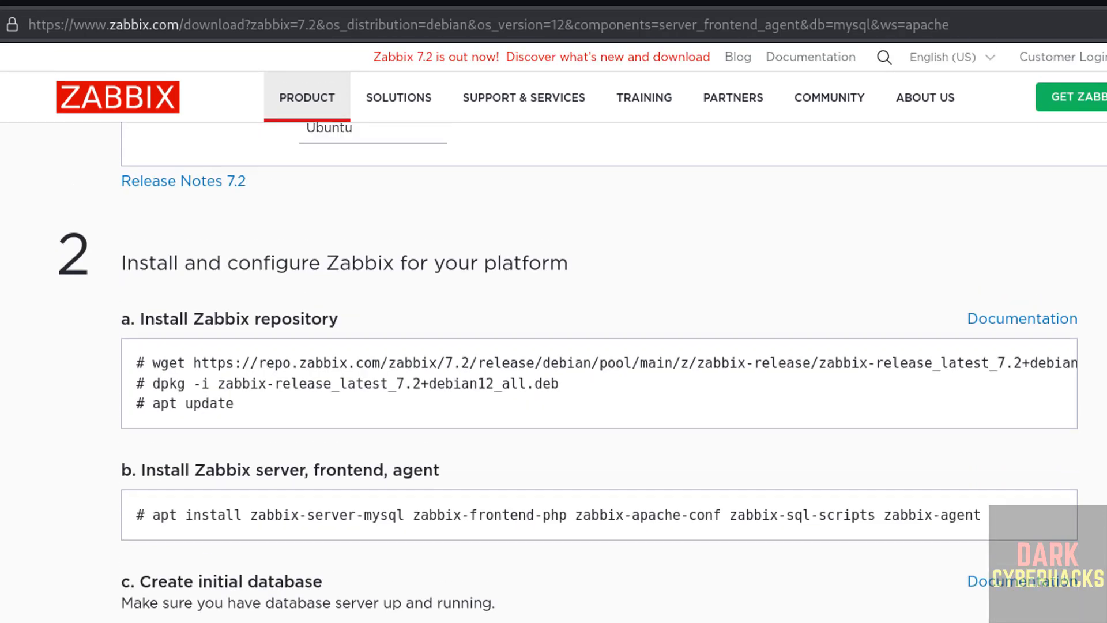
{"action": "scroll", "scroll_direction": "up", "scroll_amount": 3}
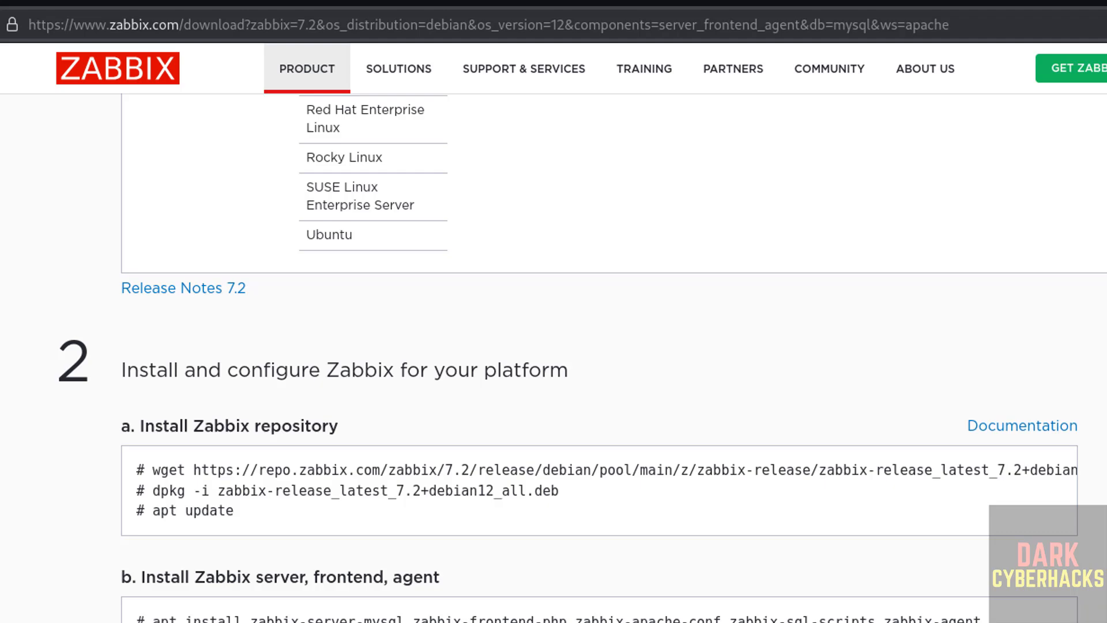
{"action": "scroll", "scroll_direction": "down", "scroll_amount": 3}
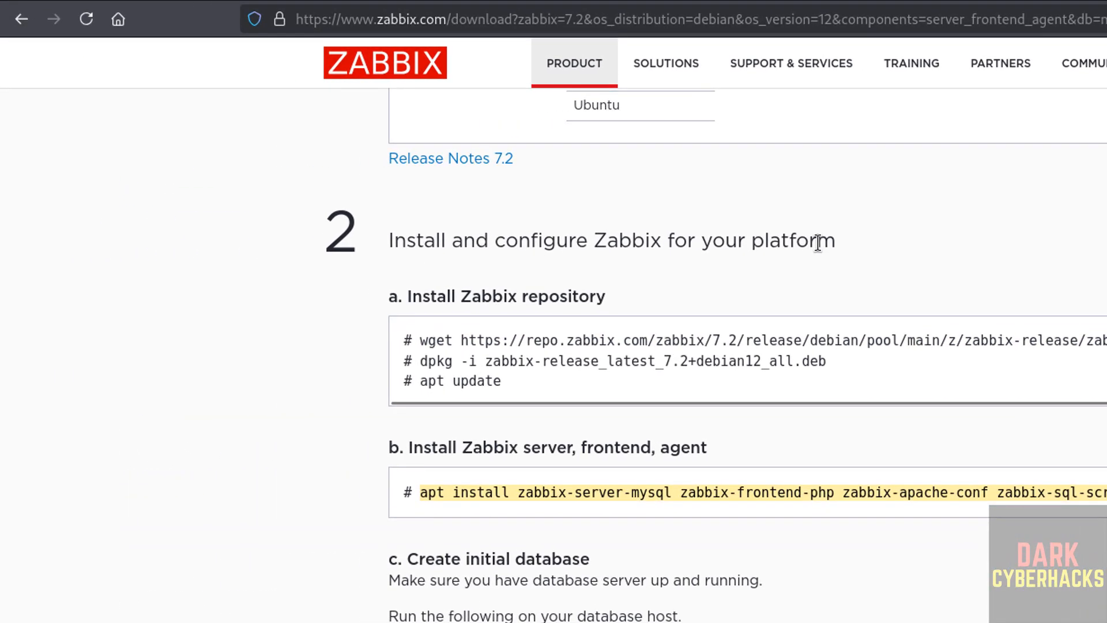
{"action": "left_click", "coordinate": [818, 255]}
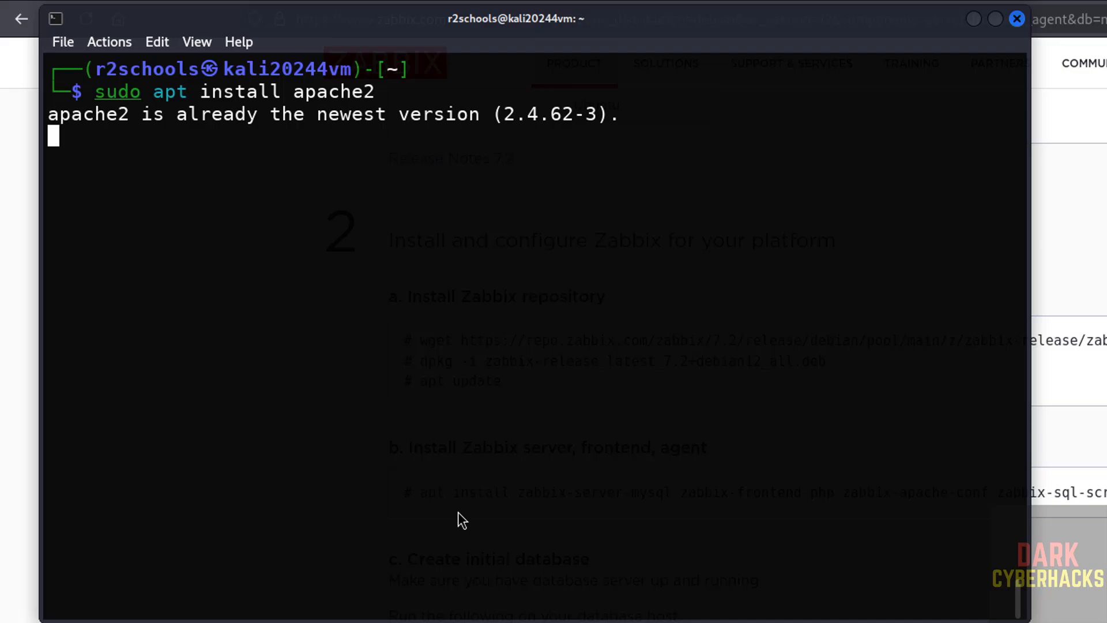
Confirm apache2 is newest, install the 19 PHP packages, and start installing libapache2-mod-php
{"action": "key", "text": "Return"}
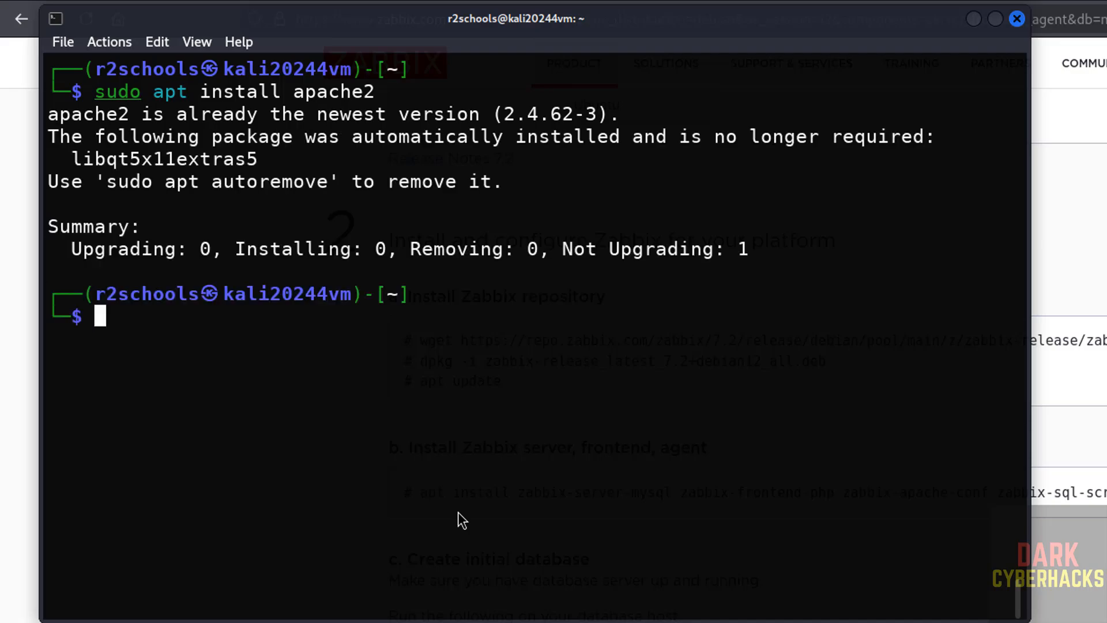
{"action": "right_click", "coordinate": [459, 515]}
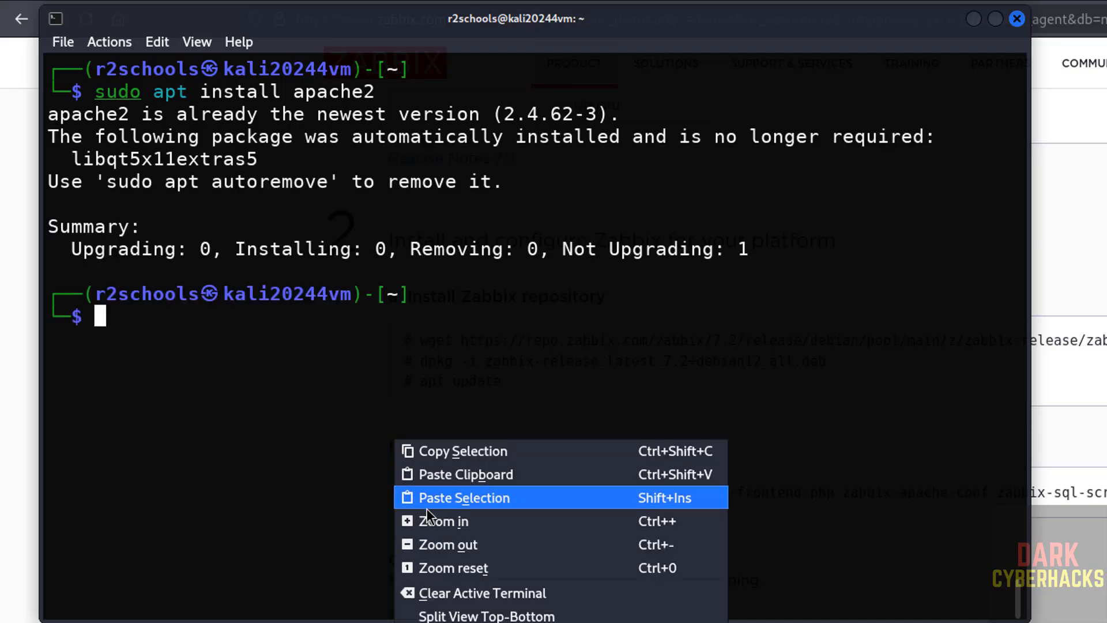
{"action": "left_click", "coordinate": [463, 497]}
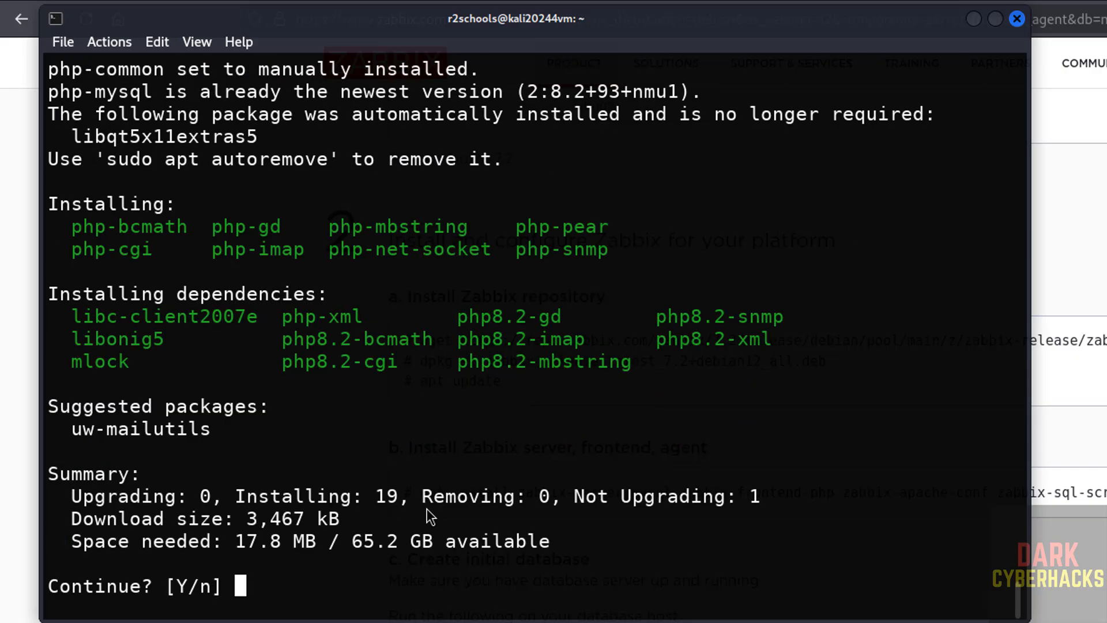
{"action": "type", "text": "y"}
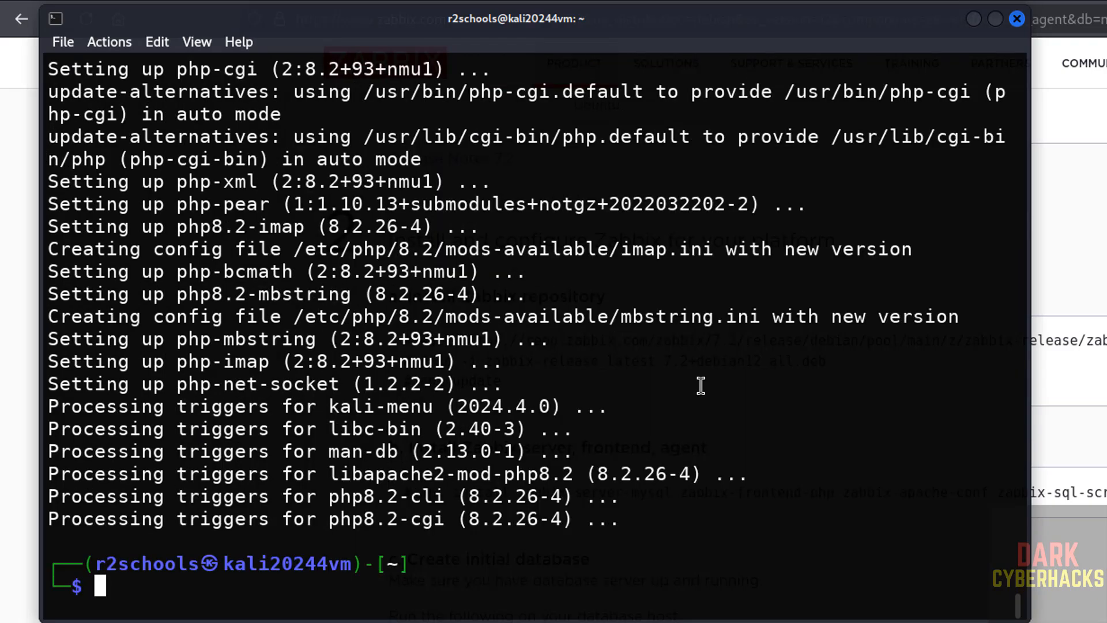
{"action": "type", "text": "sudo apt install libapache2-mod-php"}
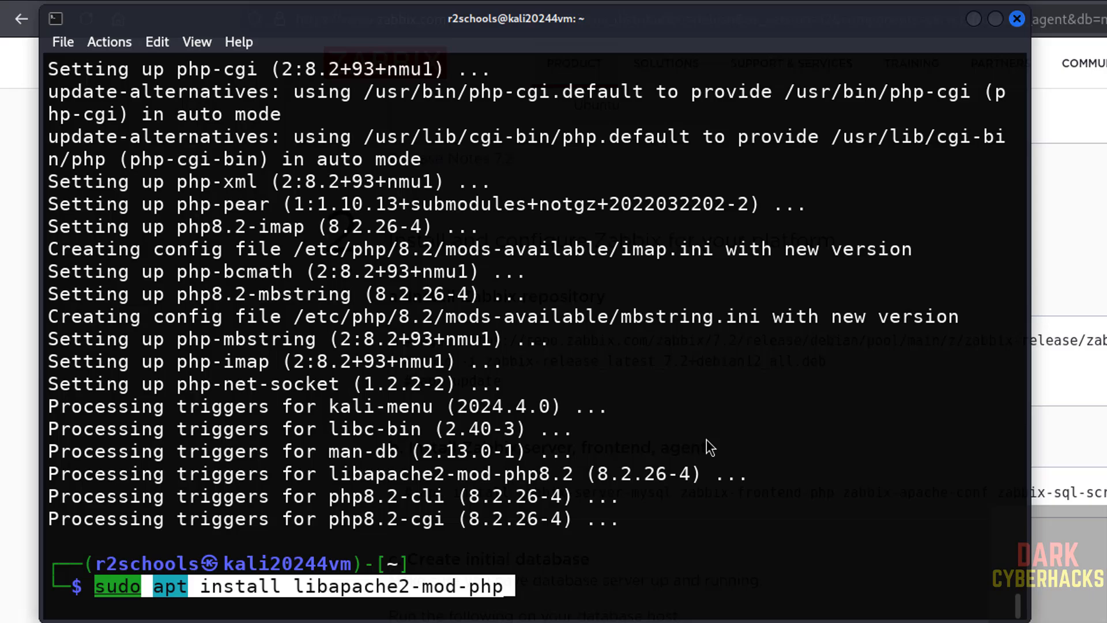
{"action": "key", "text": "Return"}
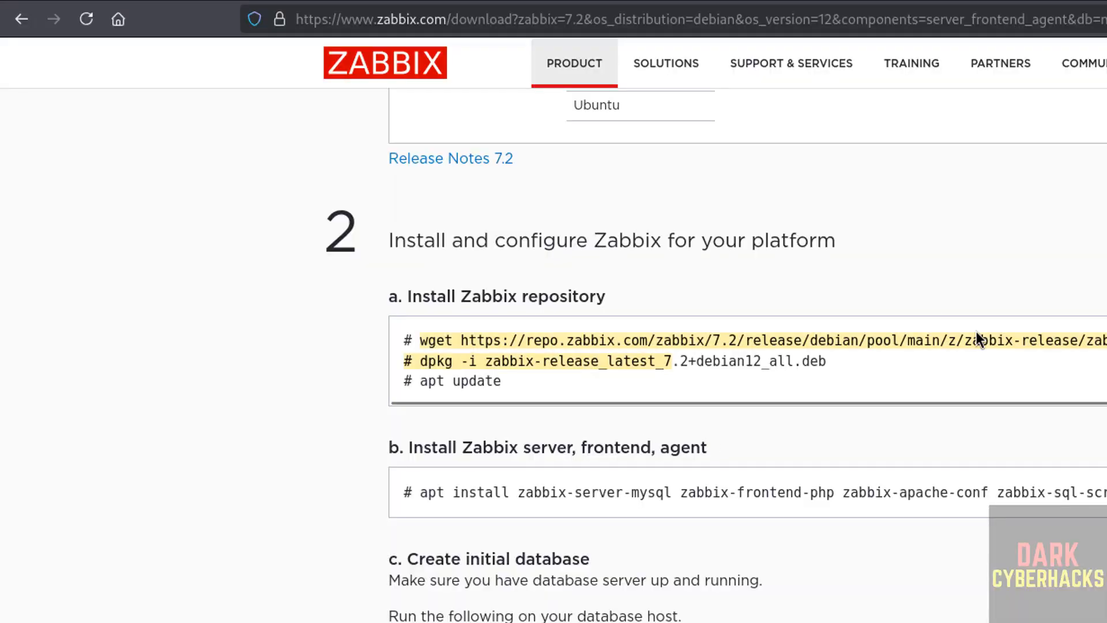
Download zabbix-release_latest_7.2+debian12_all.deb with wget and install it using sudo dpkg -i
{"action": "scroll", "scroll_direction": "right", "scroll_amount": 3}
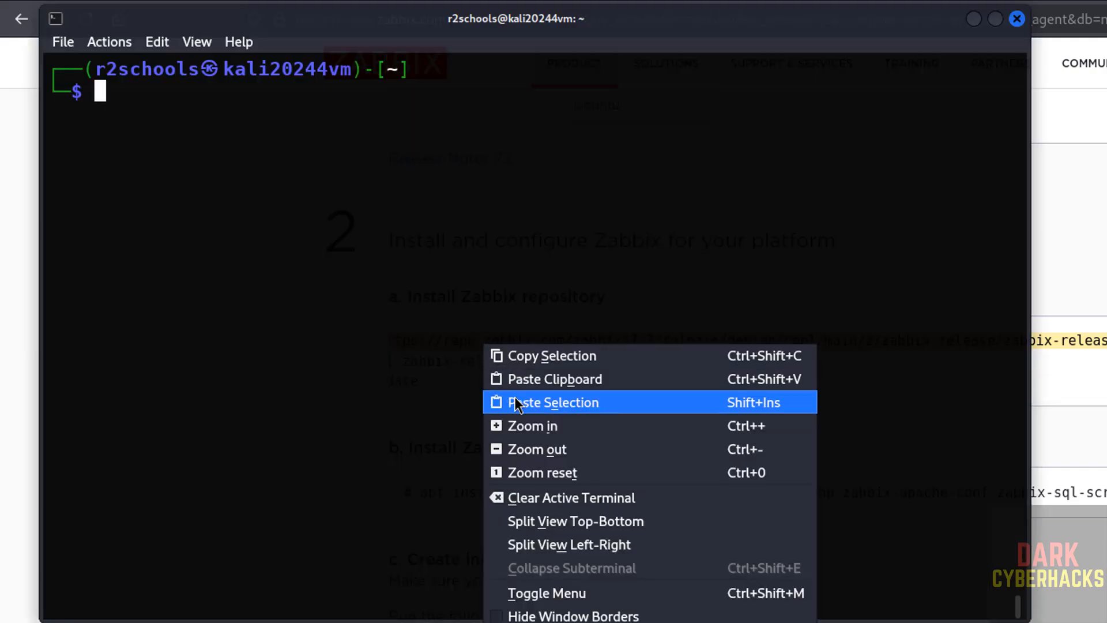
{"action": "left_click", "coordinate": [553, 402]}
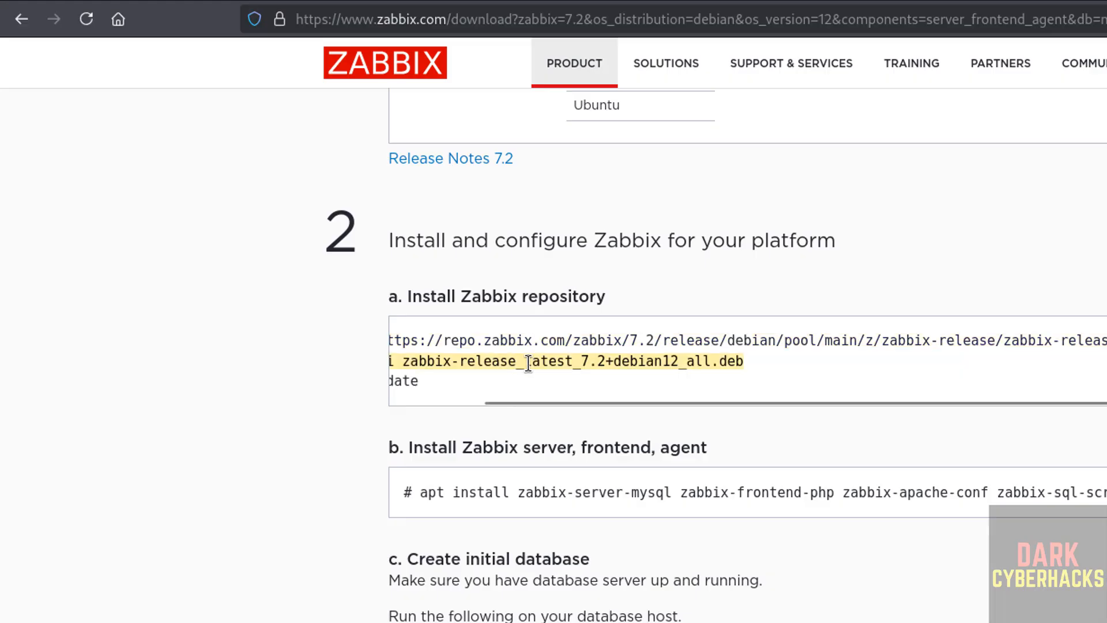
{"action": "scroll", "scroll_direction": "left", "scroll_amount": 3}
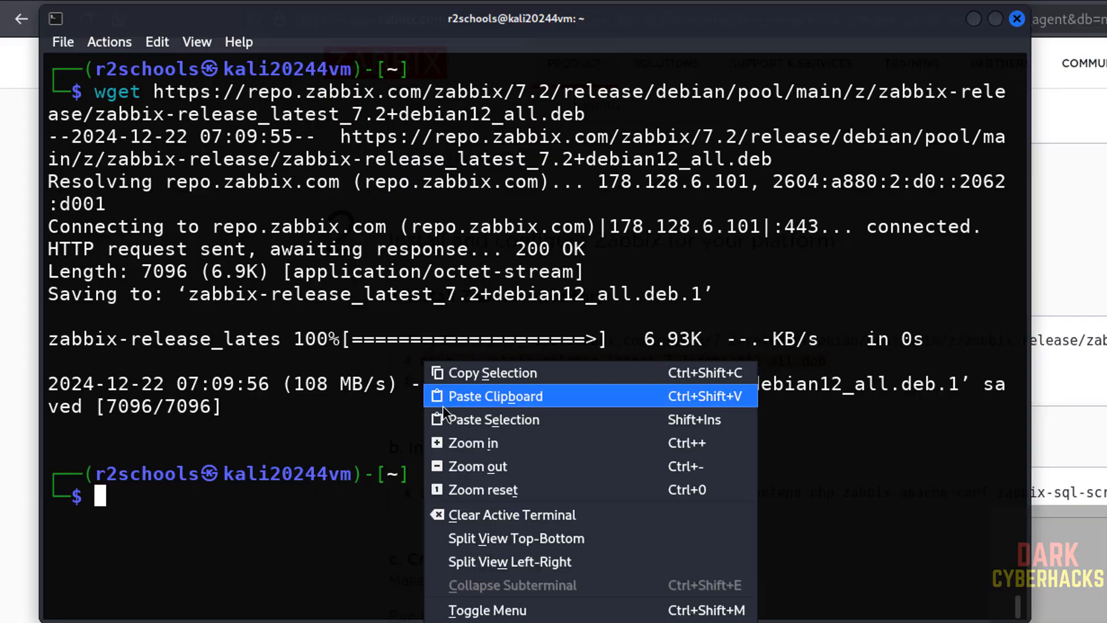
{"action": "left_click", "coordinate": [495, 396]}
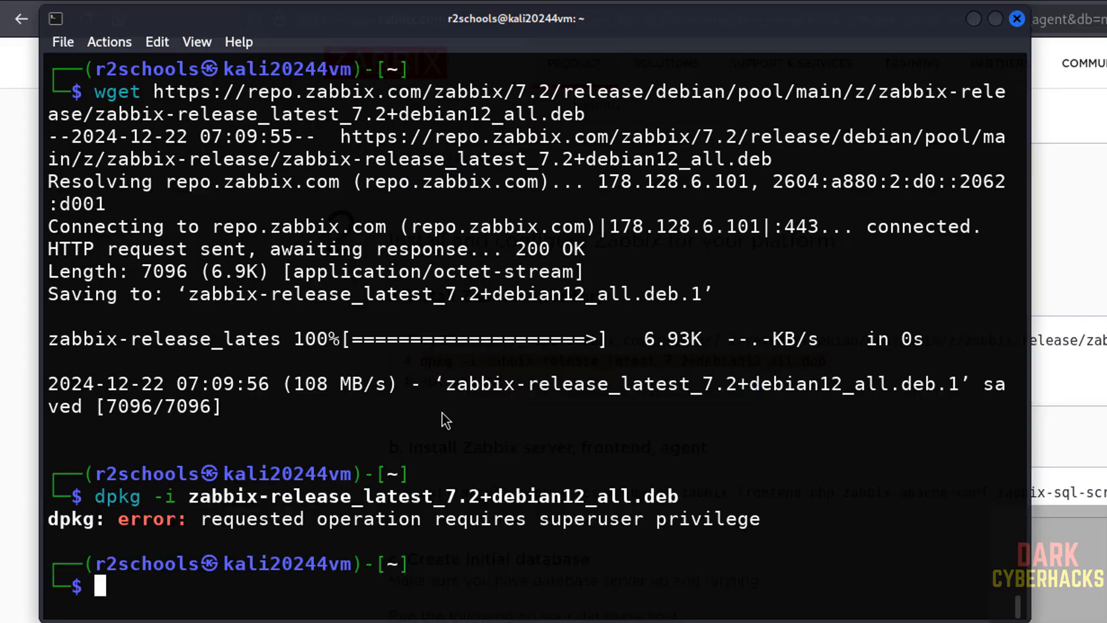
{"action": "type", "text": "sudo dpkg -i zabbix-release_latest_7.2+debian12_all.deb"}
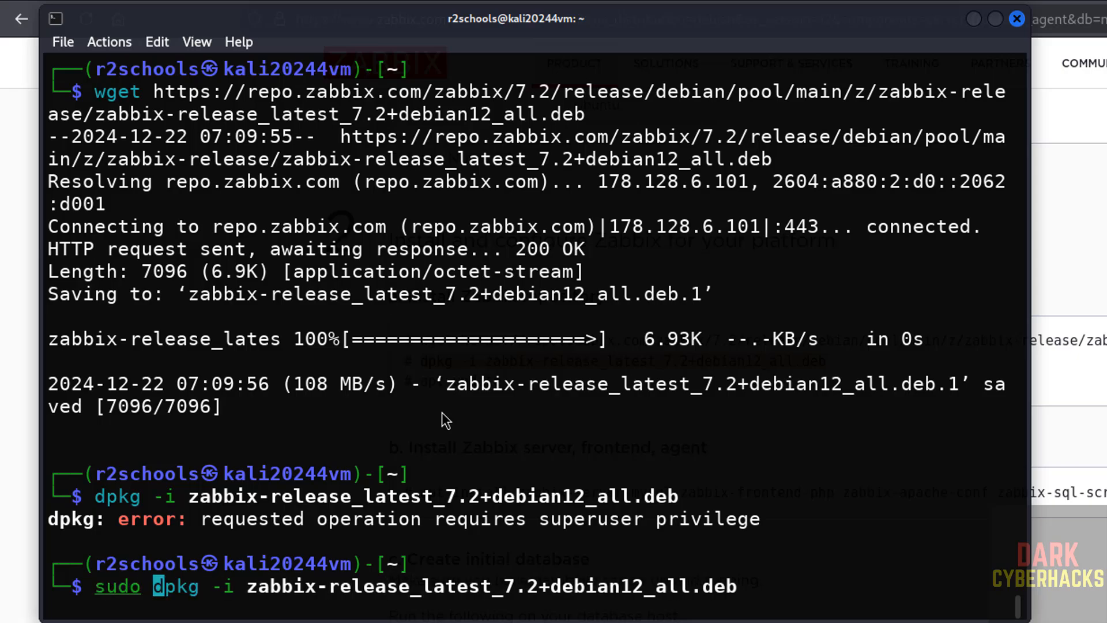
{"action": "key", "text": "Return"}
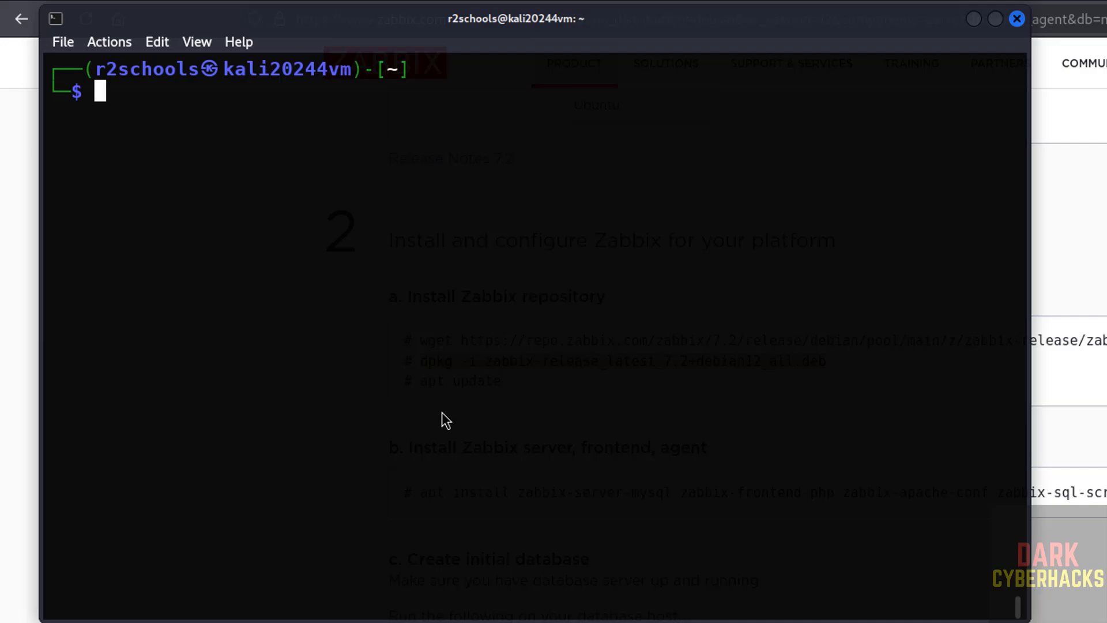
Run sudo apt update, then install the Zabbix server, frontend, Apache config, SQL scripts and agent
{"action": "type", "text": "sudo apt update"}
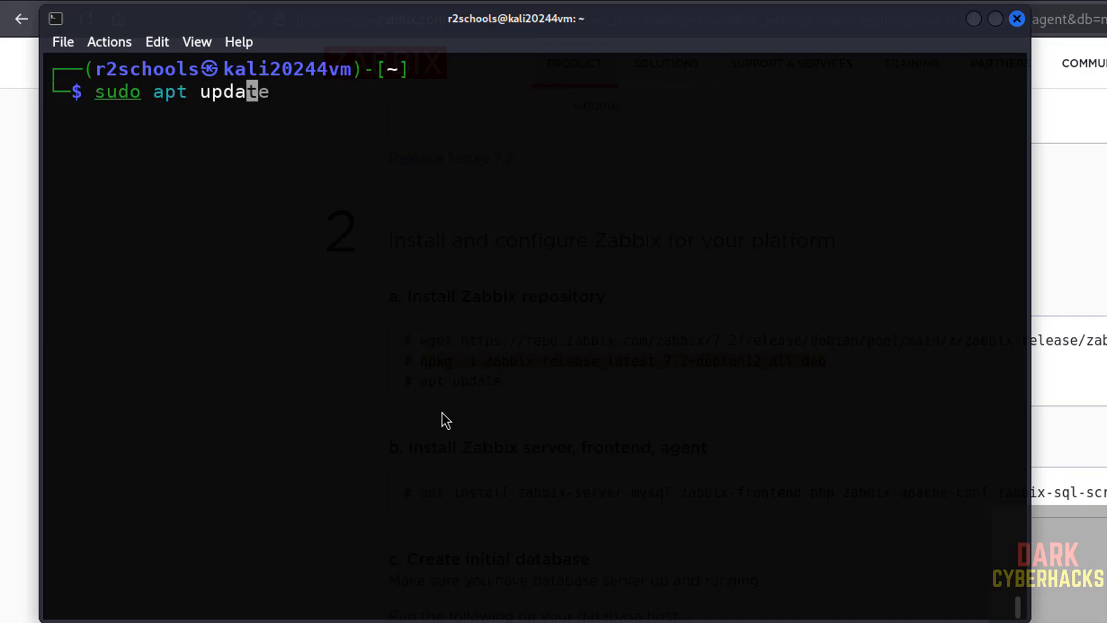
{"action": "key", "text": "Return"}
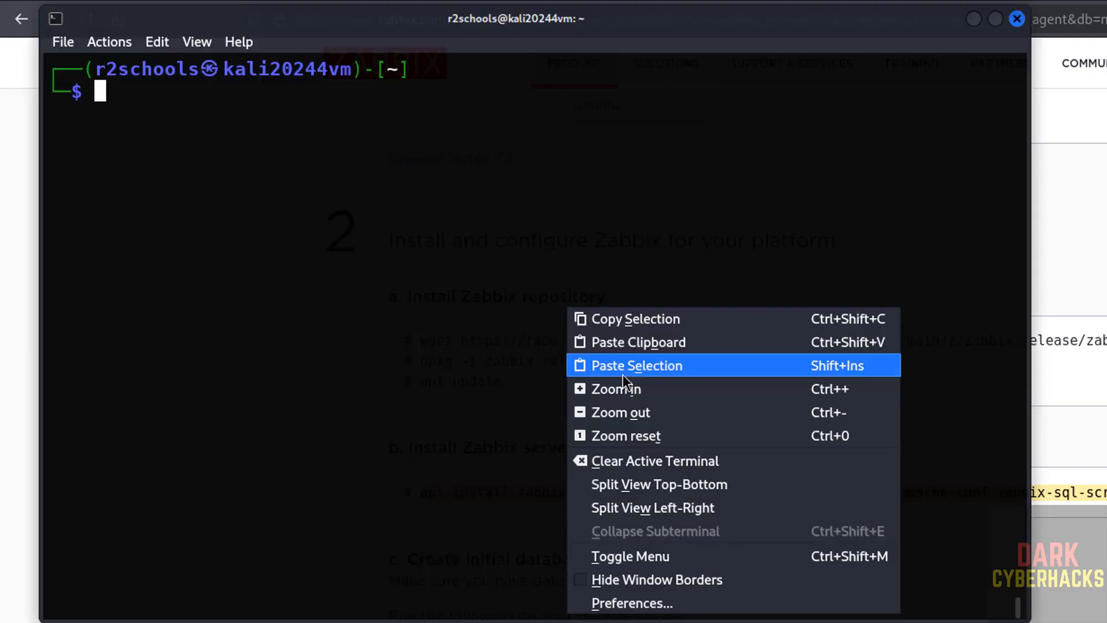
{"action": "left_click", "coordinate": [636, 365]}
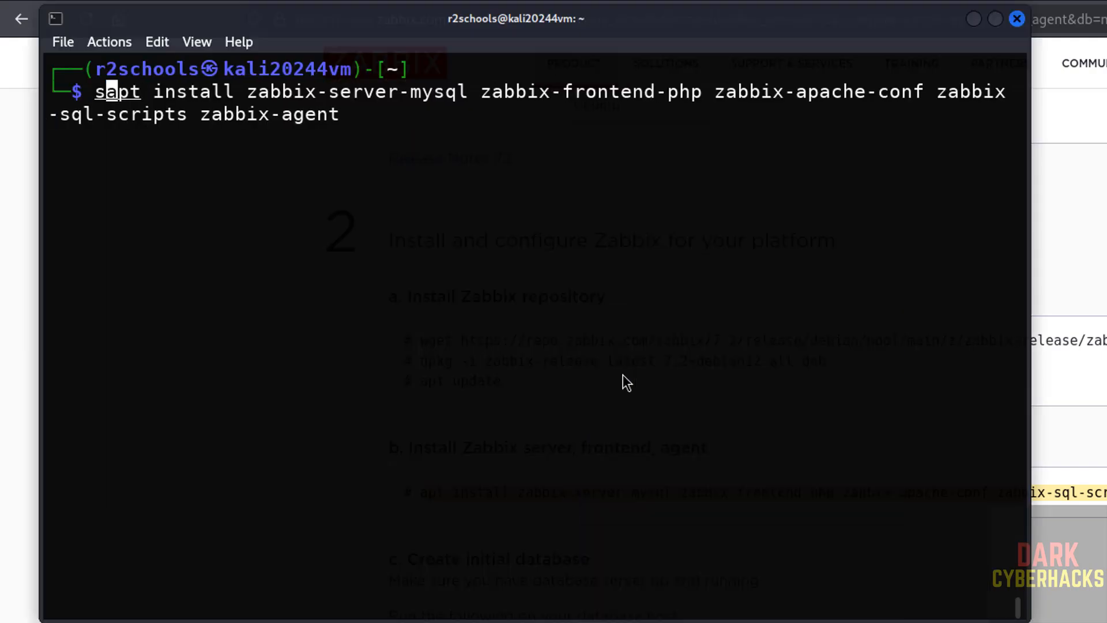
{"action": "key", "text": "Return"}
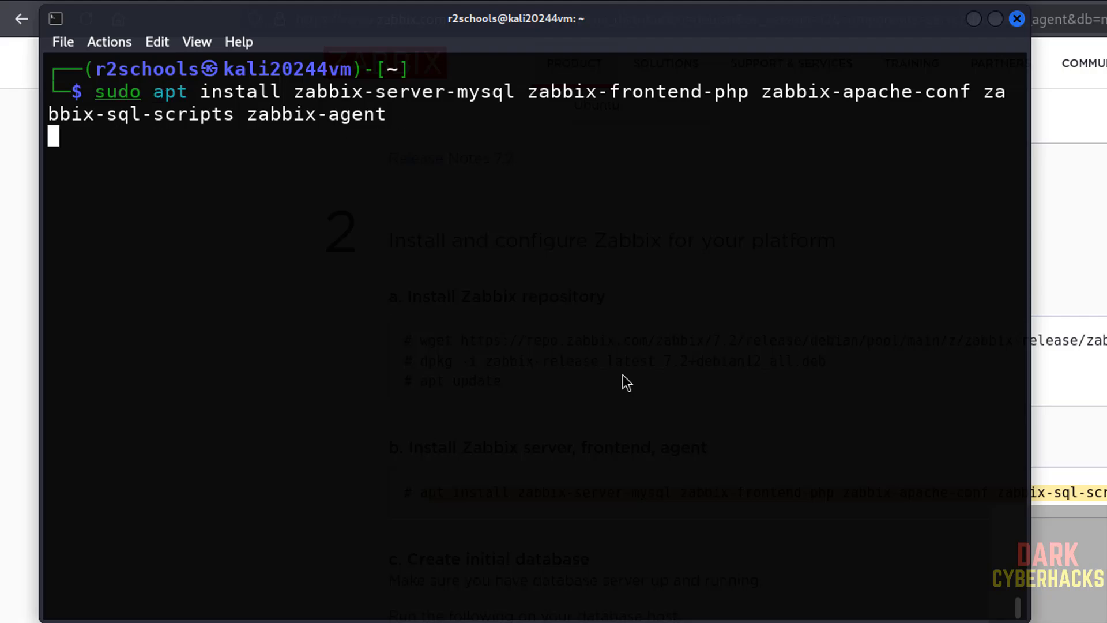
{"action": "key", "text": "Return"}
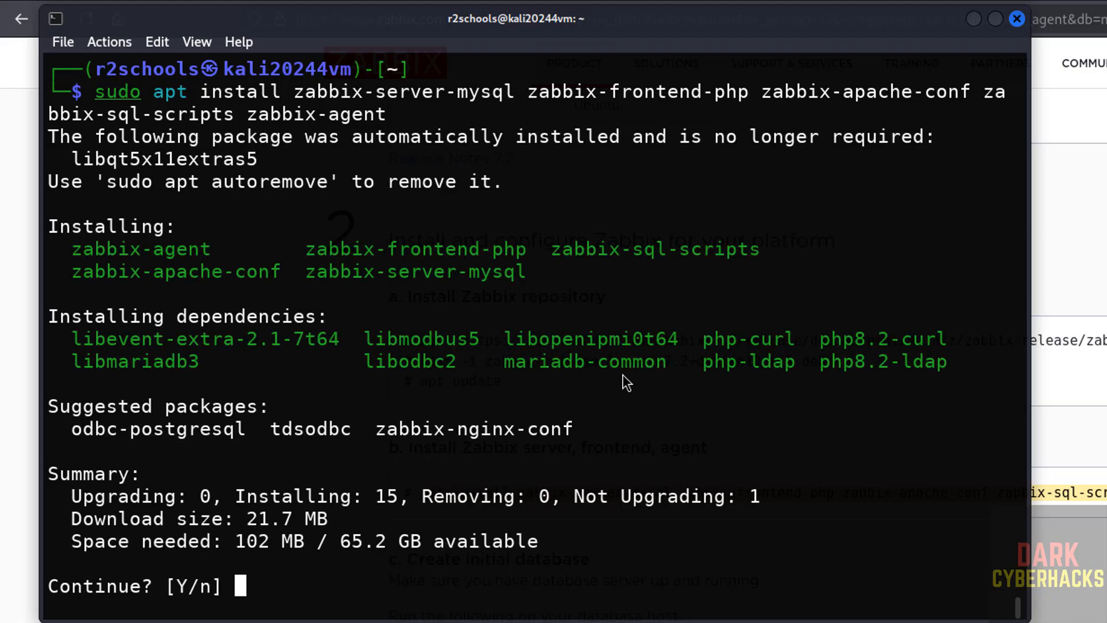
{"action": "type", "text": "y"}
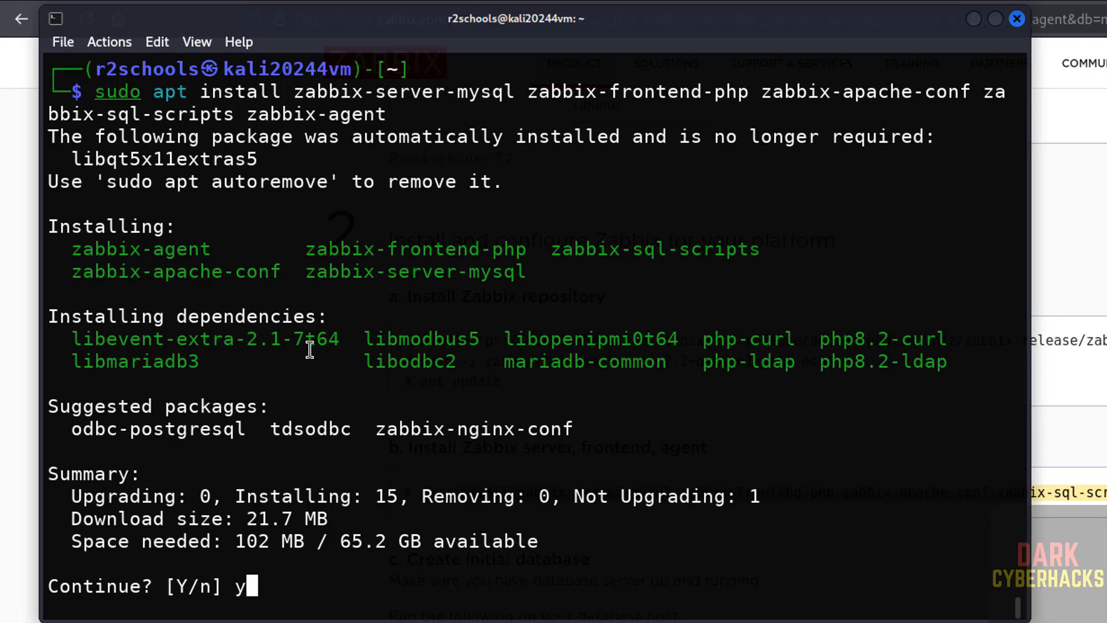
{"action": "mouse_move", "coordinate": [346, 290]}
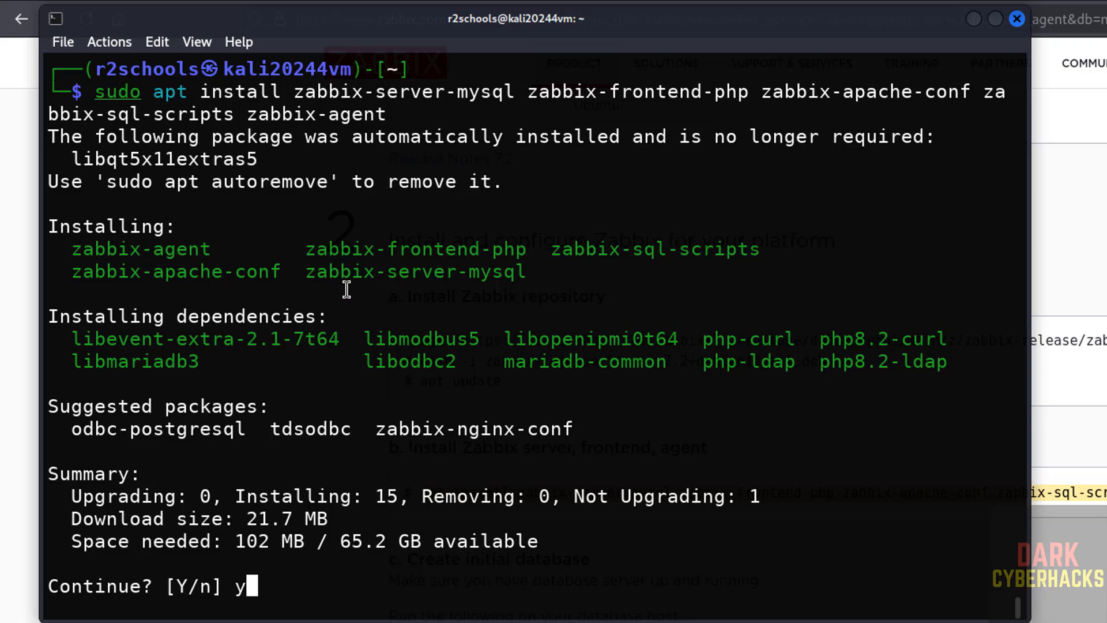
{"action": "key", "text": "Return"}
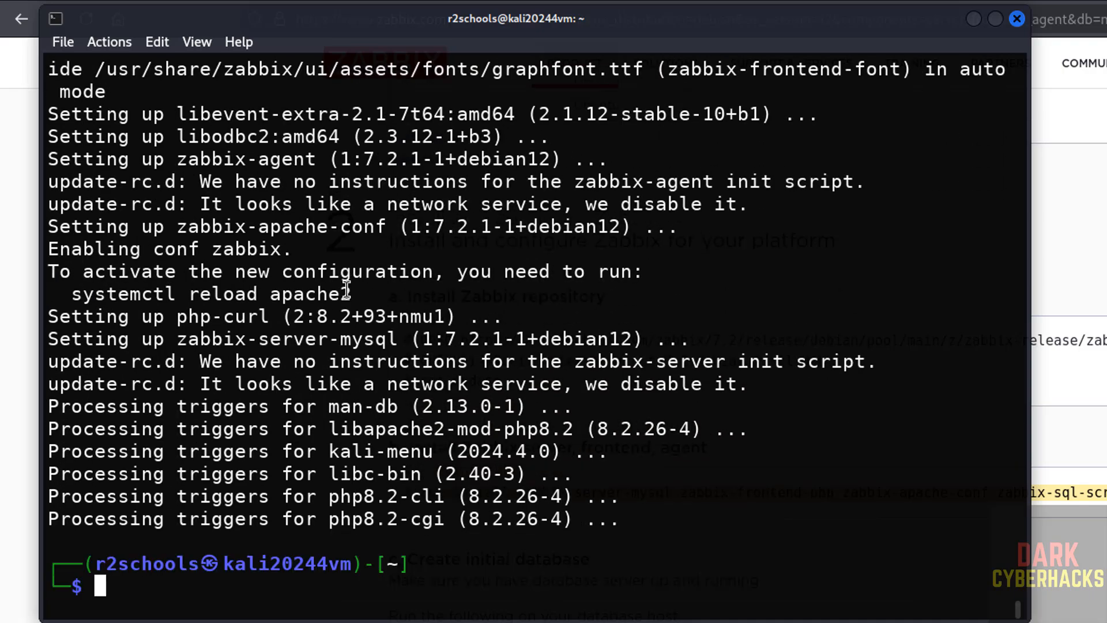
{"action": "mouse_move", "coordinate": [71, 293]}
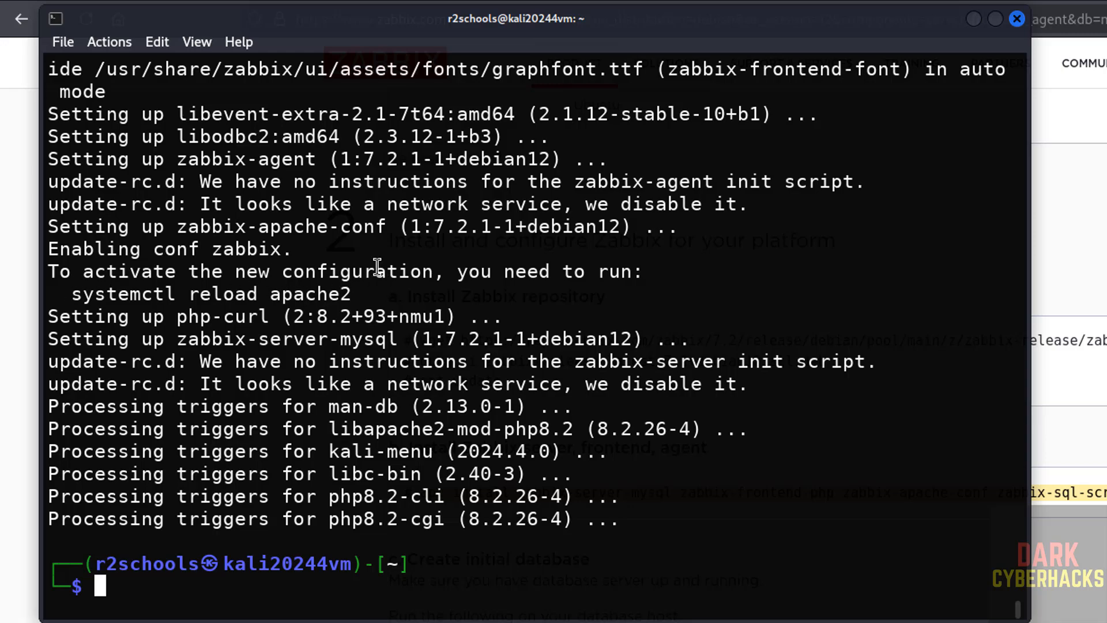
{"action": "mouse_move", "coordinate": [526, 320]}
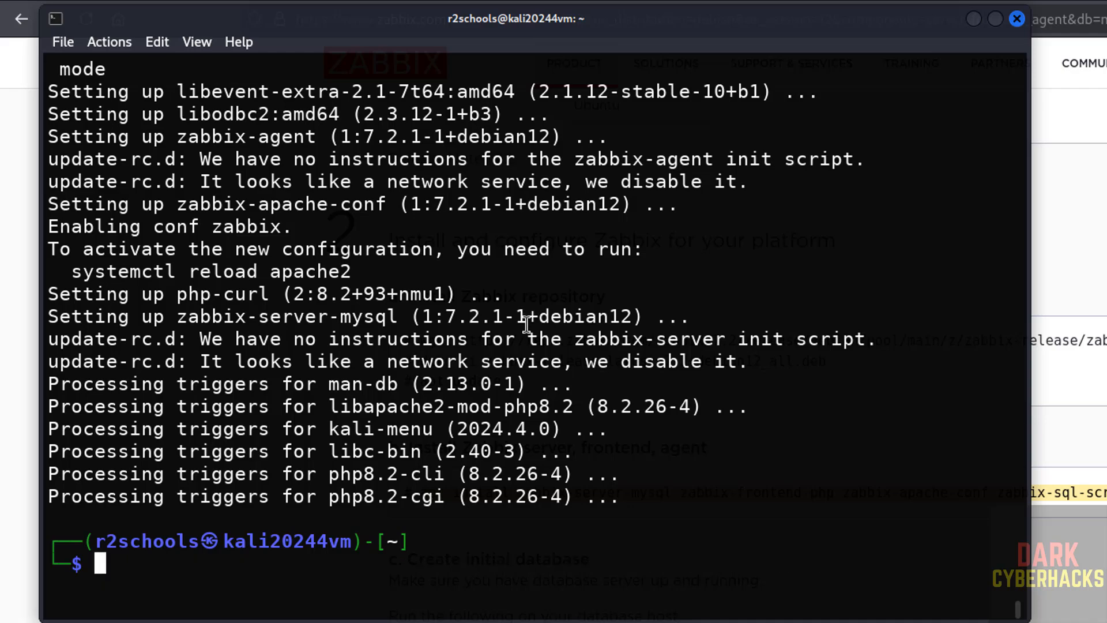
Check zabbix-server with systemctl status, showing it loaded but disabled and inactive
{"action": "type", "text": "sudo systemctl status mysql"}
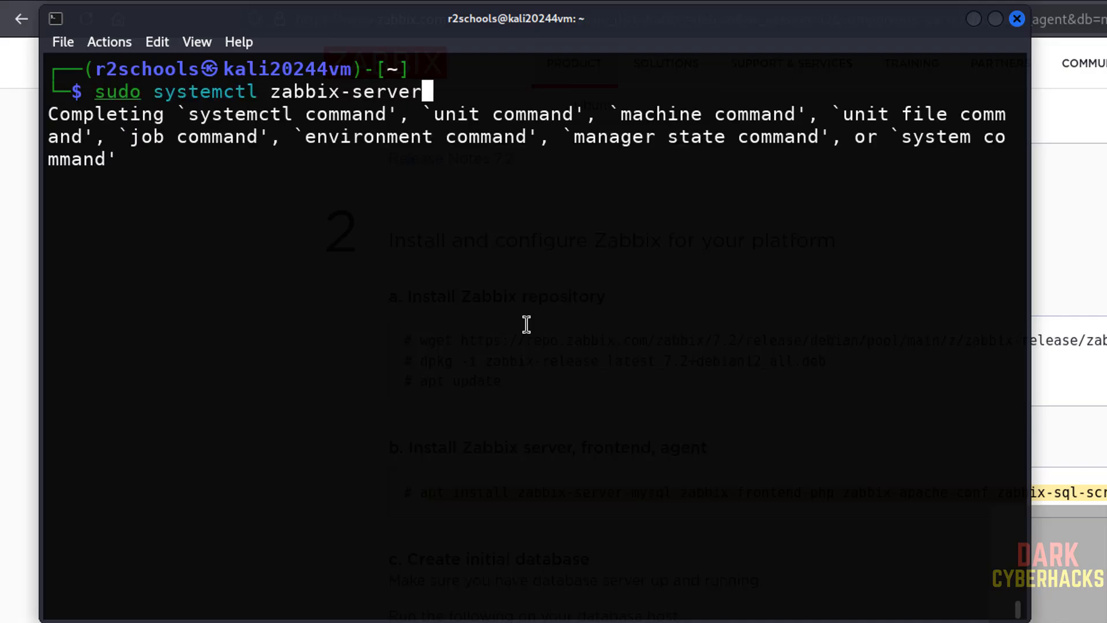
{"action": "key", "text": "Return"}
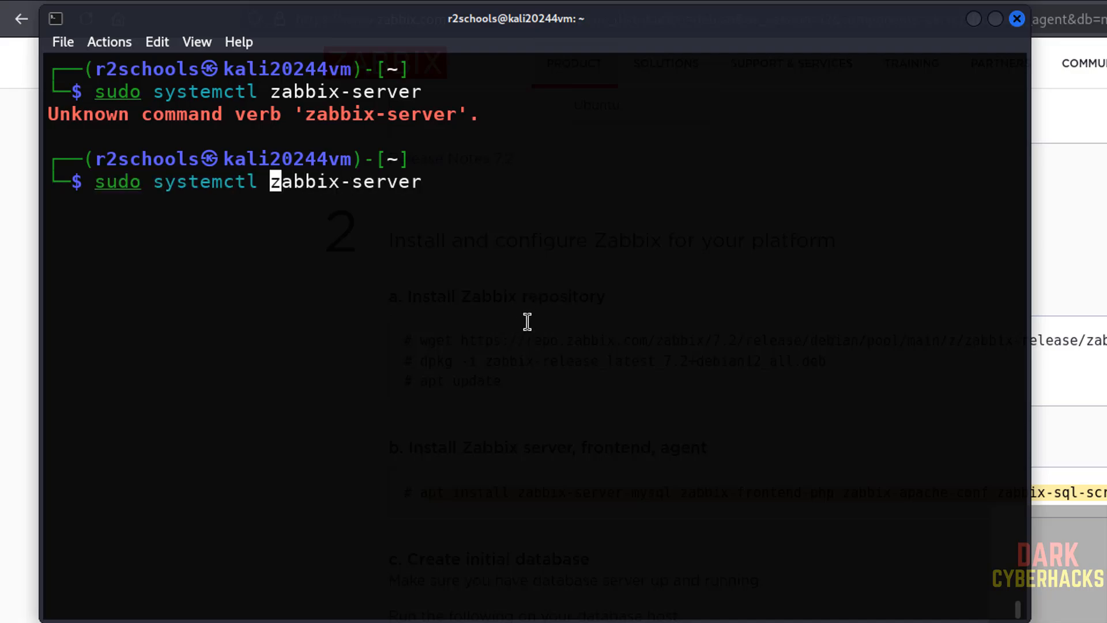
{"action": "type", "text": "status"}
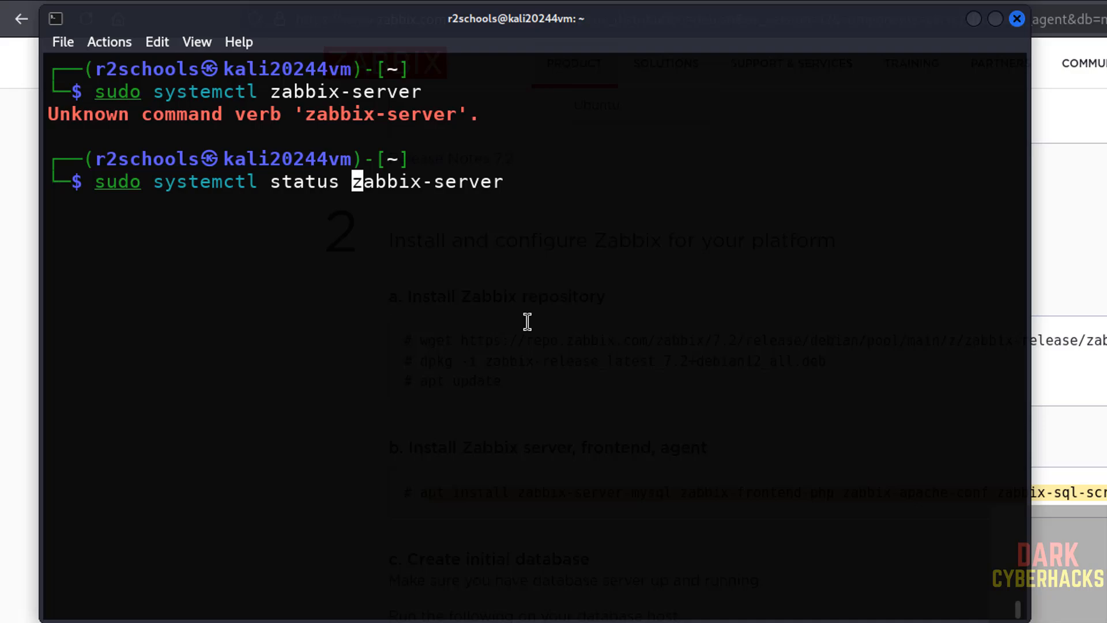
{"action": "key", "text": "Return"}
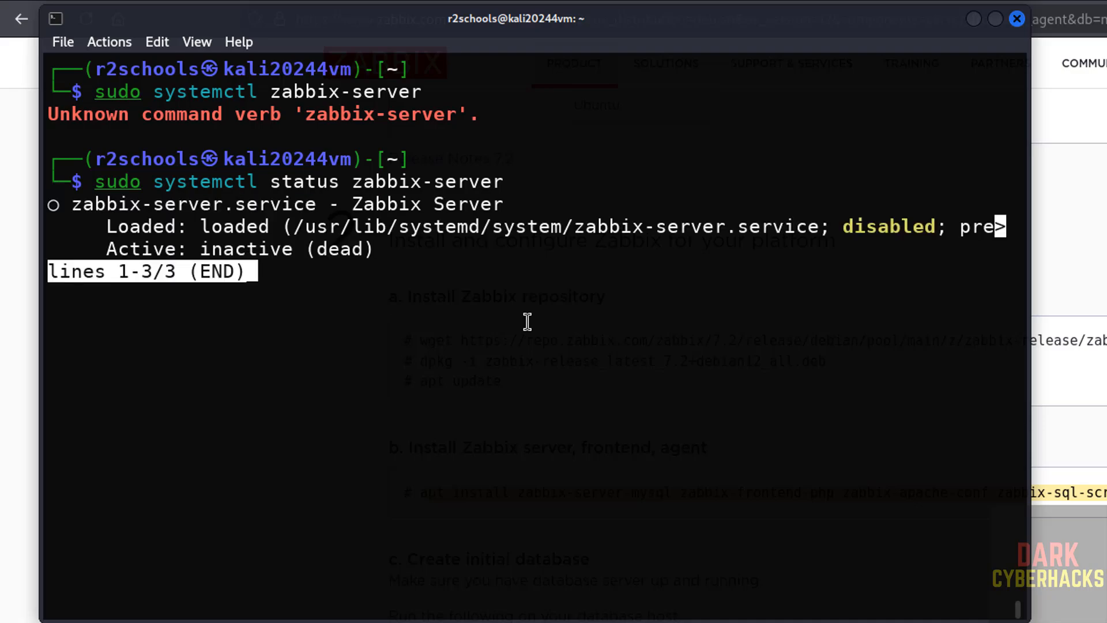
{"action": "mouse_move", "coordinate": [534, 328]}
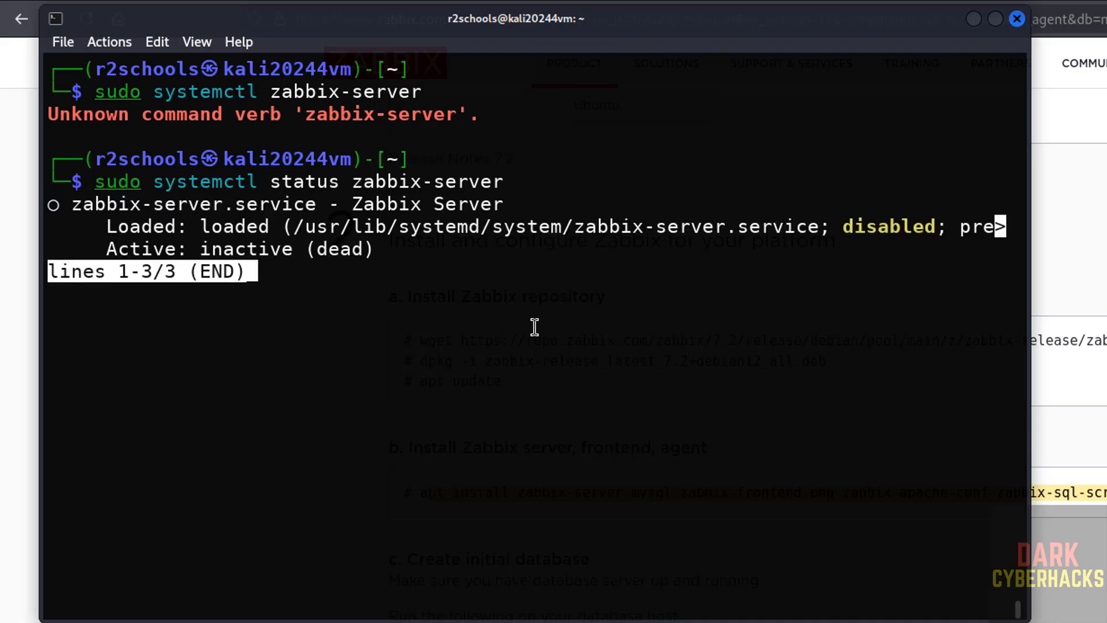
{"action": "key", "text": "q"}
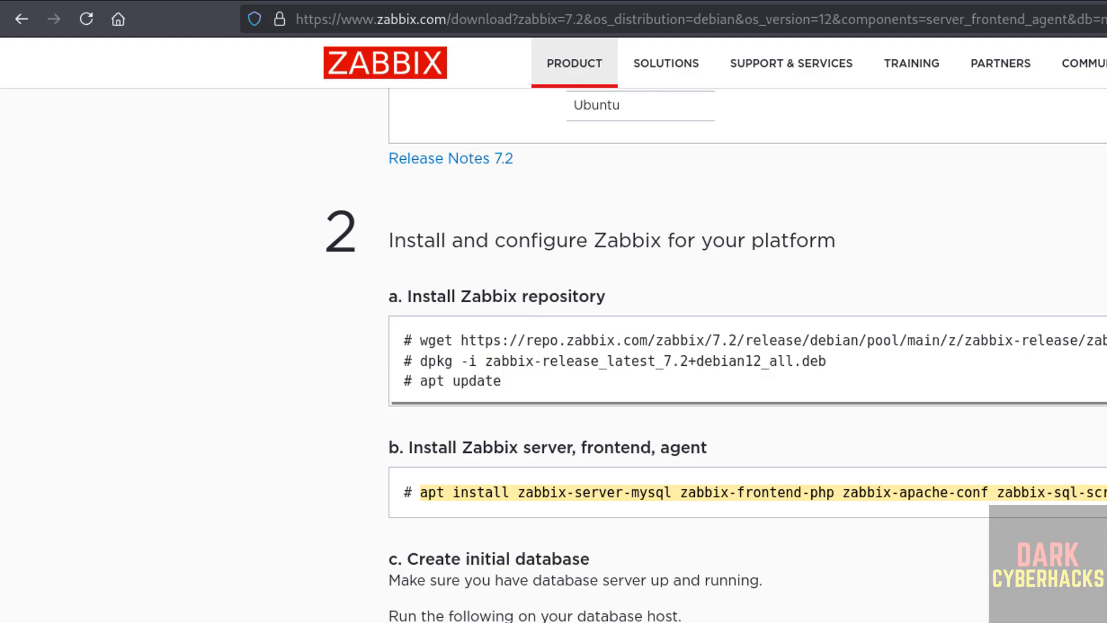
Scroll to 'Create initial database', log into MySQL as root, and select the create database line
{"action": "scroll", "scroll_direction": "down", "scroll_amount": 3}
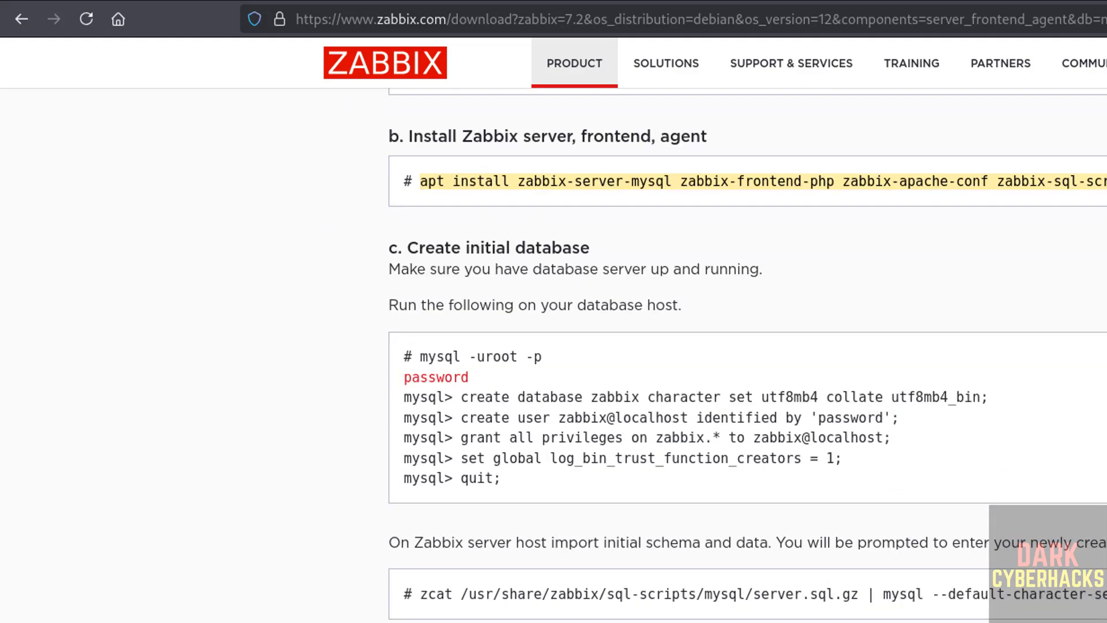
{"action": "scroll", "scroll_direction": "down", "scroll_amount": 3}
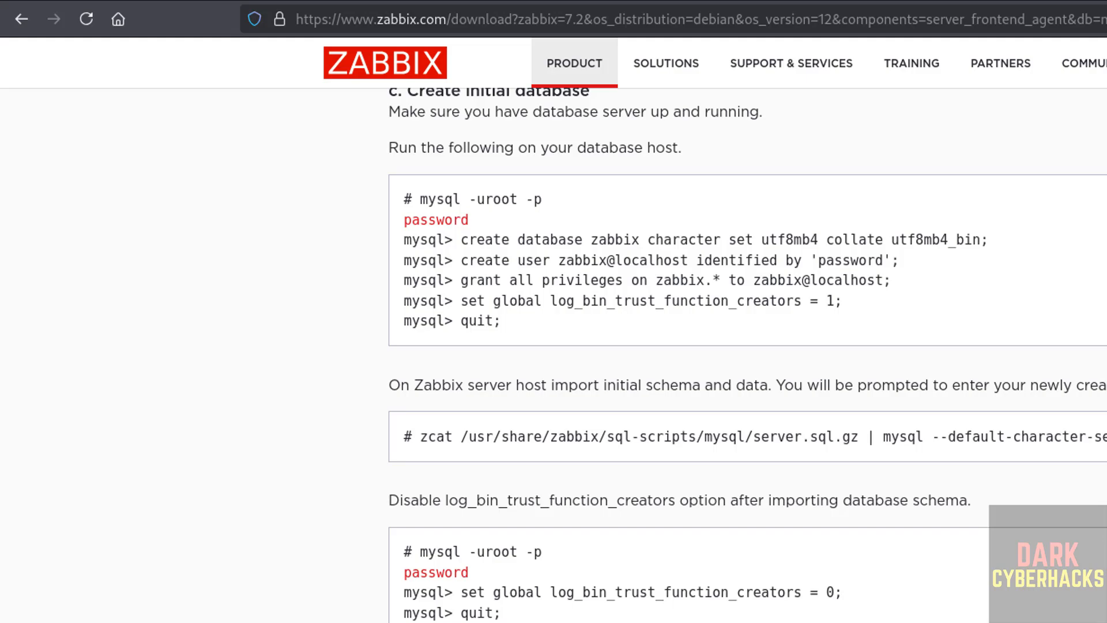
{"action": "mouse_move", "coordinate": [476, 234]}
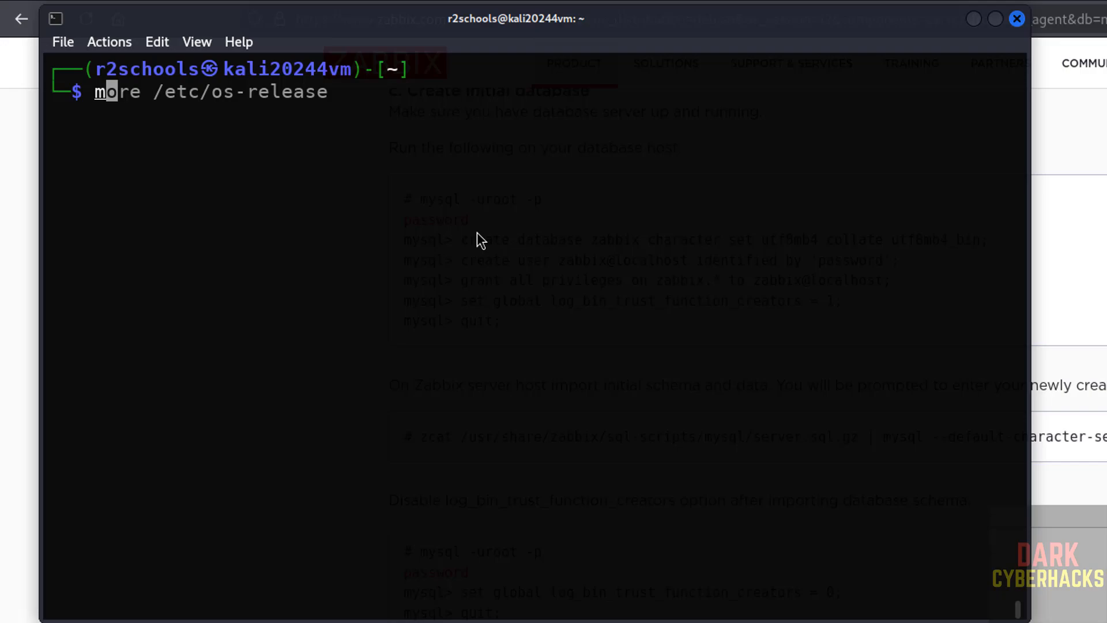
{"action": "type", "text": "mysql -u root -p"}
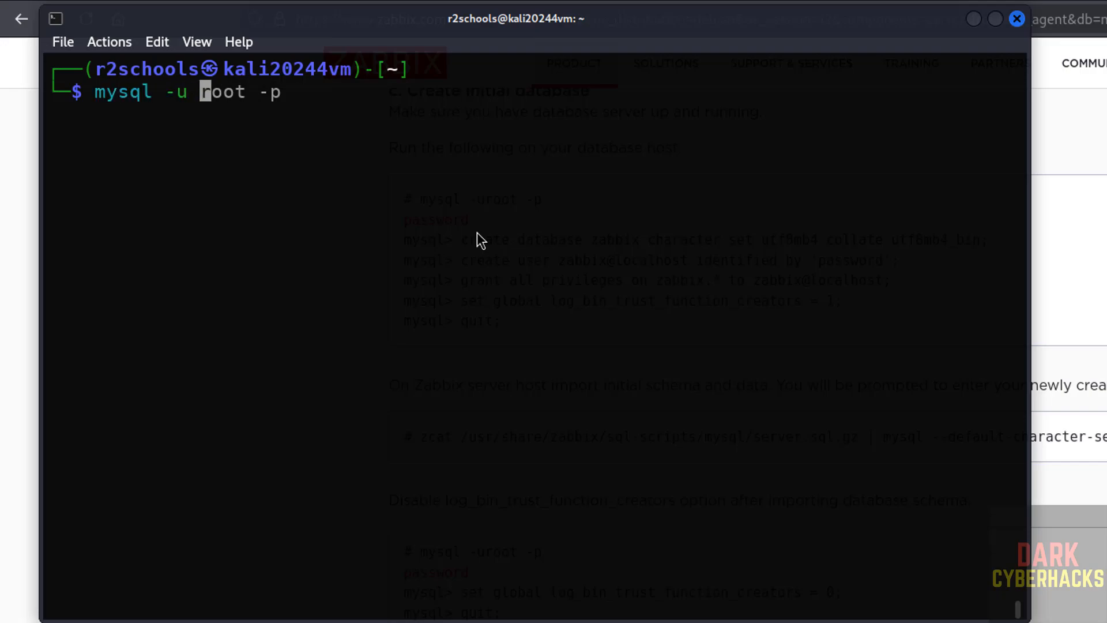
{"action": "key", "text": "Return"}
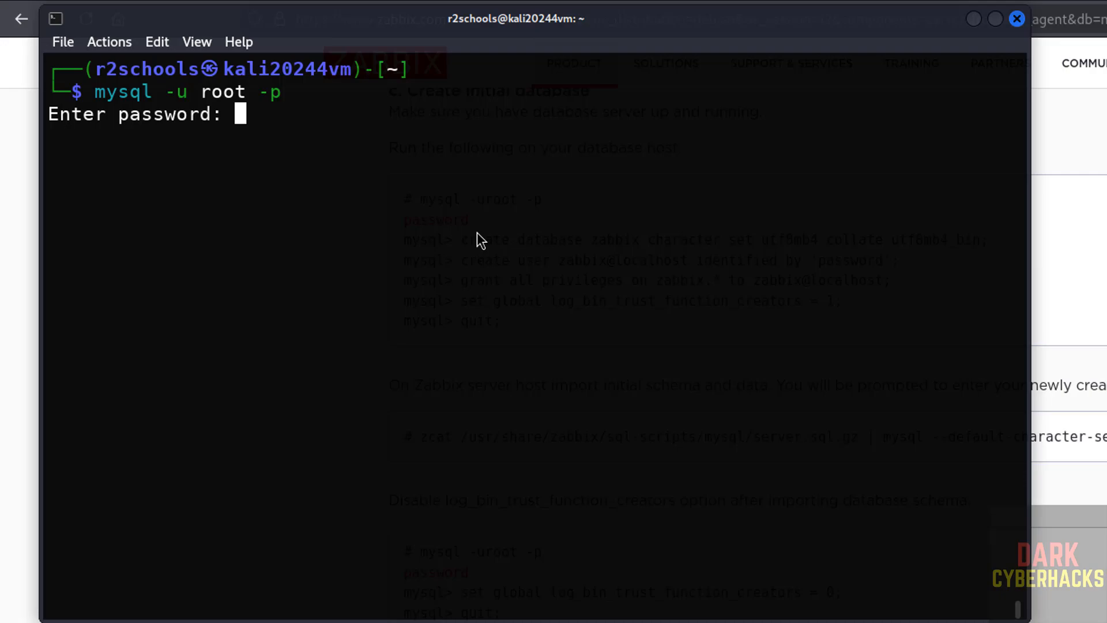
{"action": "key", "text": "Return"}
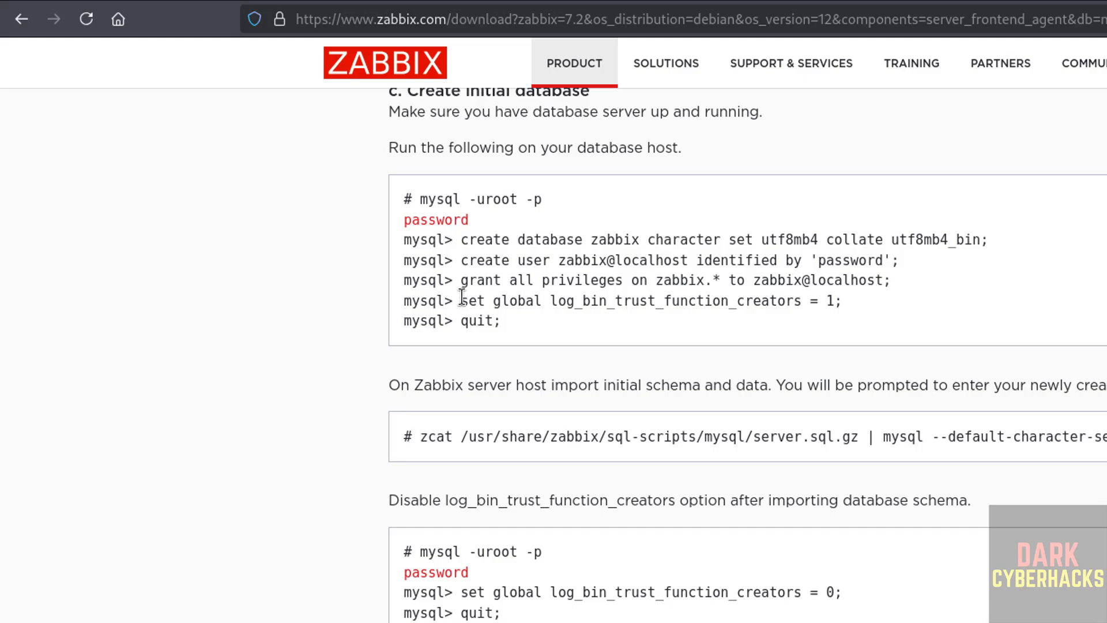
{"action": "mouse_move", "coordinate": [473, 245]}
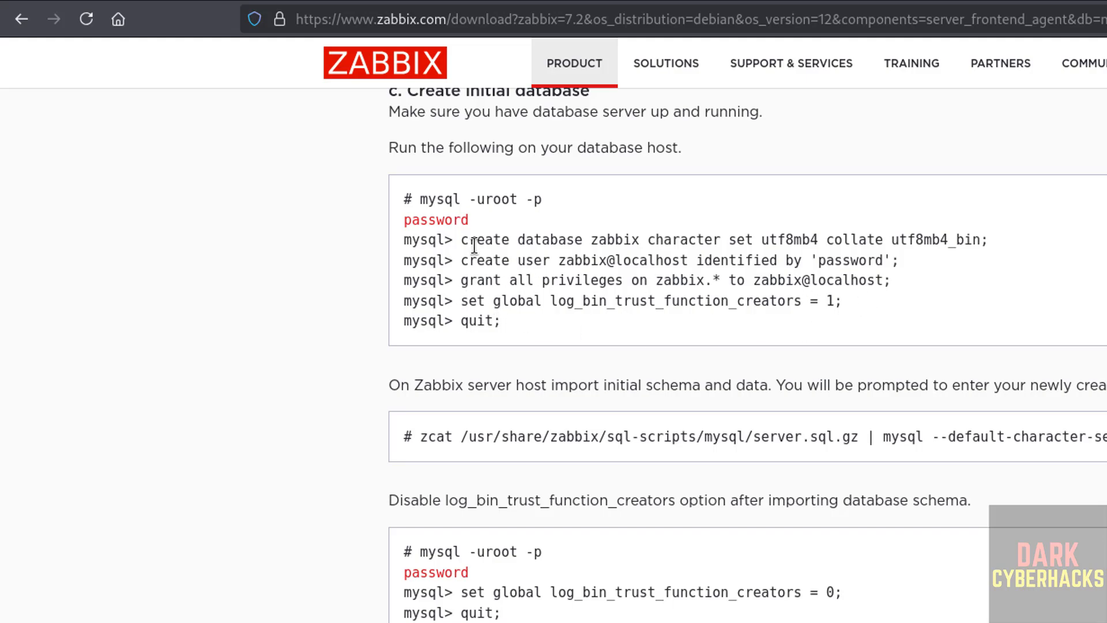
{"action": "double_click", "coordinate": [428, 239]}
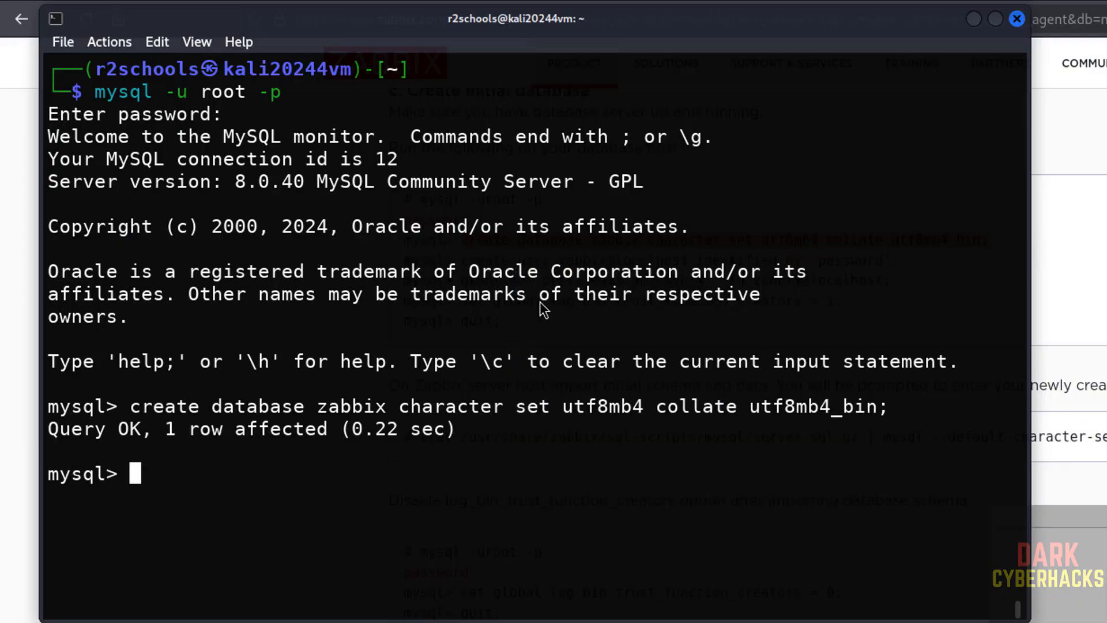
List the MySQL databases with show databases
{"action": "type", "text": "show"}
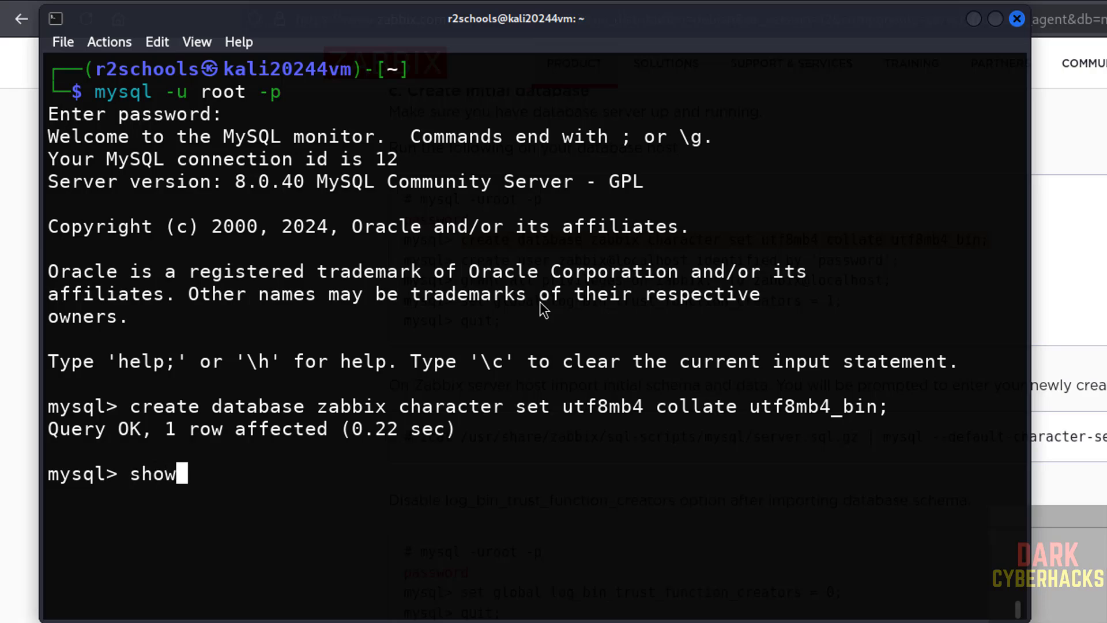
{"action": "type", "text": "databases"}
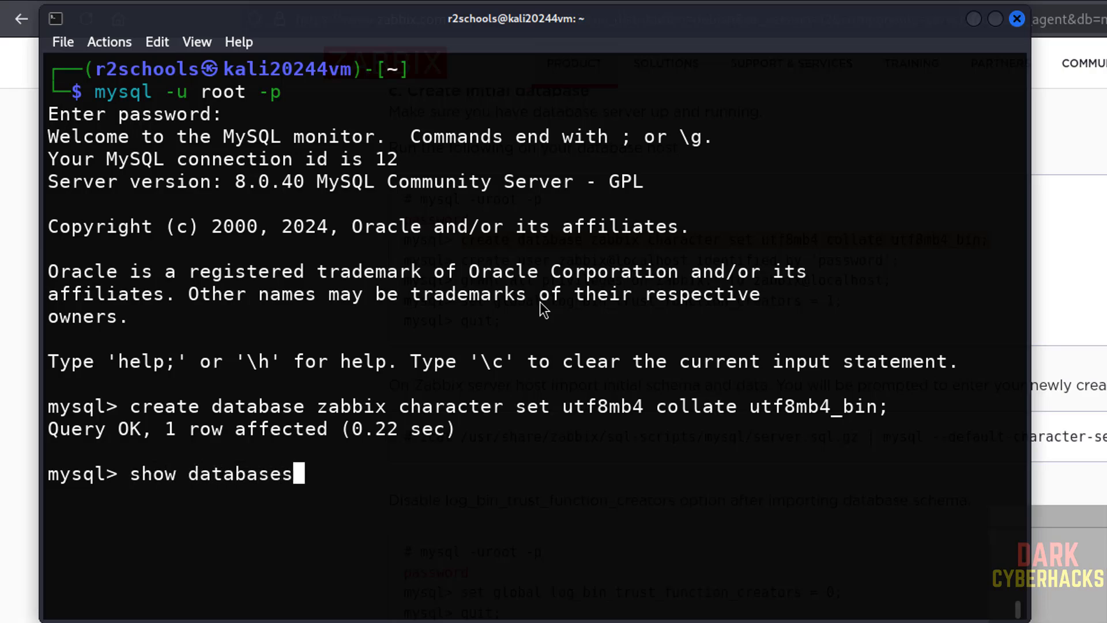
{"action": "key", "text": "Return"}
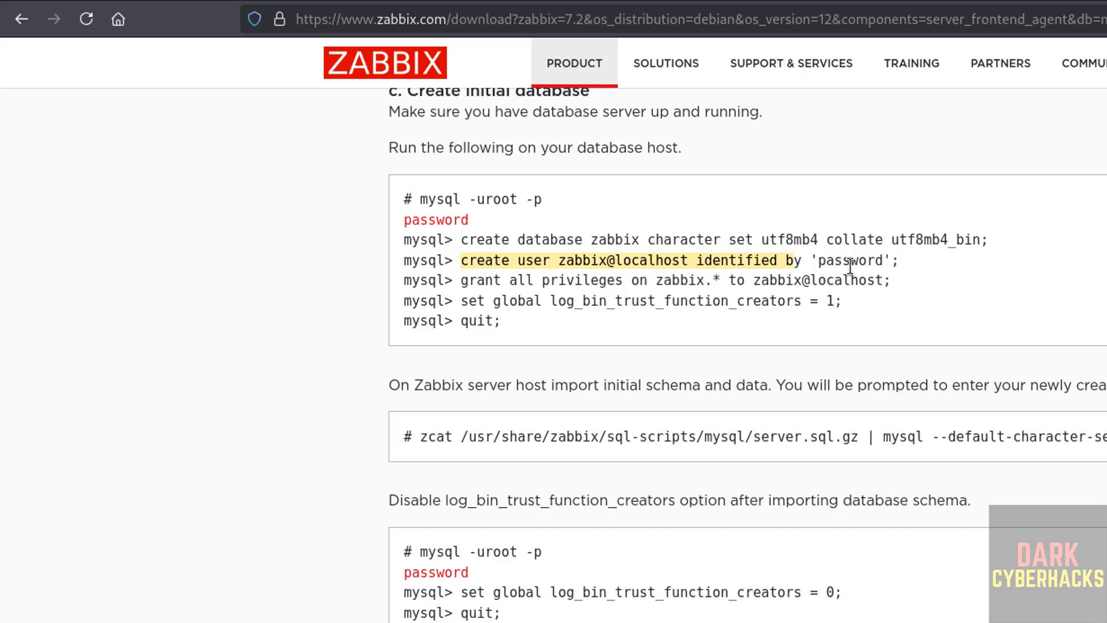
{"action": "mouse_move", "coordinate": [857, 260]}
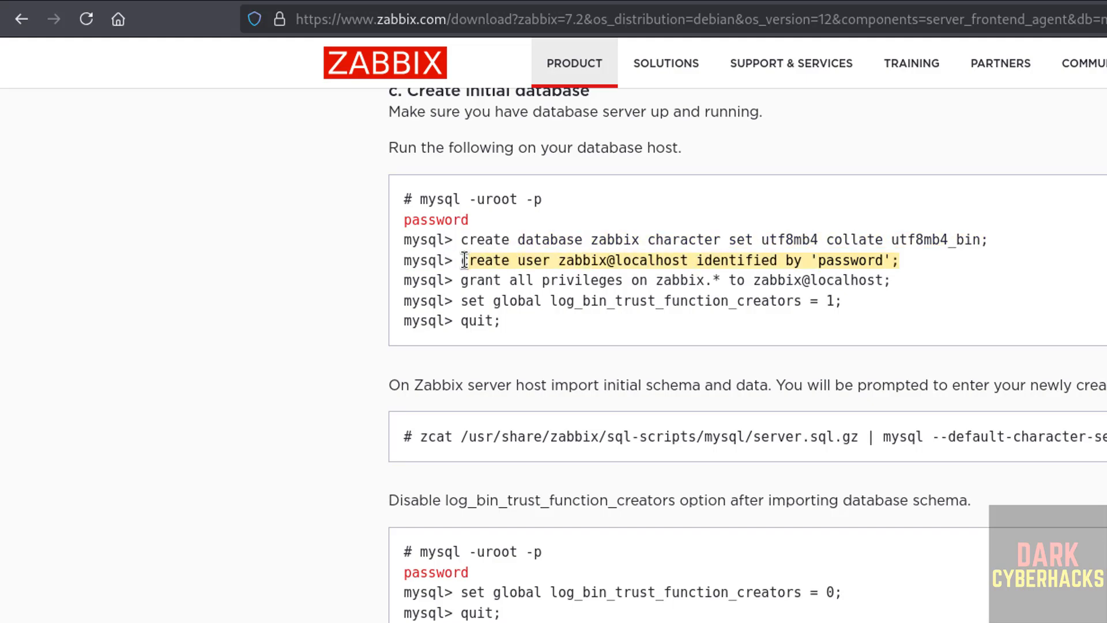
Paste the create user, grant privileges, and log_bin_trust_function_creators = 1 commands
{"action": "right_click", "coordinate": [466, 260]}
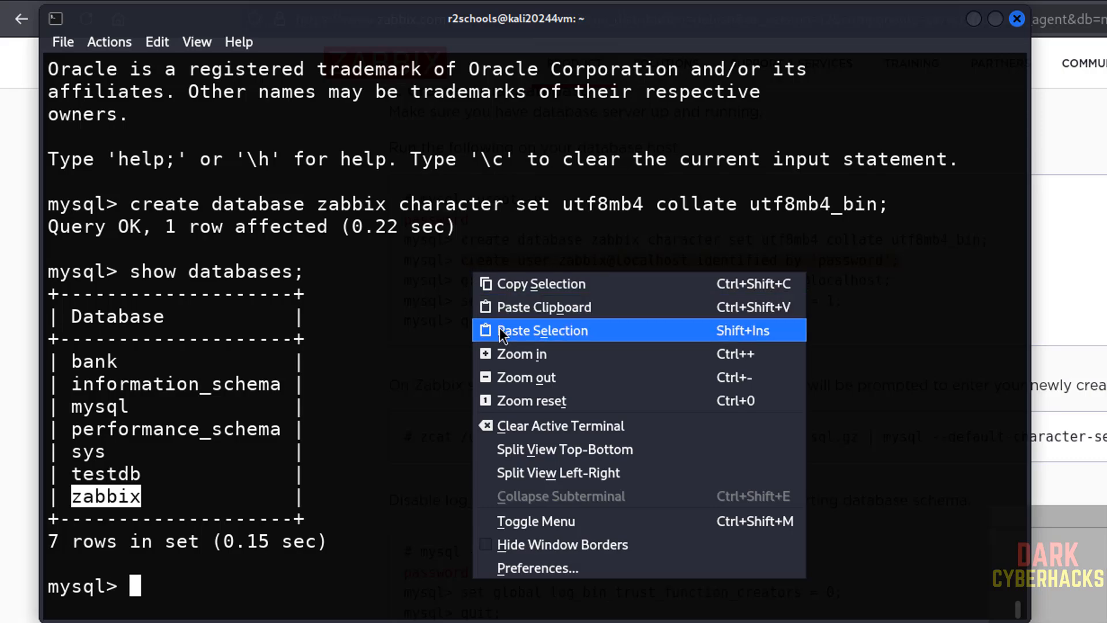
{"action": "left_click", "coordinate": [541, 330]}
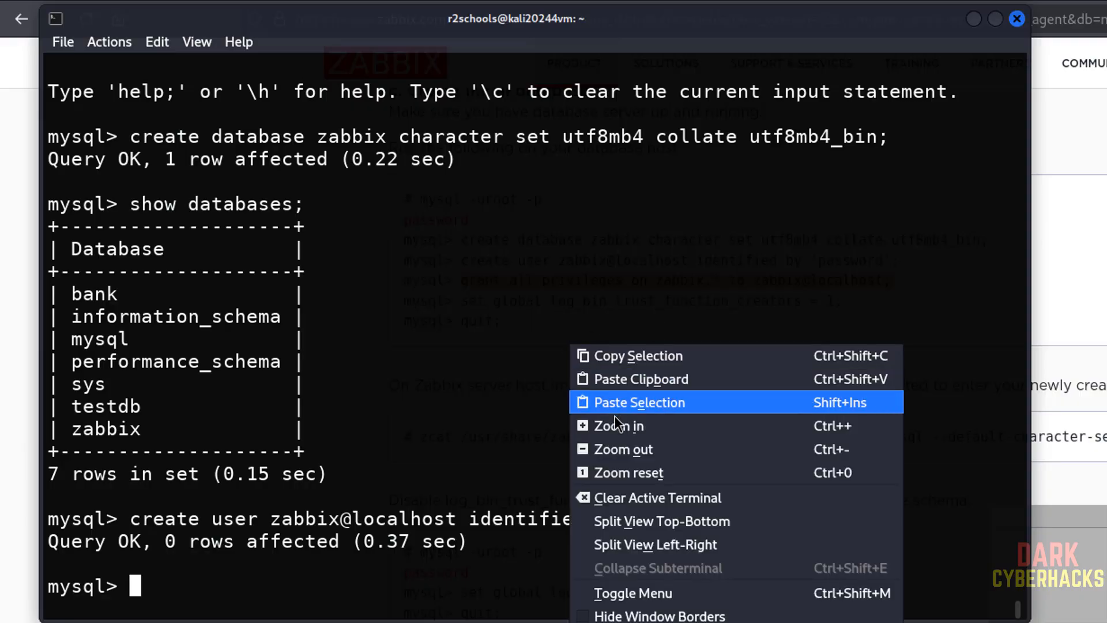
{"action": "left_click", "coordinate": [638, 402]}
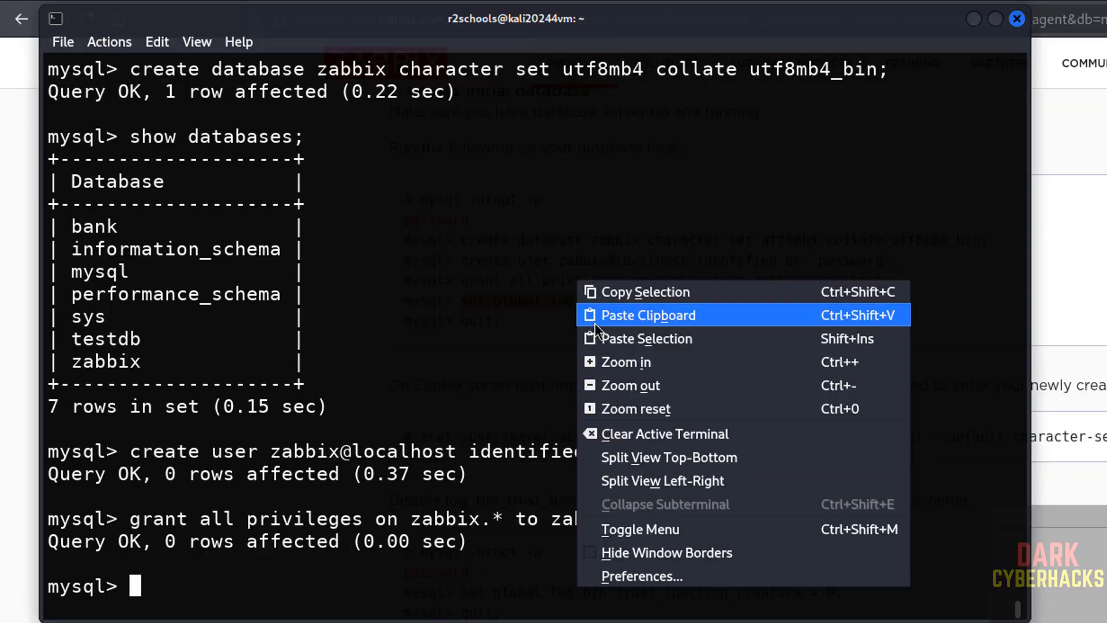
{"action": "left_click", "coordinate": [645, 315]}
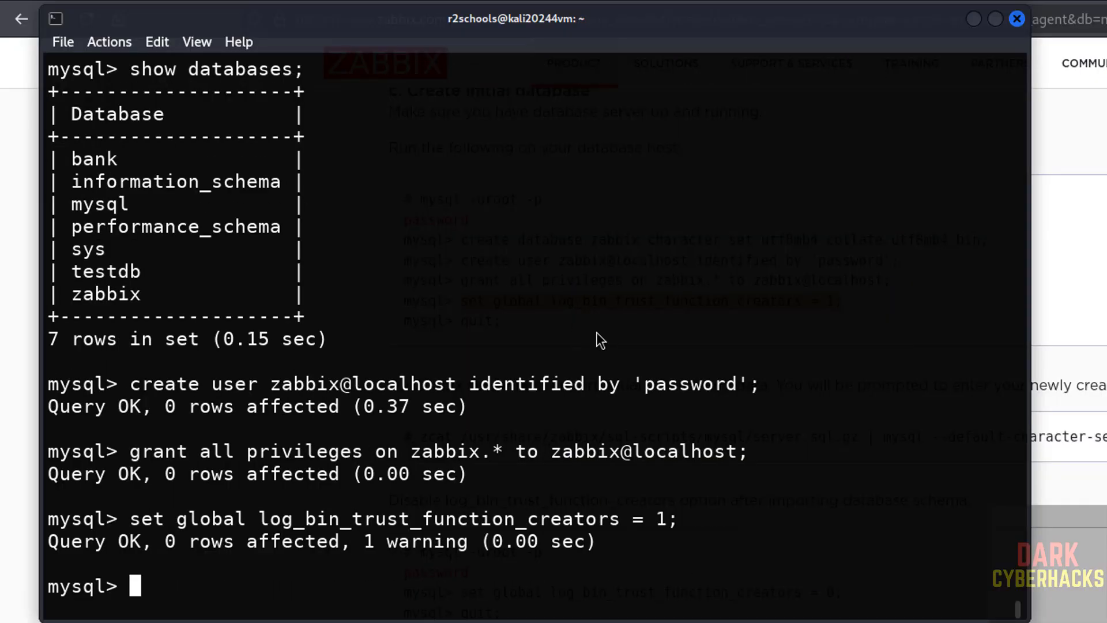
{"action": "type", "text": "quit"}
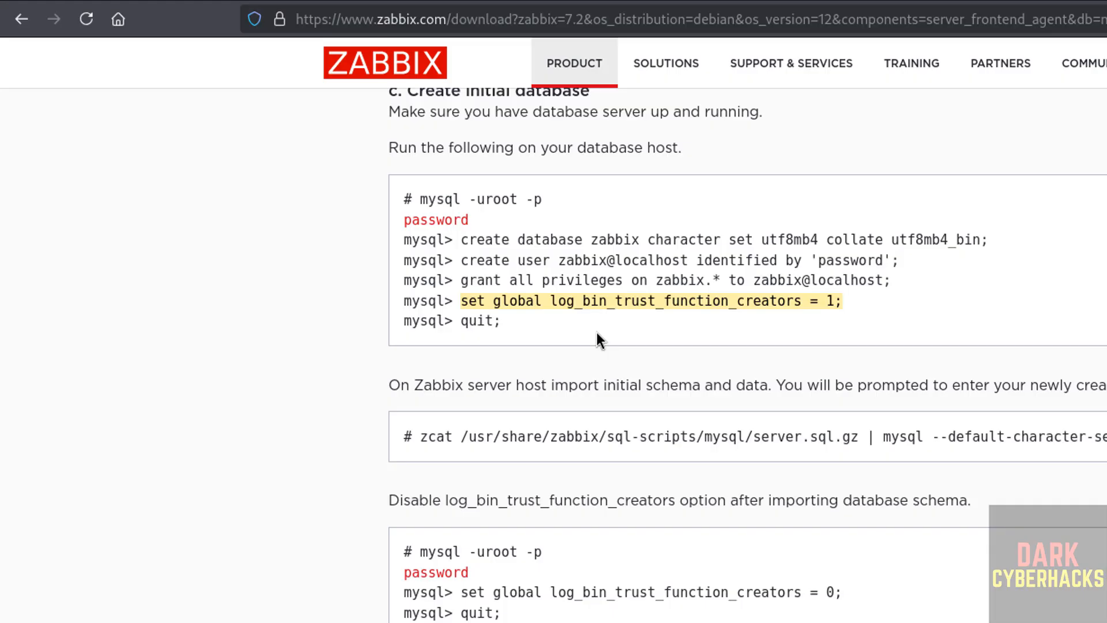
{"action": "mouse_move", "coordinate": [424, 430]}
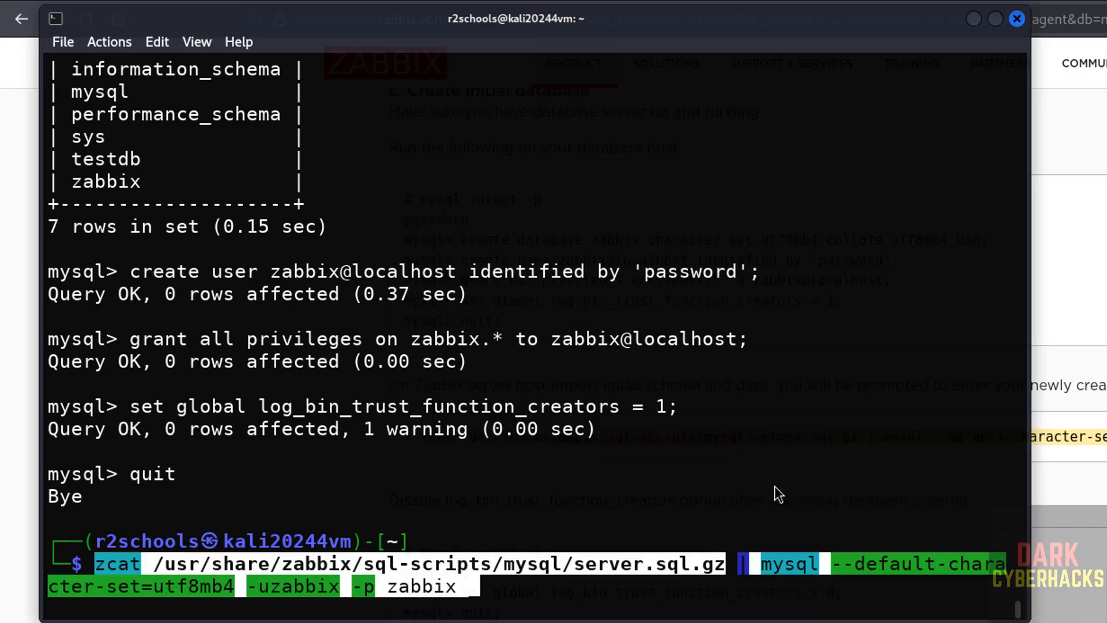
Import server.sql.gz into the zabbix database with zcat, entering the zabbix user's password
{"action": "key", "text": "Return"}
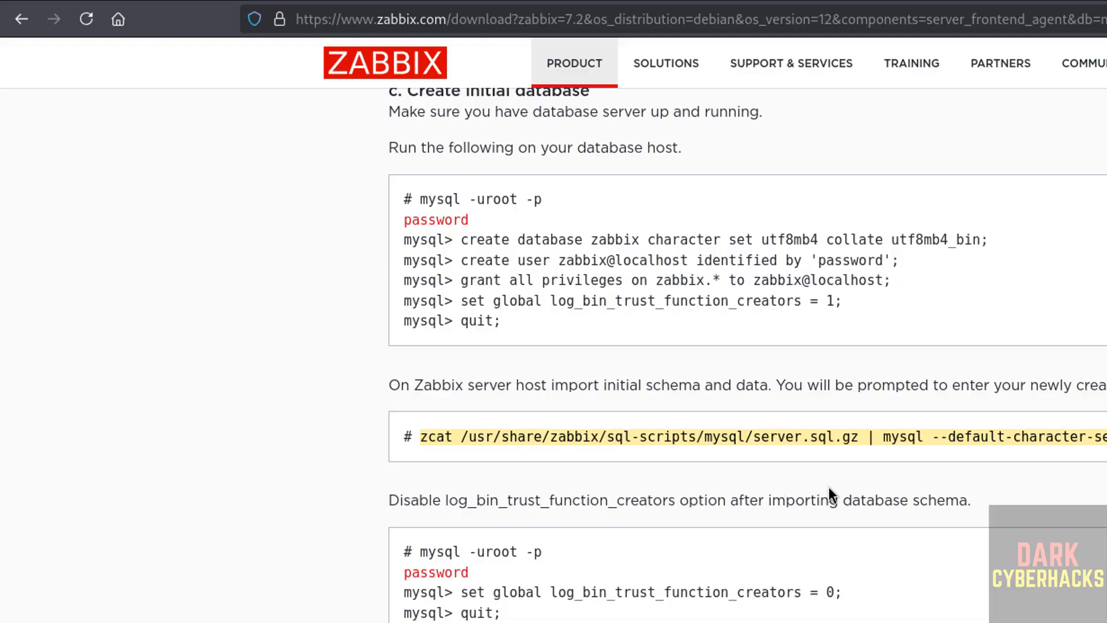
{"action": "mouse_move", "coordinate": [830, 265]}
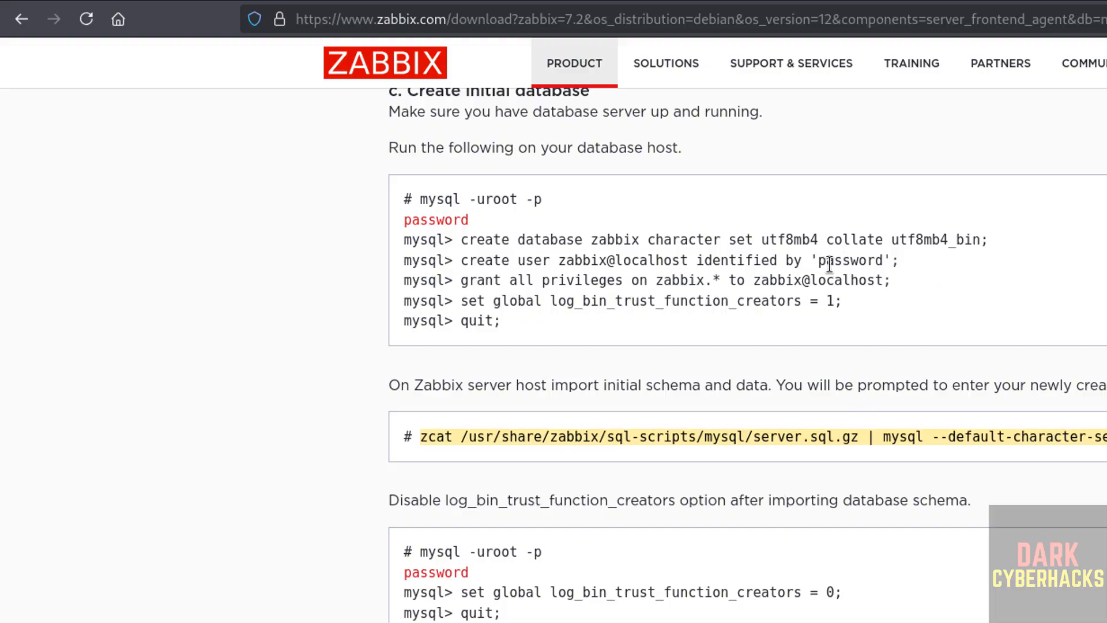
{"action": "mouse_move", "coordinate": [819, 325]}
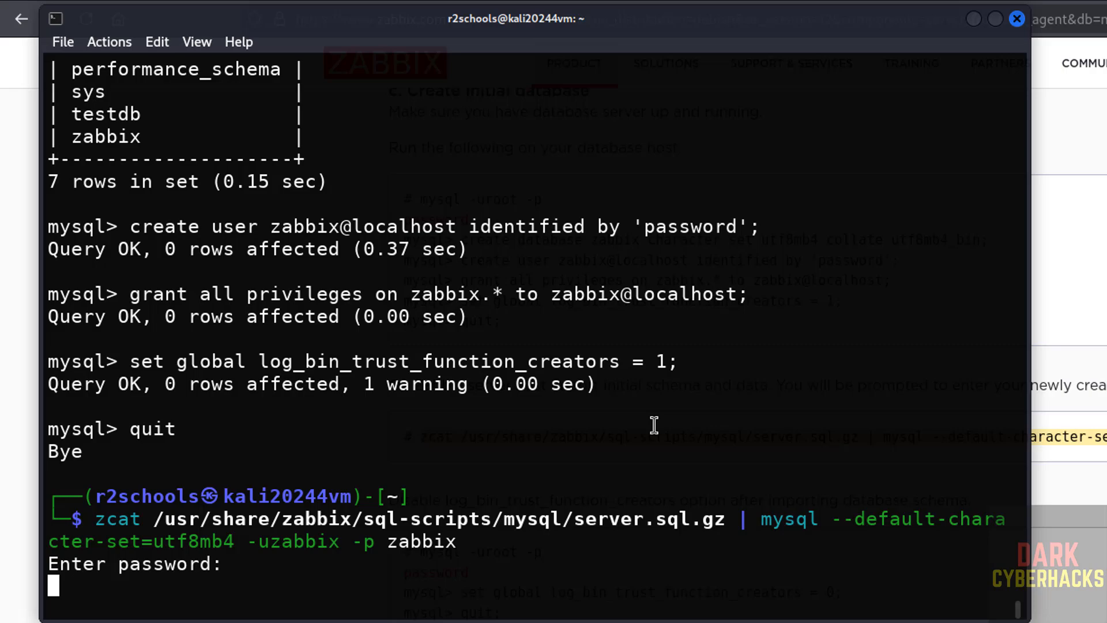
{"action": "key", "text": "Return"}
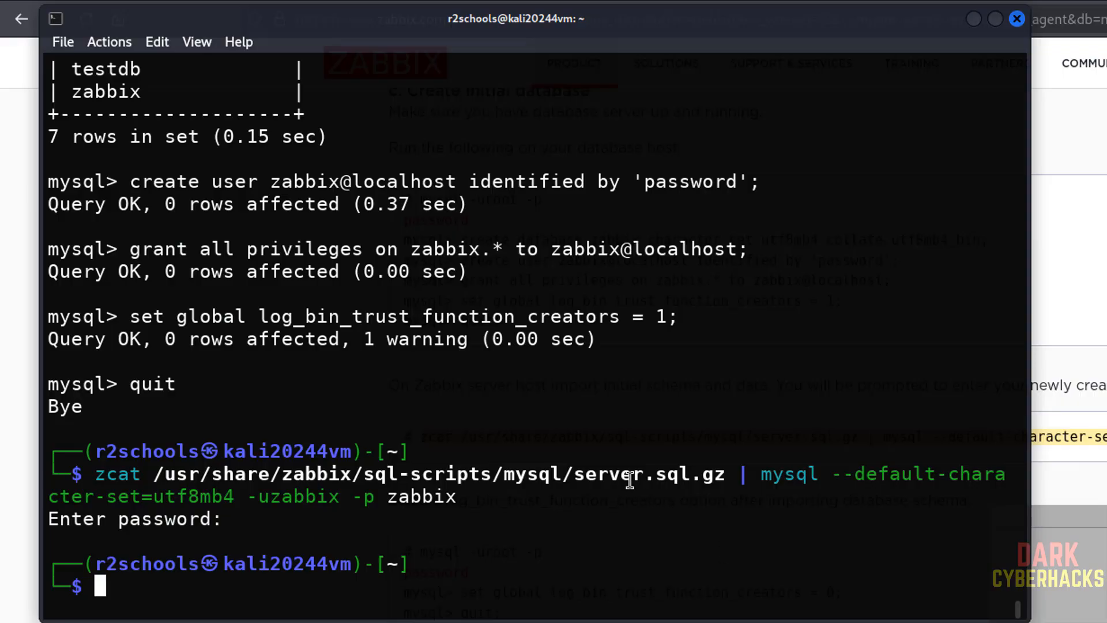
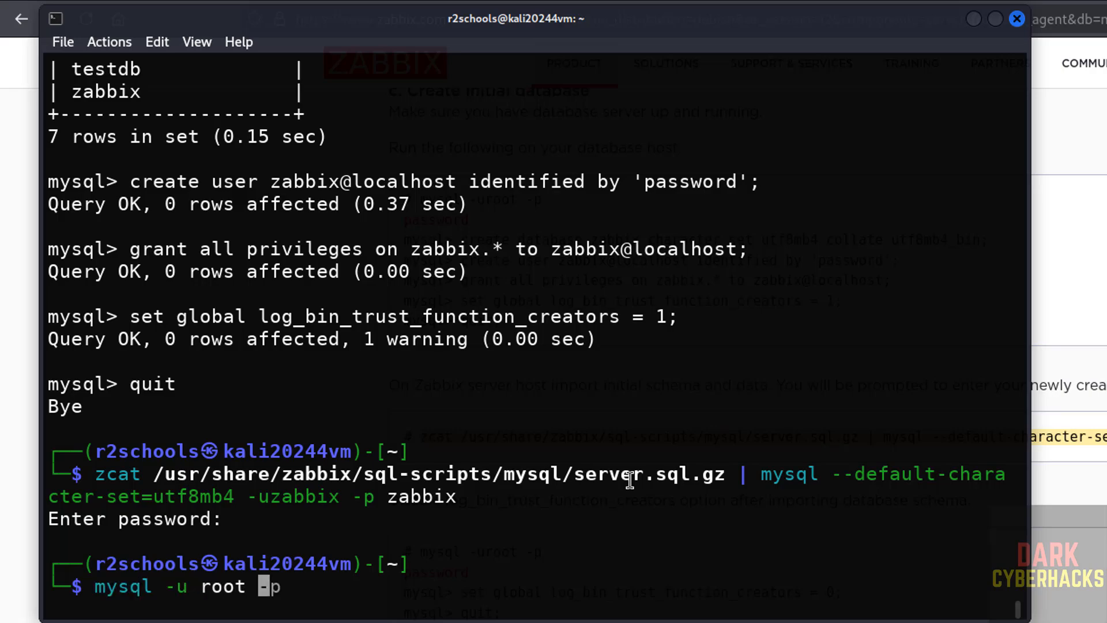
Log into the MySQL client as root with the password
{"action": "key", "text": "Return"}
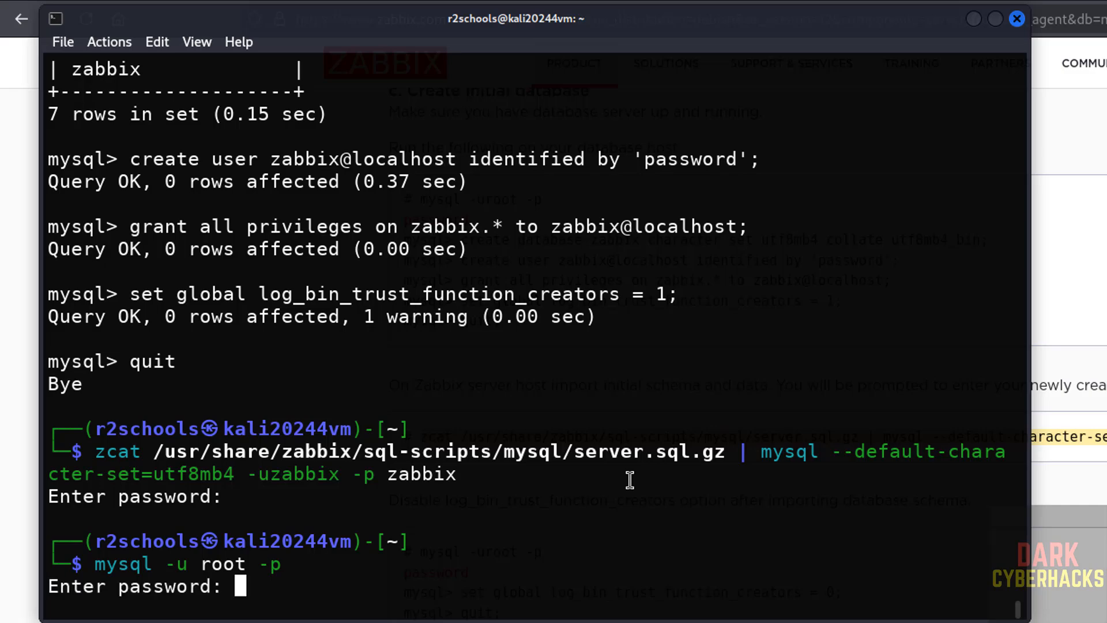
{"action": "key", "text": "Return"}
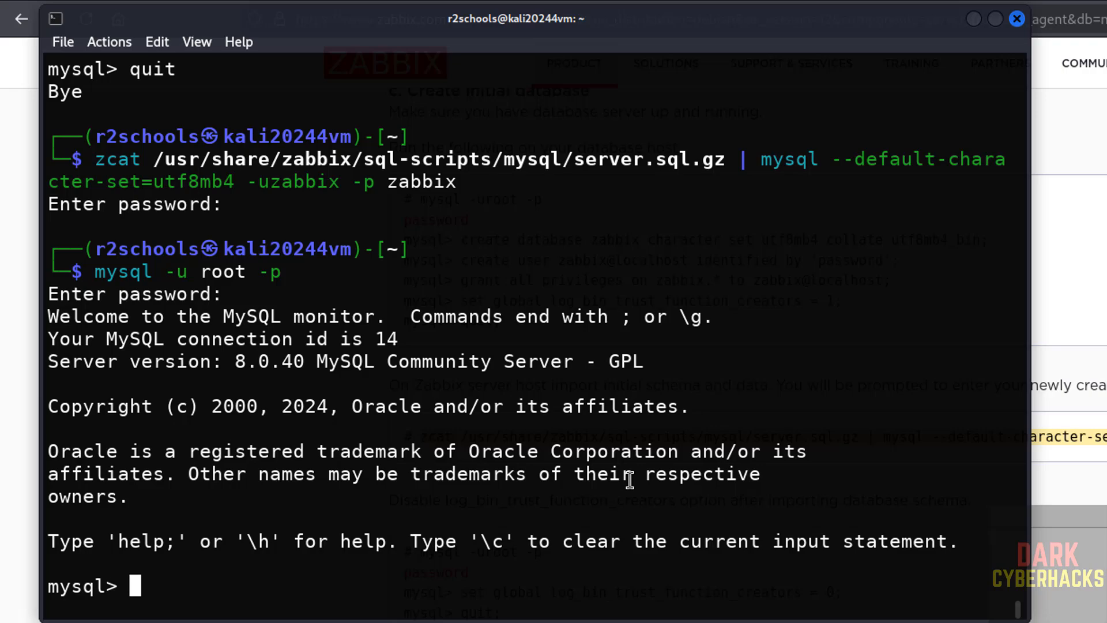
Switch to the zabbix database, confirm it lists 203 tables, and quit the client
{"action": "type", "text": "use z"}
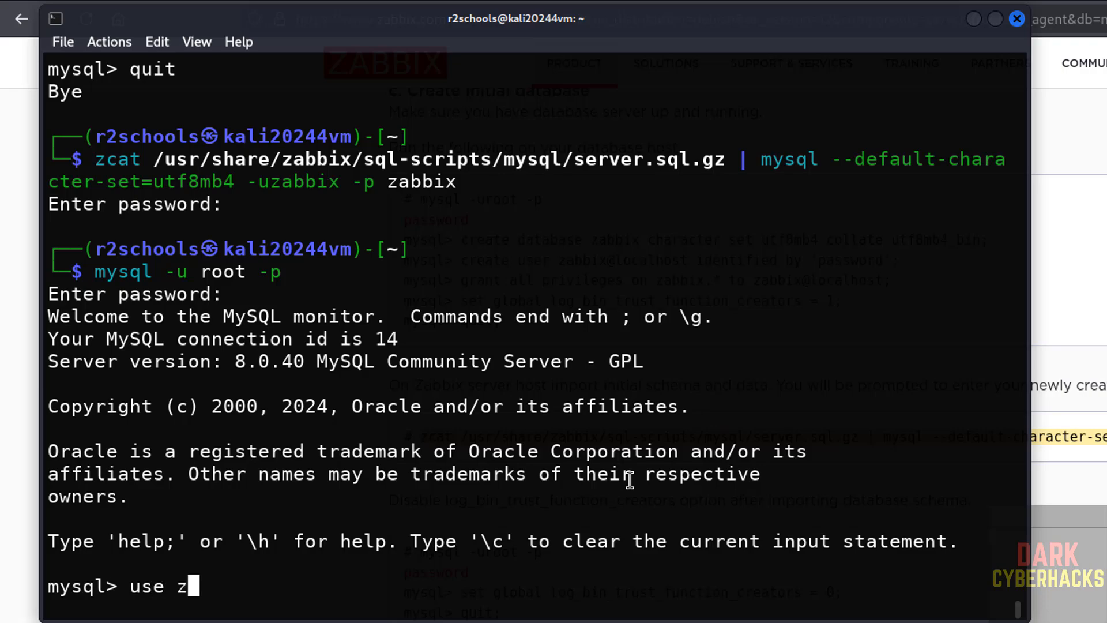
{"action": "type", "text": "ab"}
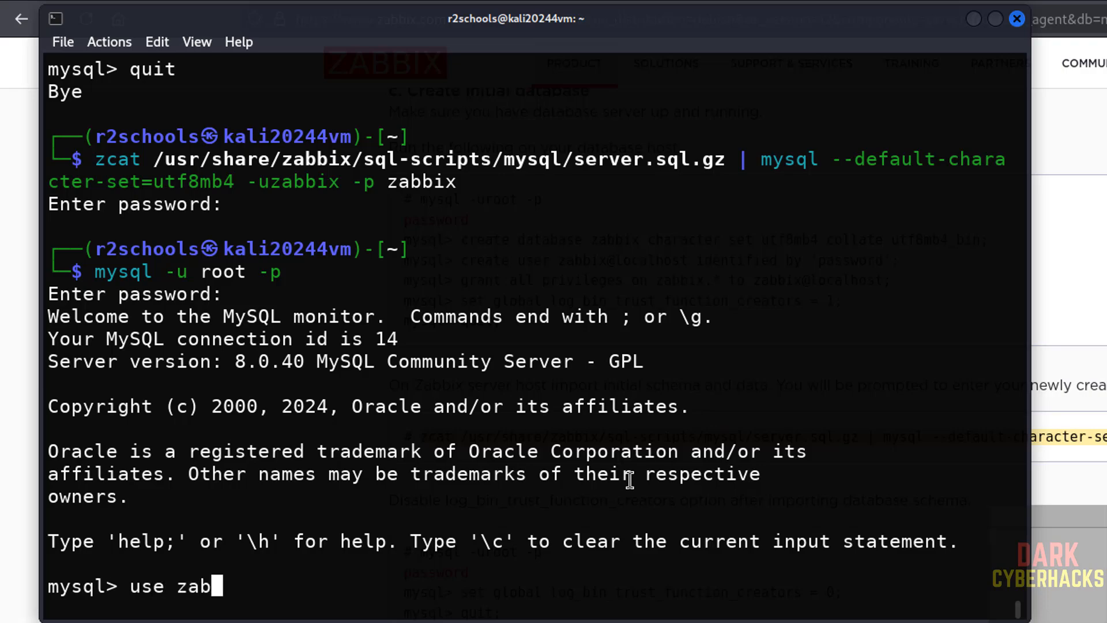
{"action": "key", "text": "Return"}
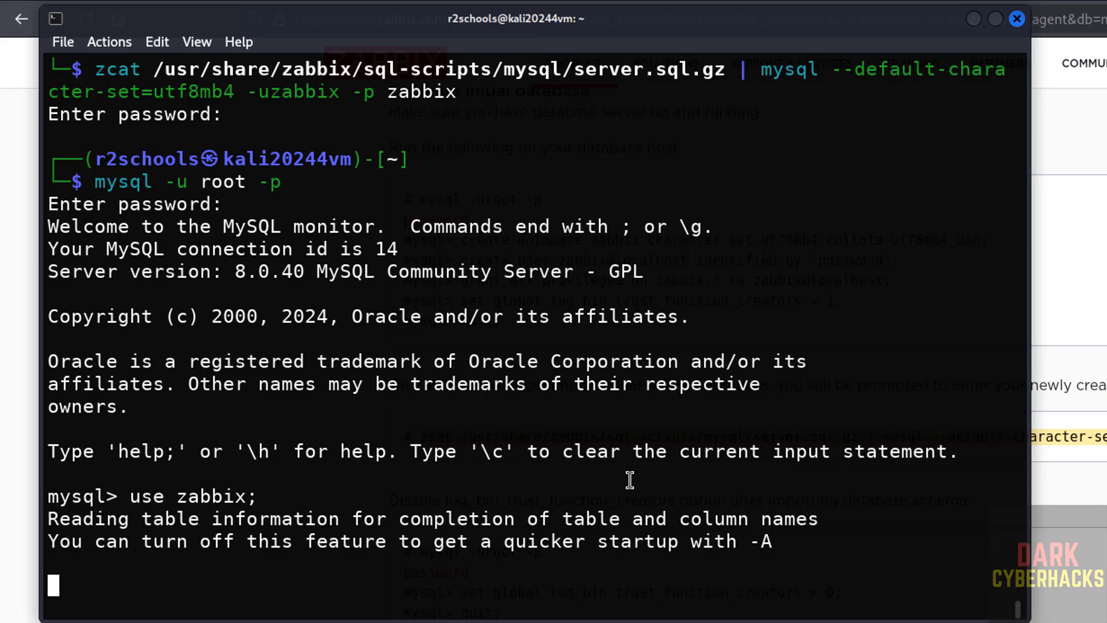
{"action": "type", "text": "show tab"}
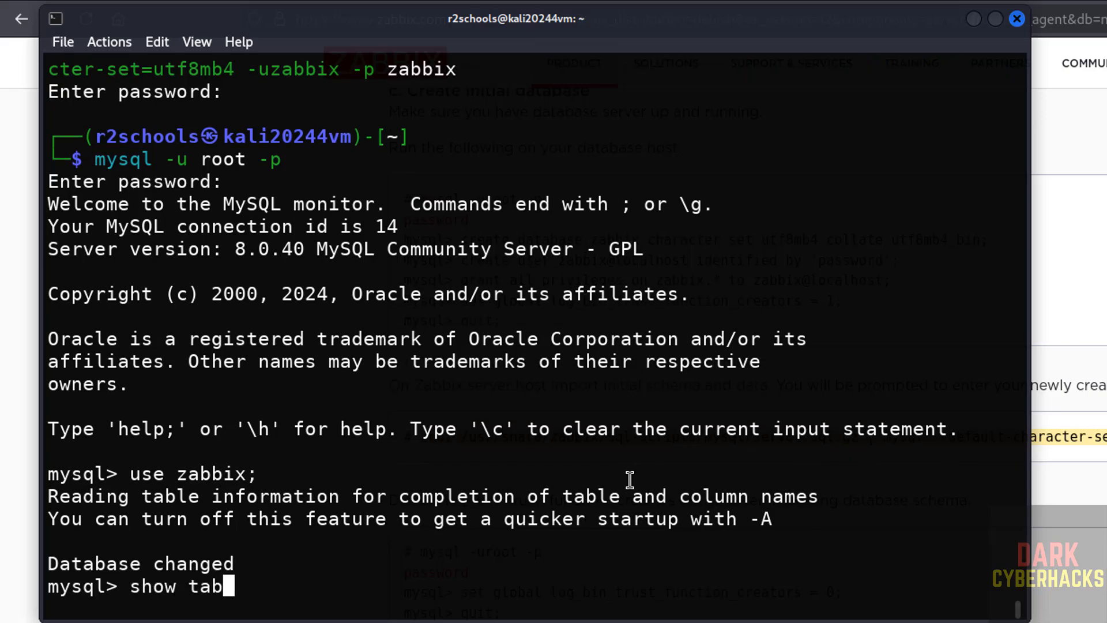
{"action": "key", "text": "Return"}
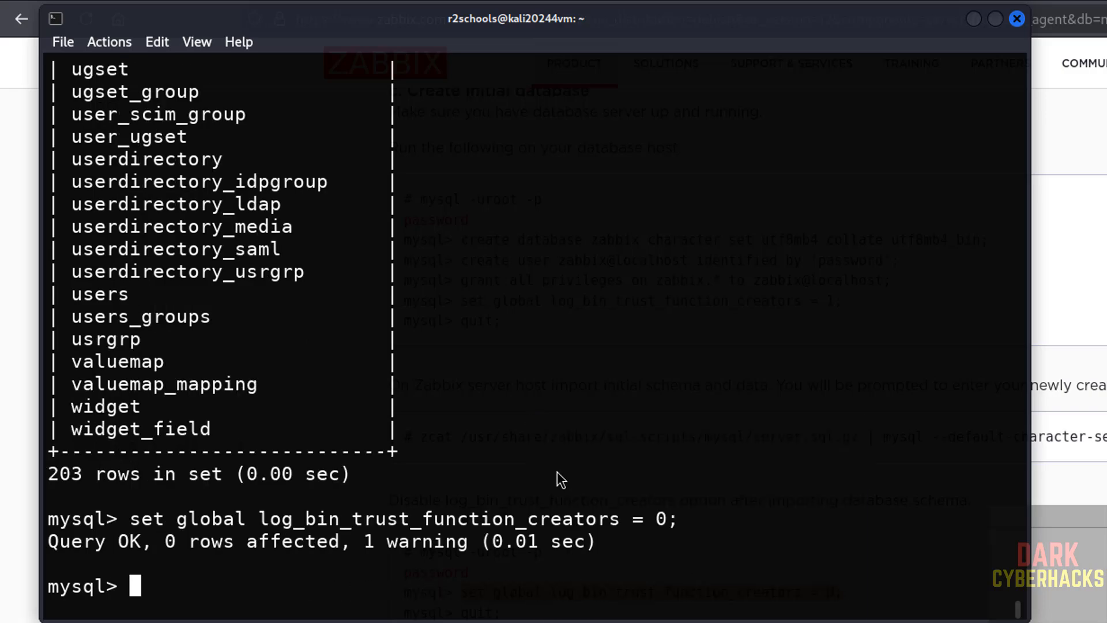
{"action": "type", "text": "qu"}
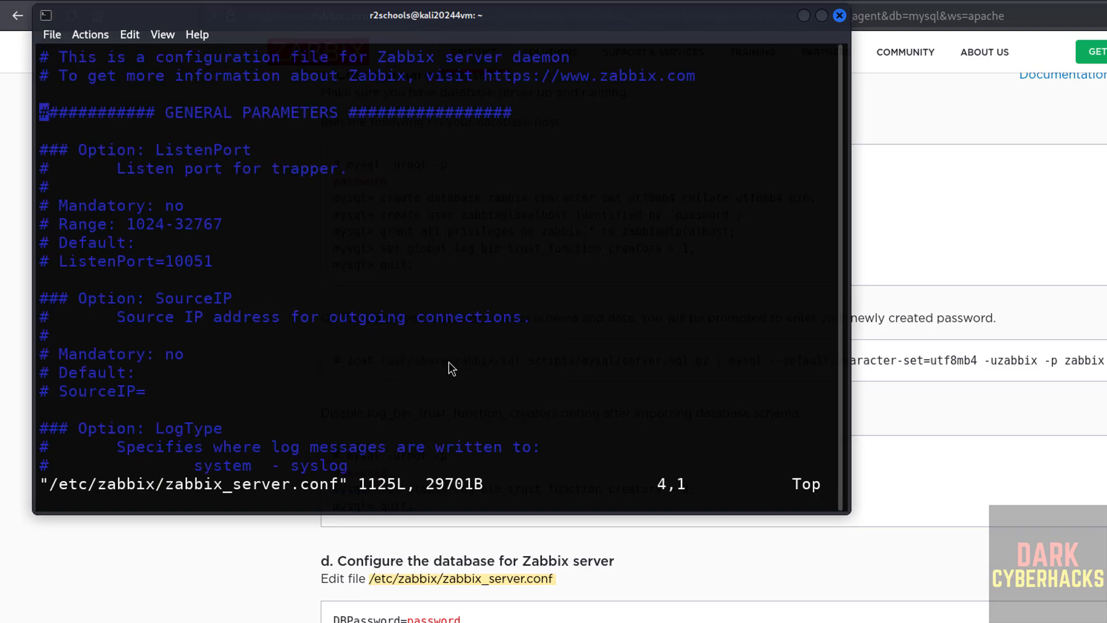
{"action": "scroll", "scroll_direction": "down", "scroll_amount": 3}
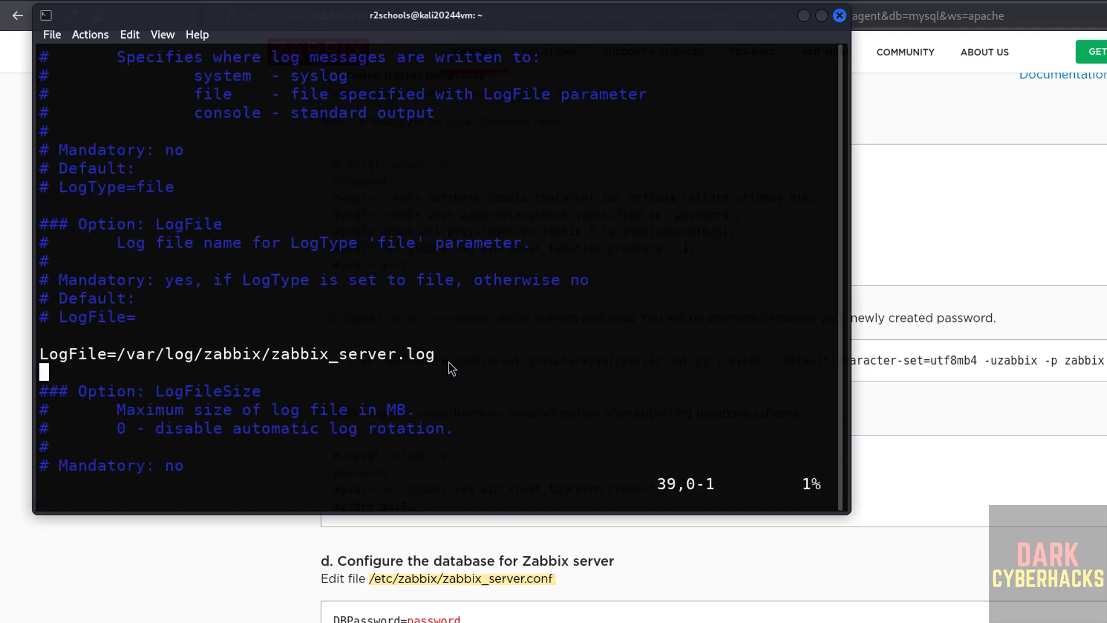
{"action": "scroll", "scroll_direction": "down", "scroll_amount": 3}
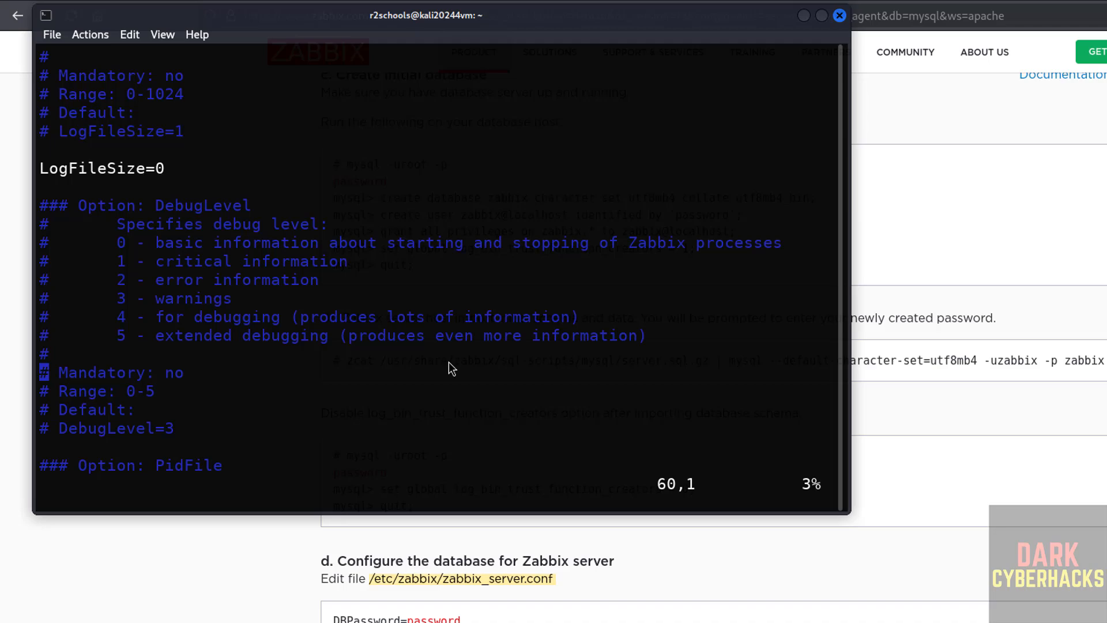
{"action": "scroll", "scroll_direction": "down", "scroll_amount": 3}
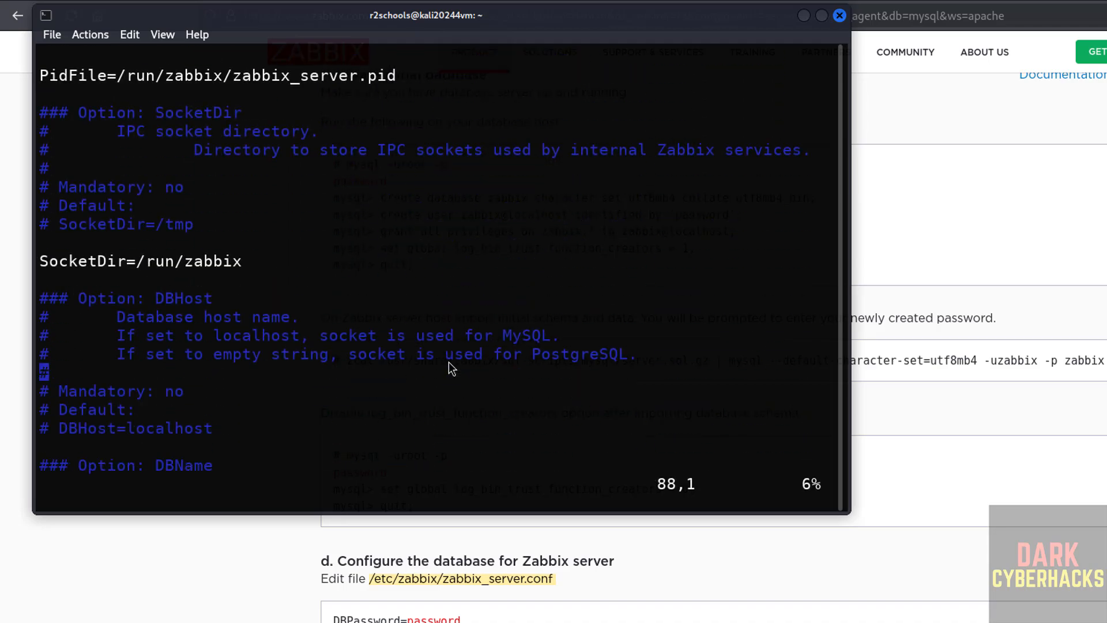
{"action": "scroll", "scroll_direction": "down", "scroll_amount": 3}
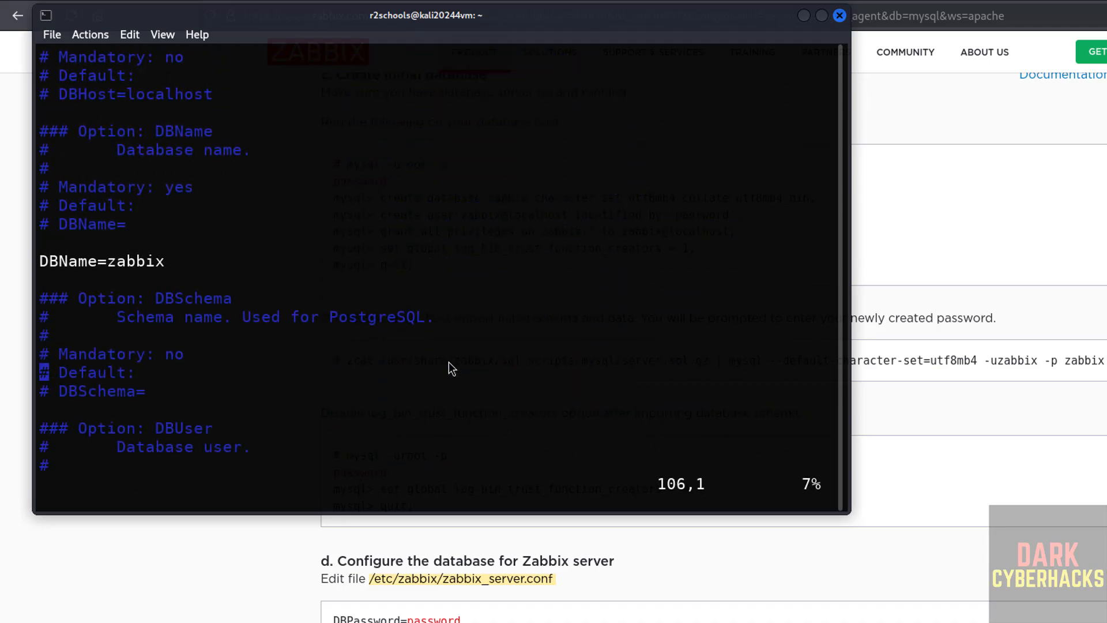
{"action": "scroll", "scroll_direction": "down", "scroll_amount": 3}
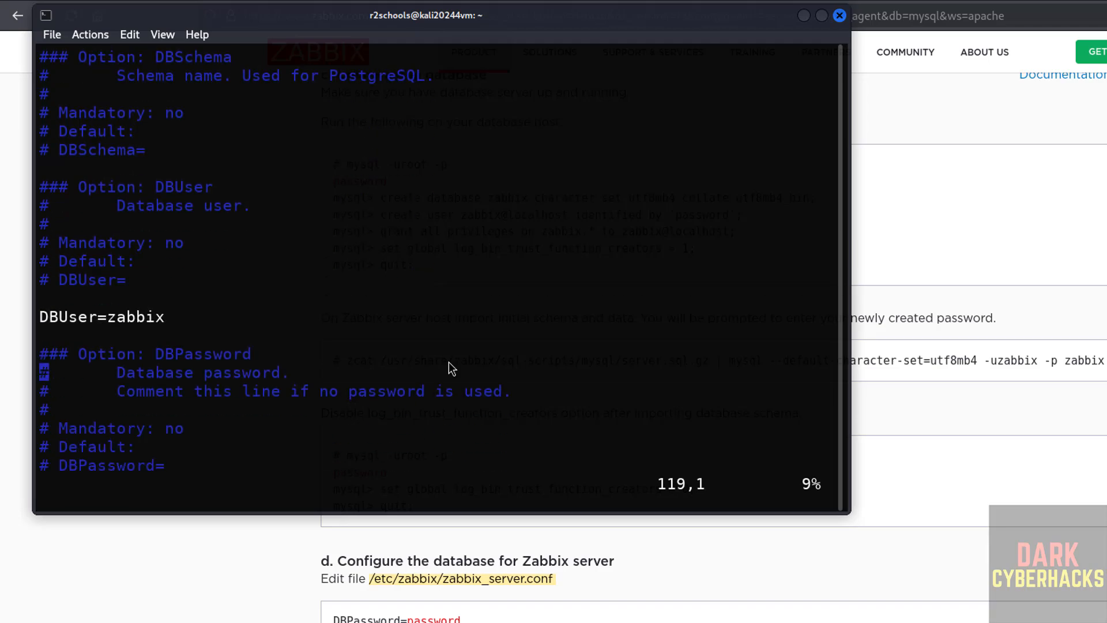
{"action": "scroll", "scroll_direction": "down", "scroll_amount": 3}
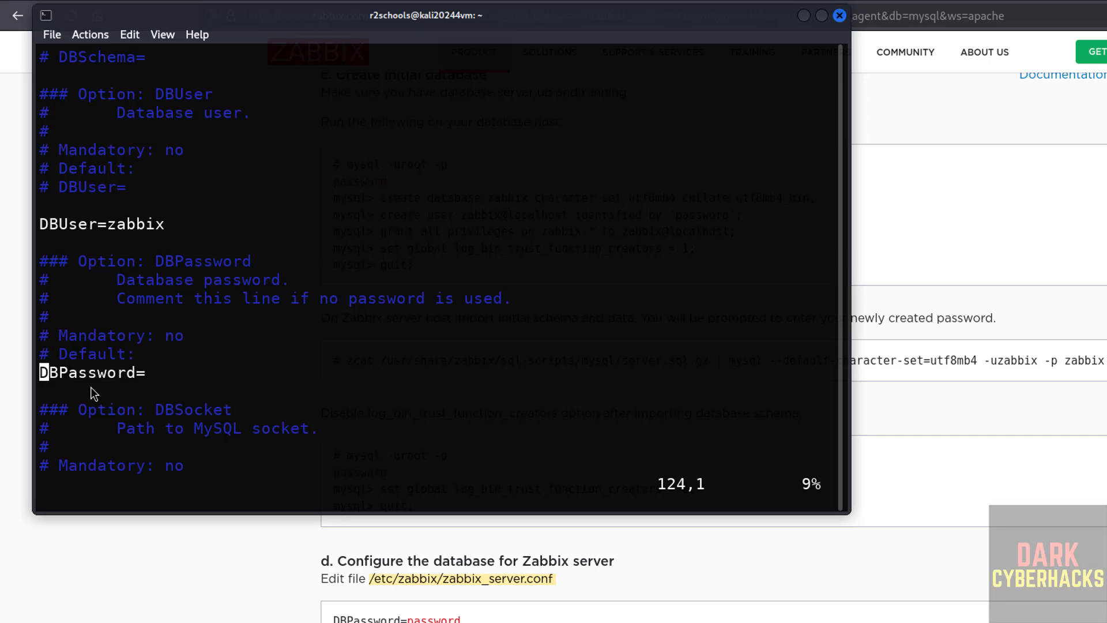
{"action": "key", "text": "i"}
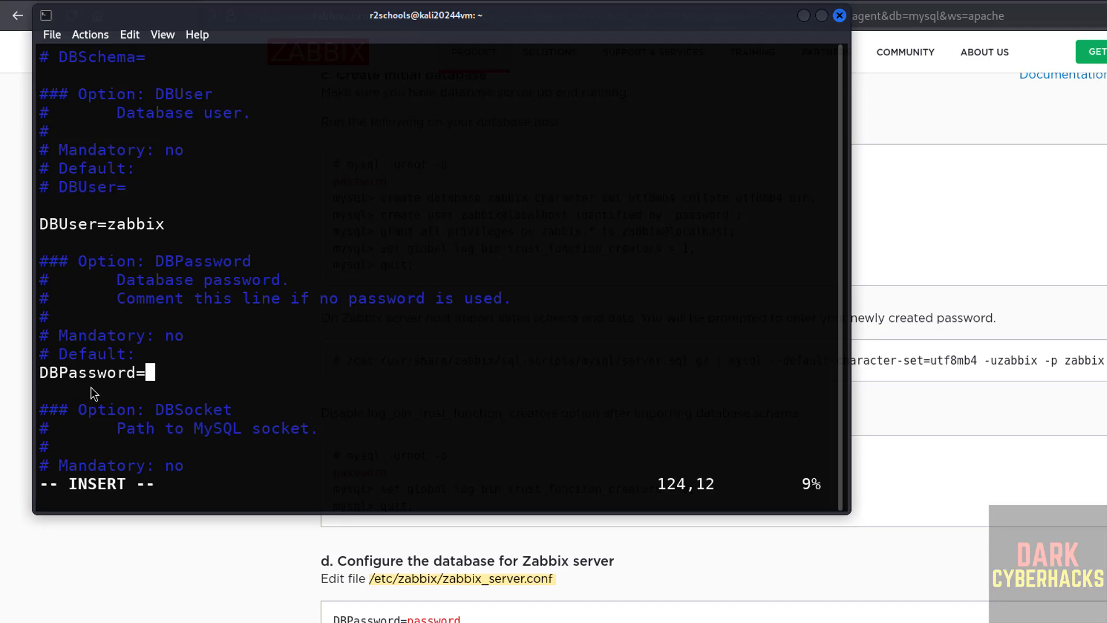
{"action": "type", "text": "pass"}
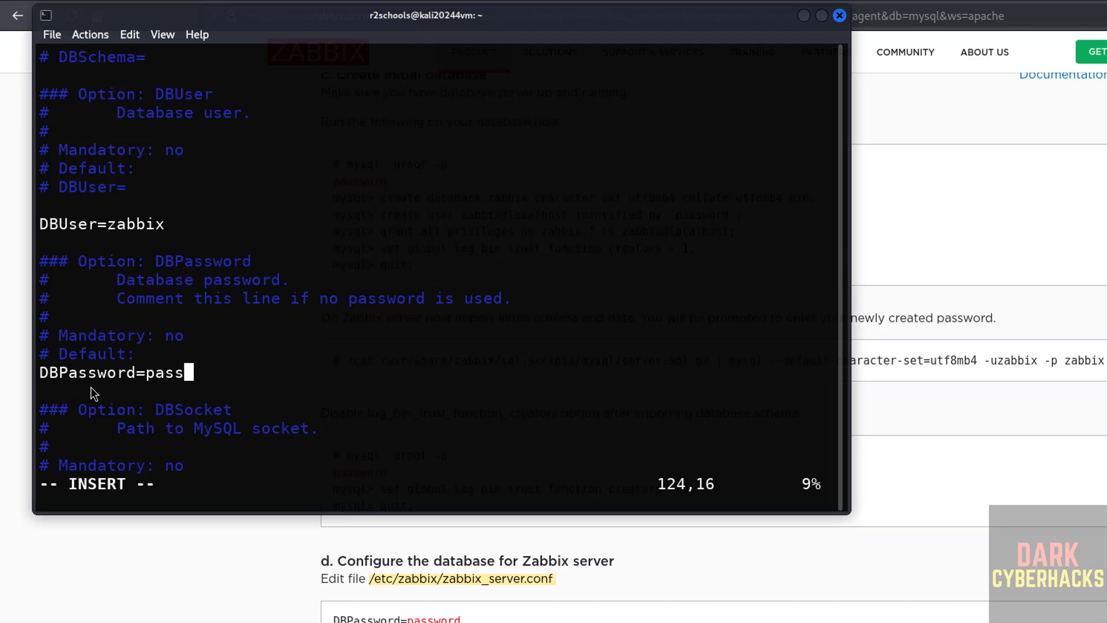
{"action": "type", "text": "wo"}
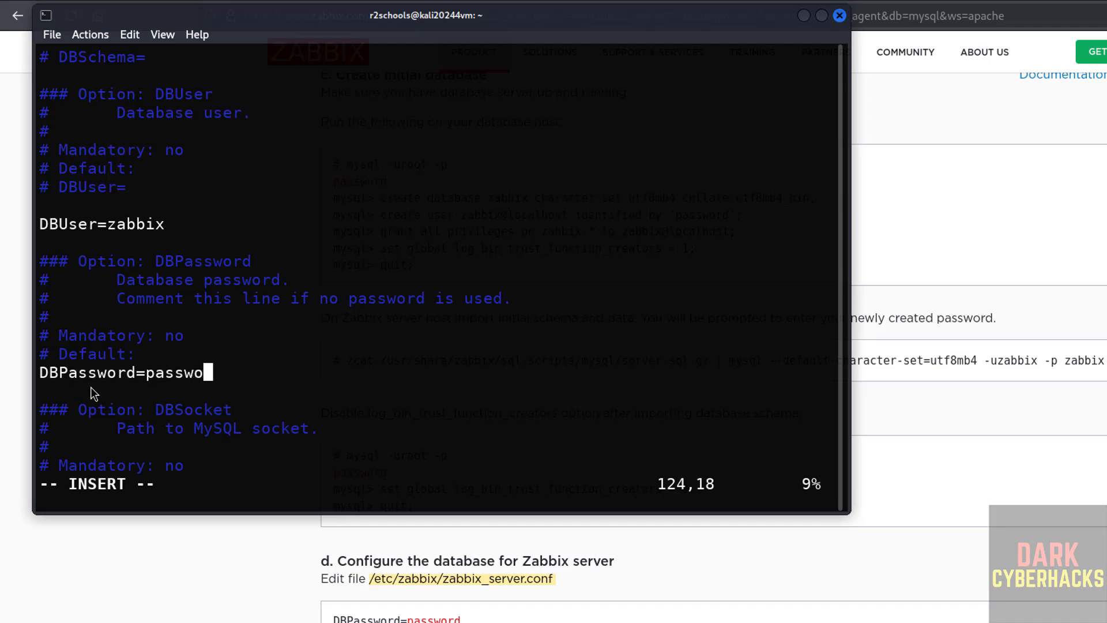
{"action": "type", "text": "rd"}
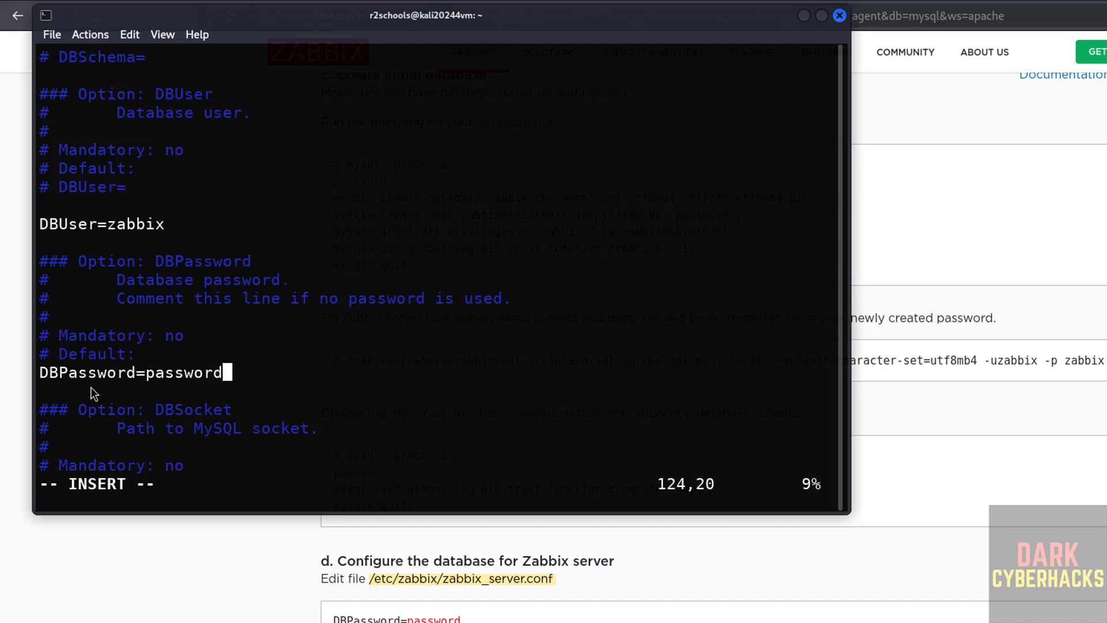
{"action": "type", "text": ":wq"}
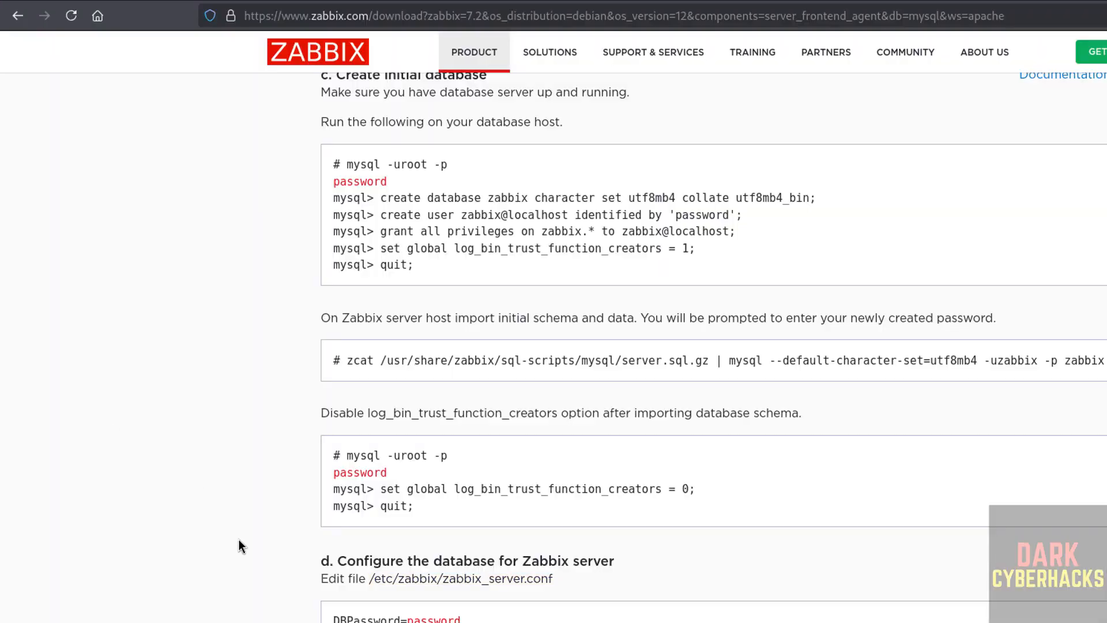
Run 'systemctl restart zabbix-server zabbix-agent apache2' and dismiss the authentication prompt
{"action": "scroll", "scroll_direction": "up", "scroll_amount": 3}
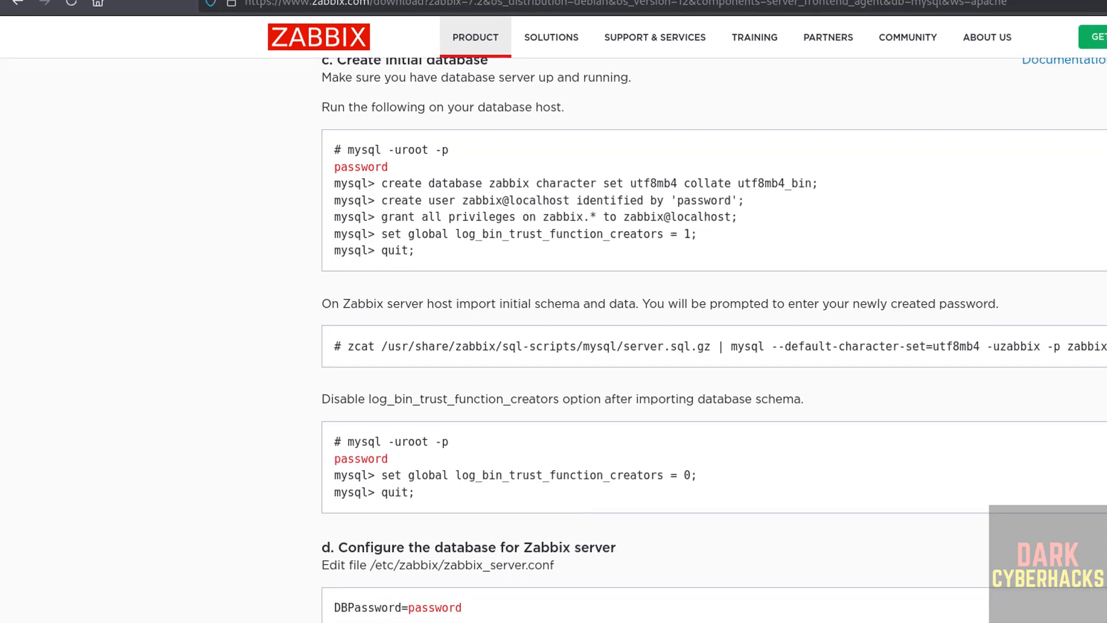
{"action": "scroll", "scroll_direction": "down", "scroll_amount": 3}
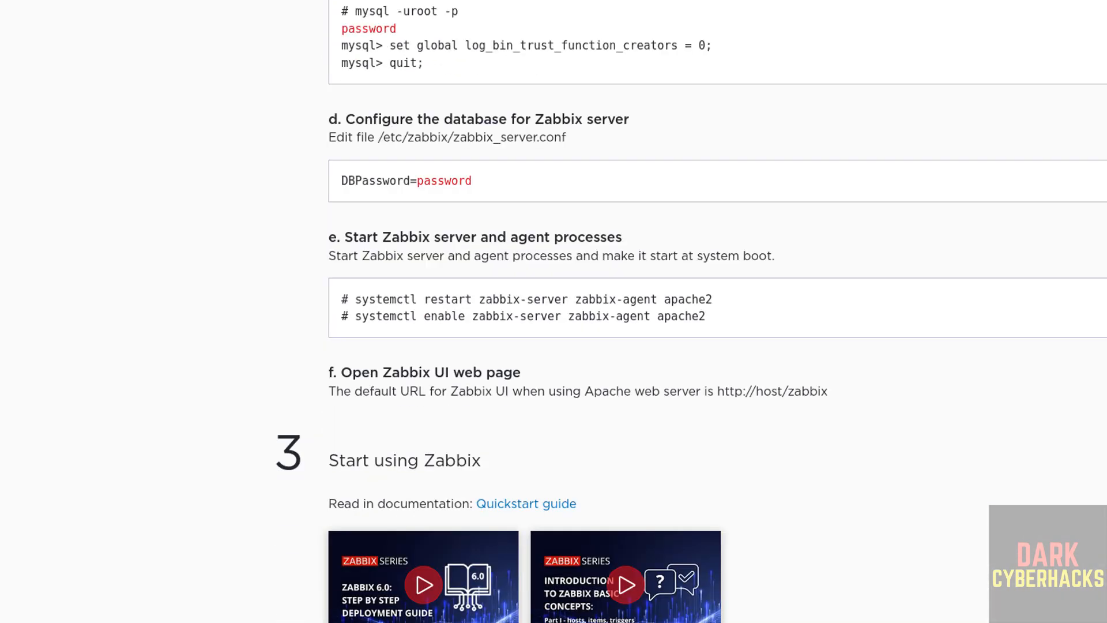
{"action": "scroll", "scroll_direction": "down", "scroll_amount": 3}
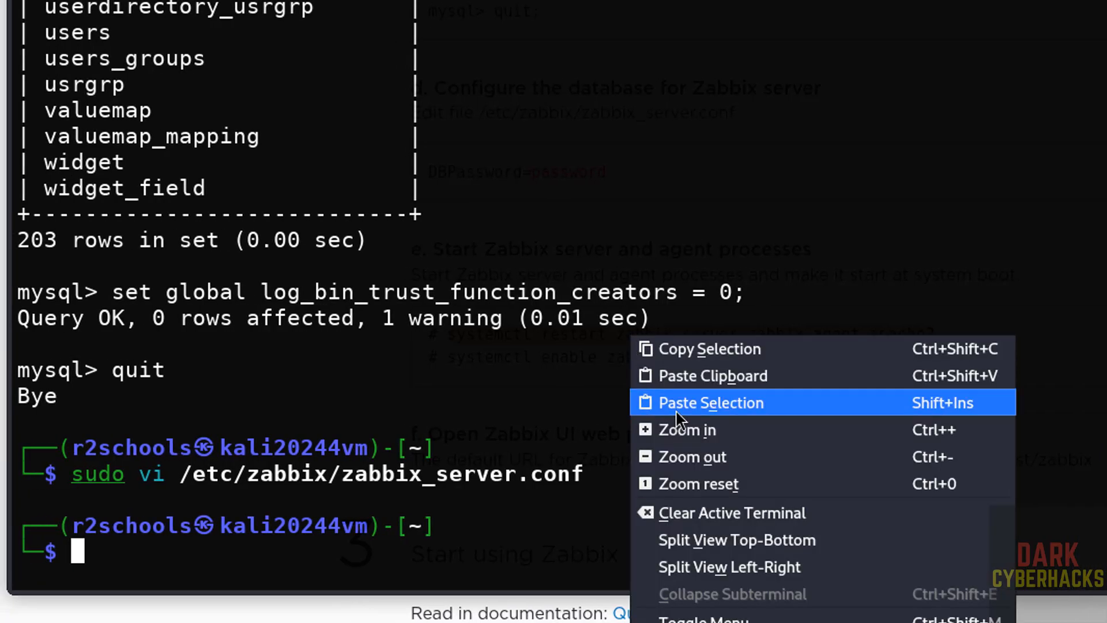
{"action": "left_click", "coordinate": [711, 403]}
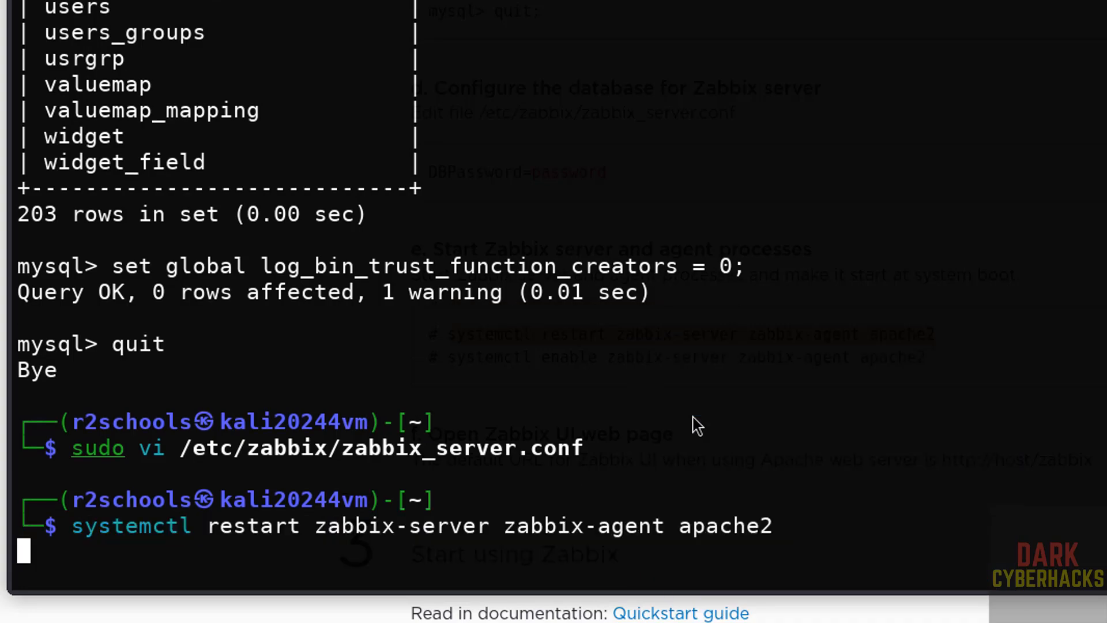
{"action": "key", "text": "Return"}
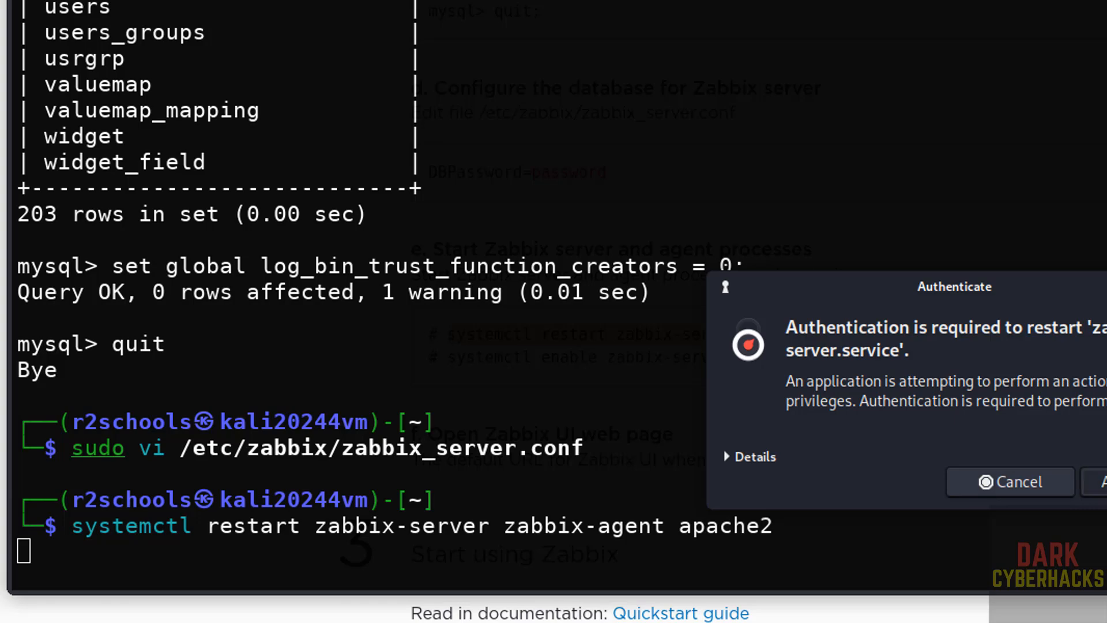
{"action": "left_click", "coordinate": [1009, 481]}
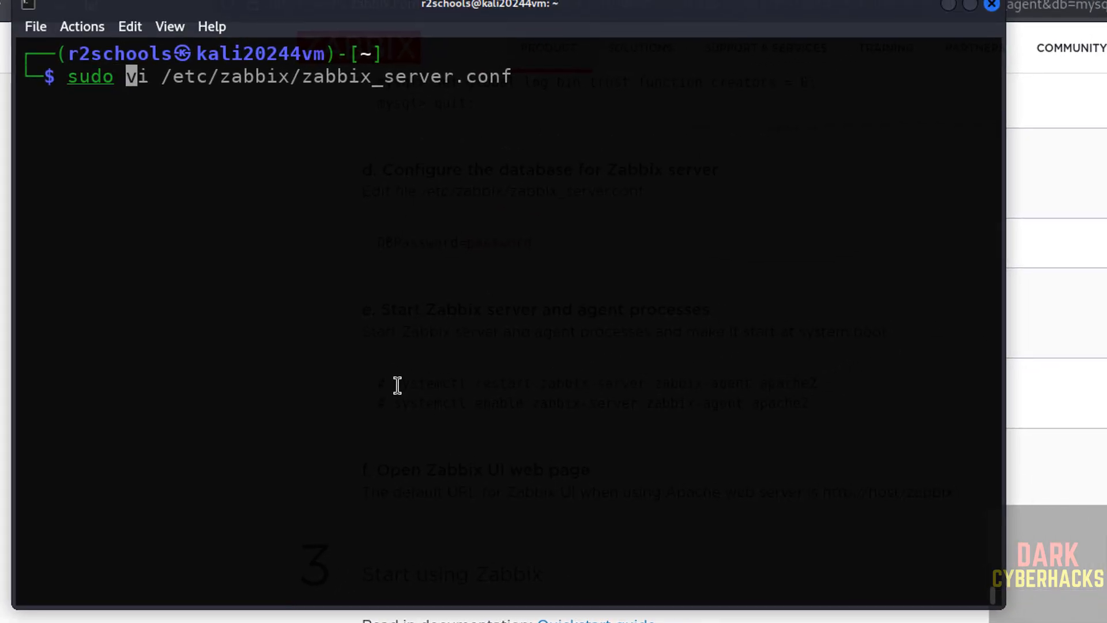
Check that zabbix-server is running with 'systemctl status zabbix-server'
{"action": "type", "text": "systemctl status zabbix-server"}
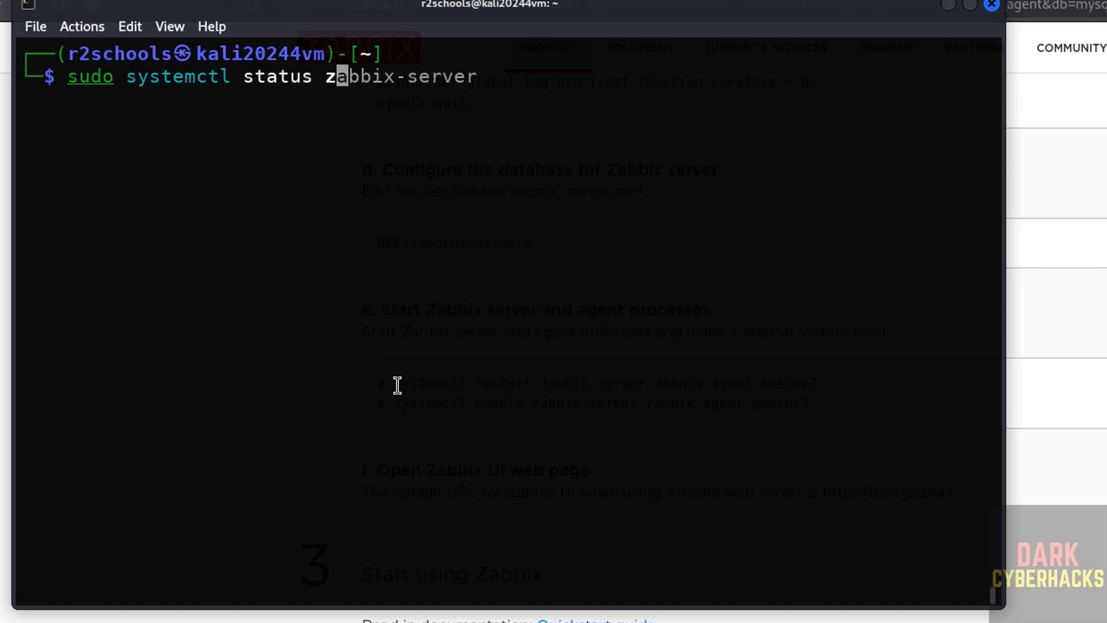
{"action": "key", "text": "End"}
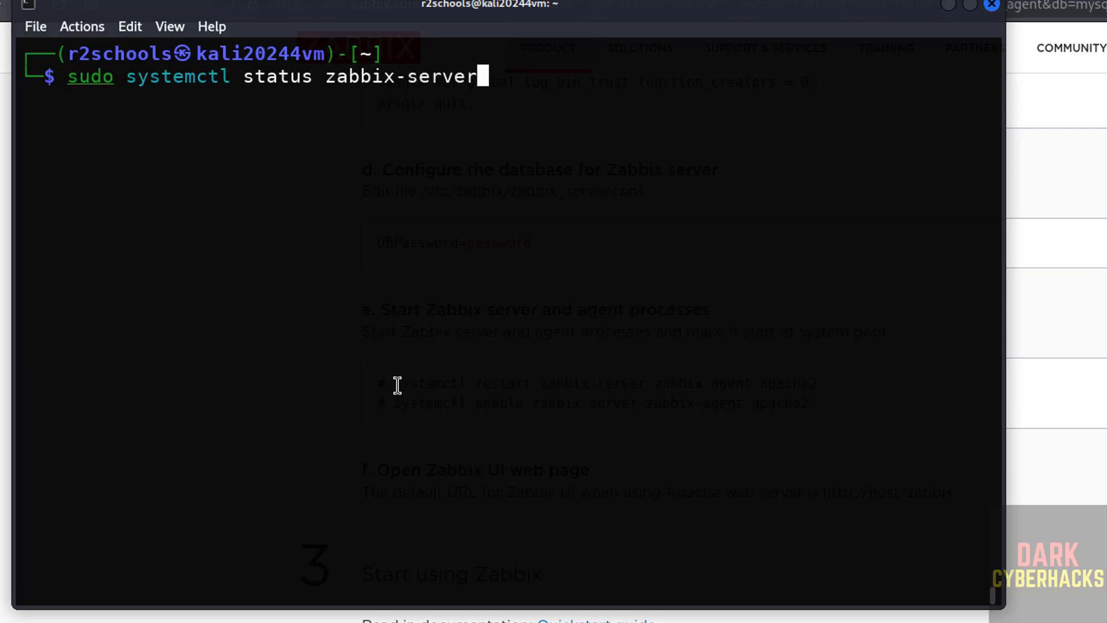
{"action": "key", "text": "Return"}
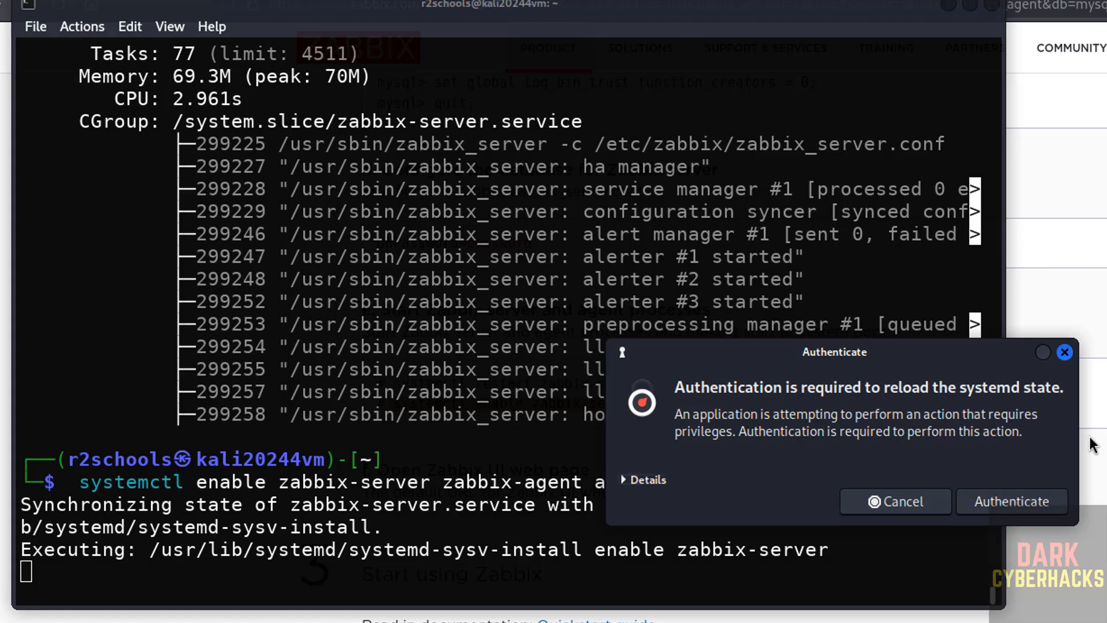
Cancel the failed authentication and rerun the enable command with sudo
{"action": "left_click", "coordinate": [1010, 501]}
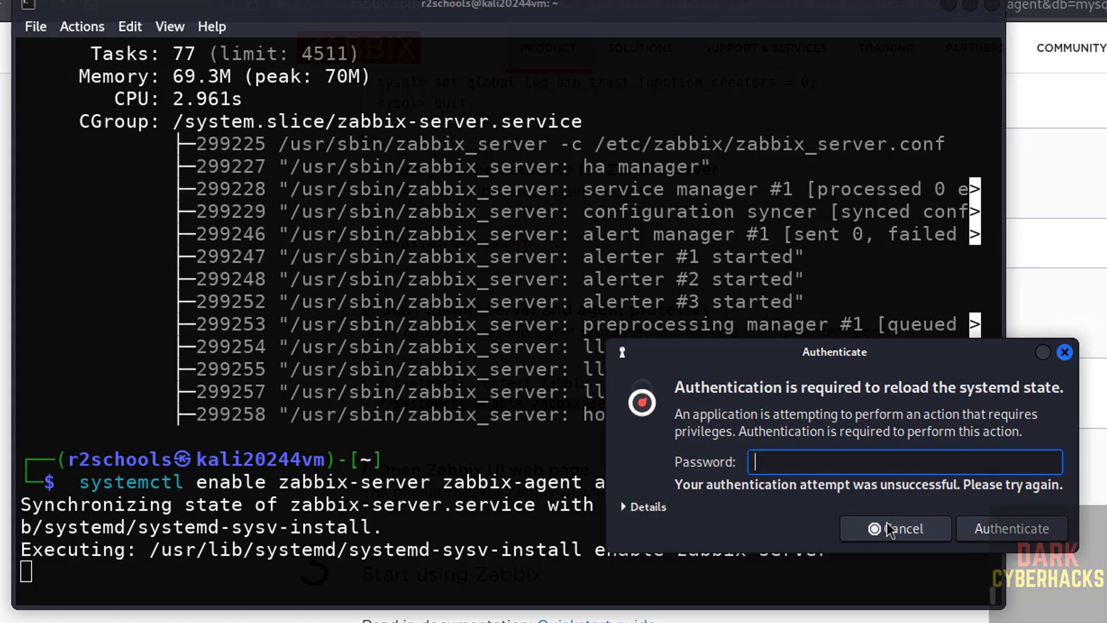
{"action": "left_click", "coordinate": [894, 529]}
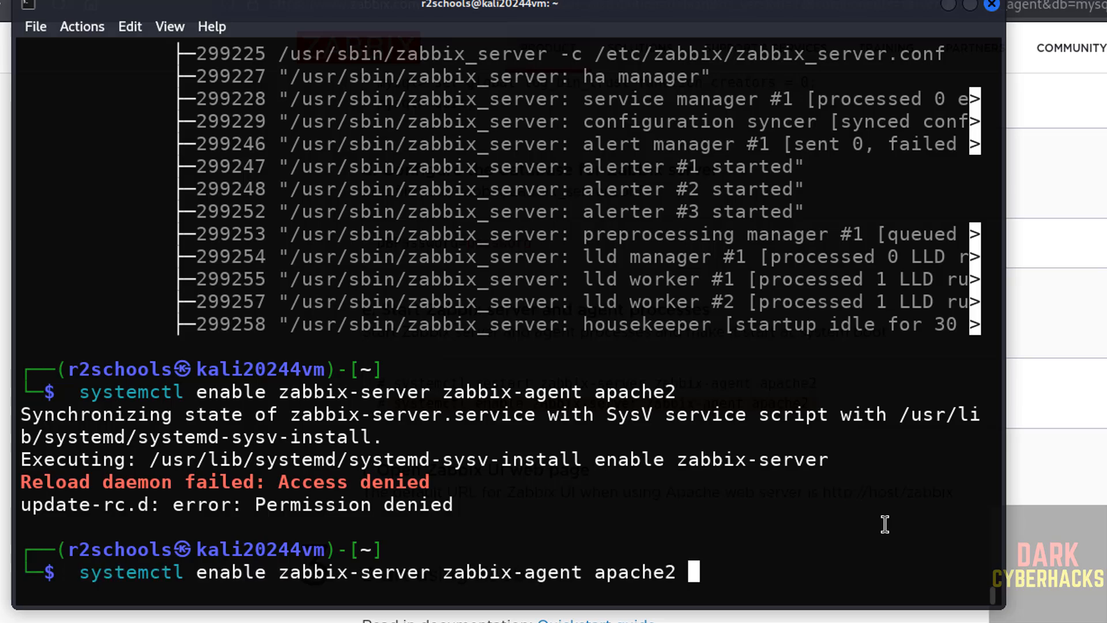
{"action": "type", "text": "sudo"}
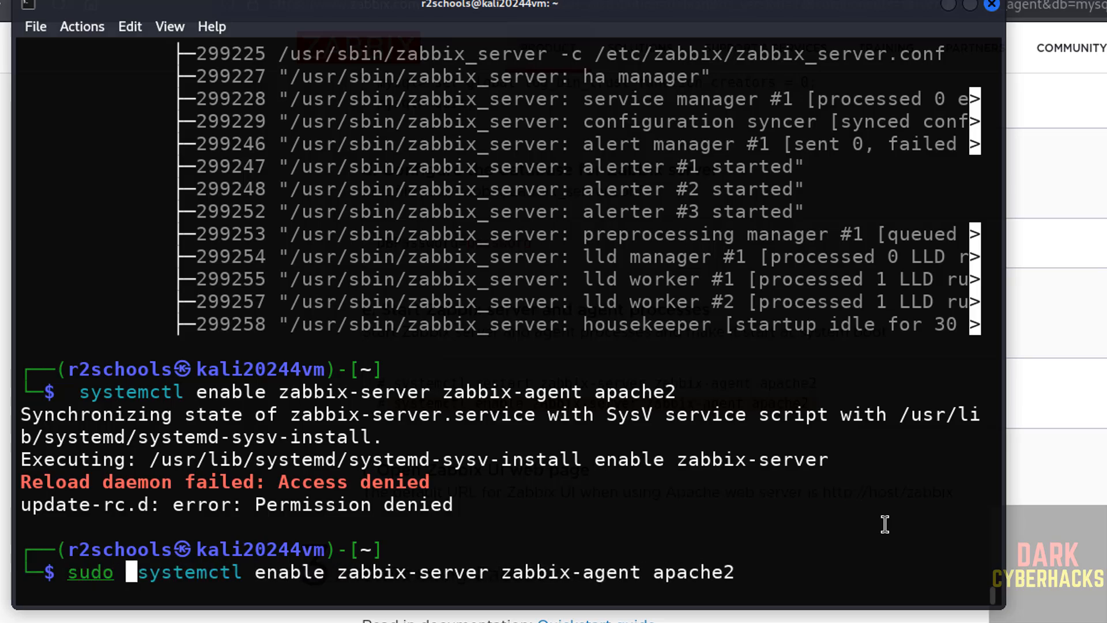
{"action": "key", "text": "Return"}
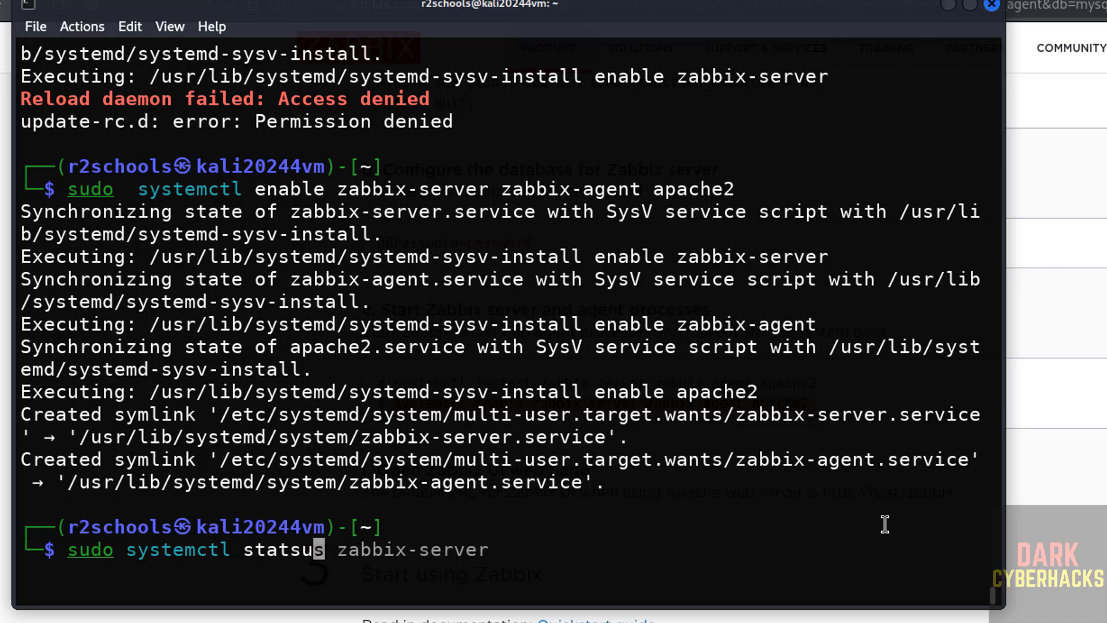
Check apache2's failed status, run 'sudo a2enmod wsgi', and paste the copied selection
{"action": "key", "text": "Return"}
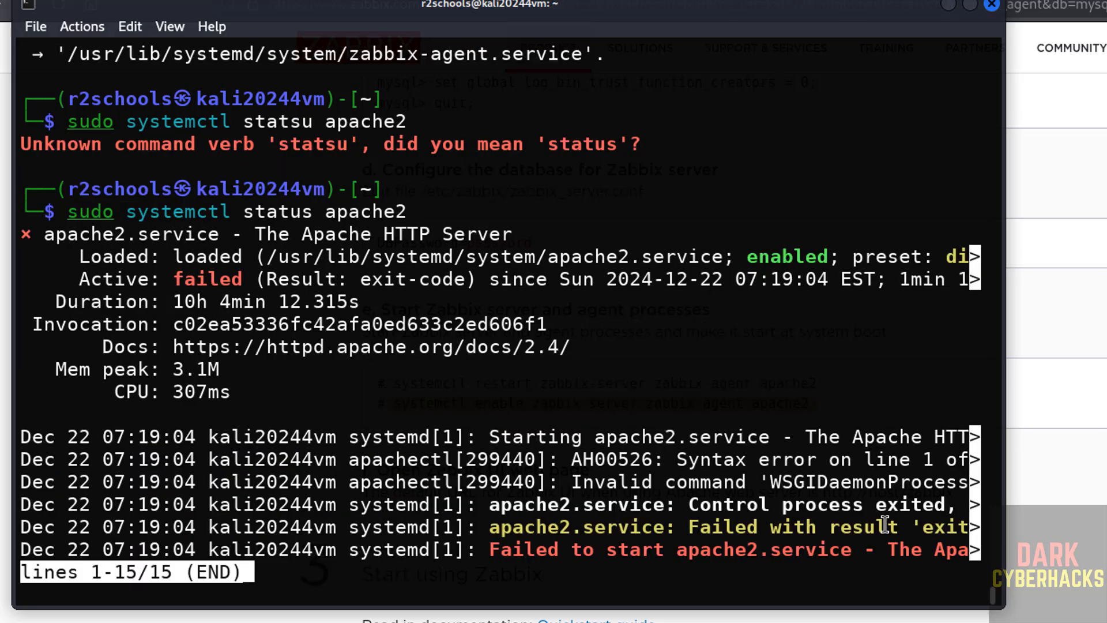
{"action": "mouse_move", "coordinate": [661, 359]}
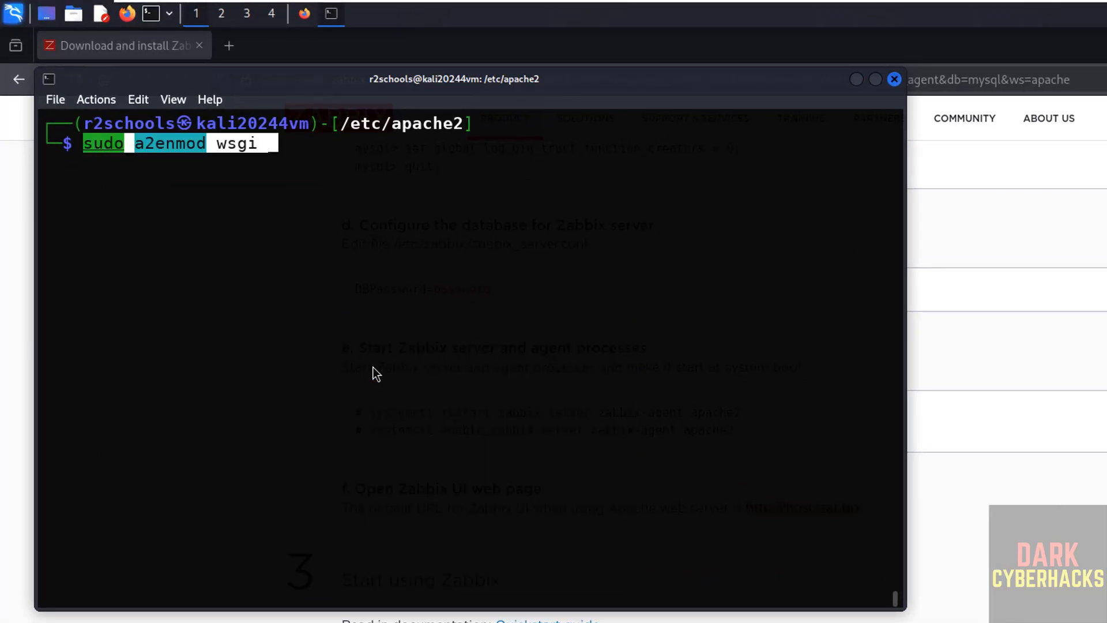
{"action": "key", "text": "Return"}
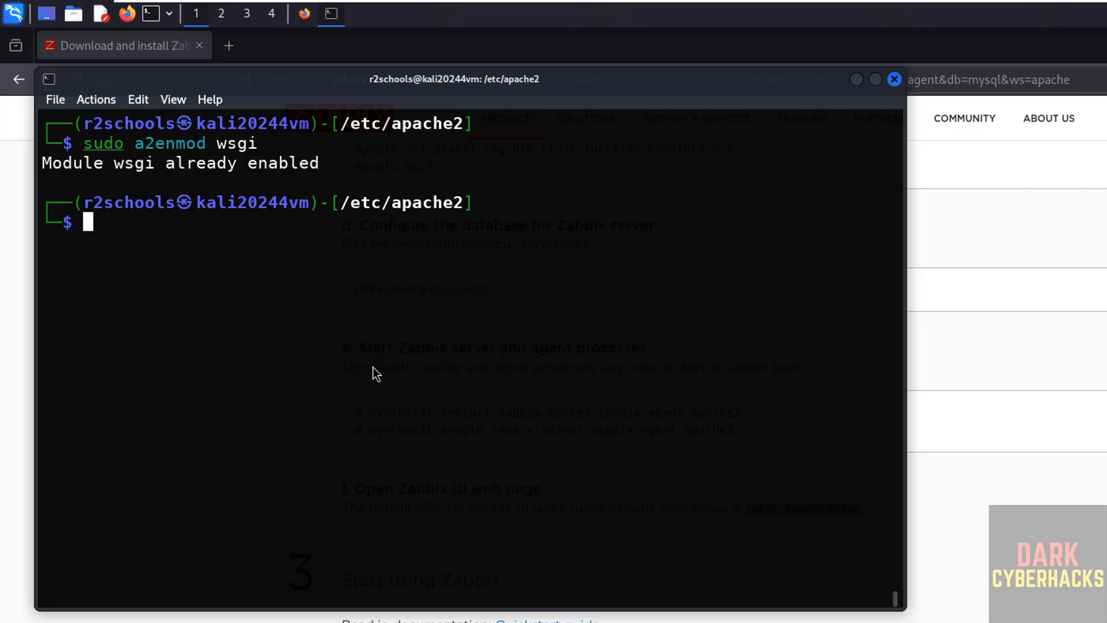
{"action": "right_click", "coordinate": [375, 374]}
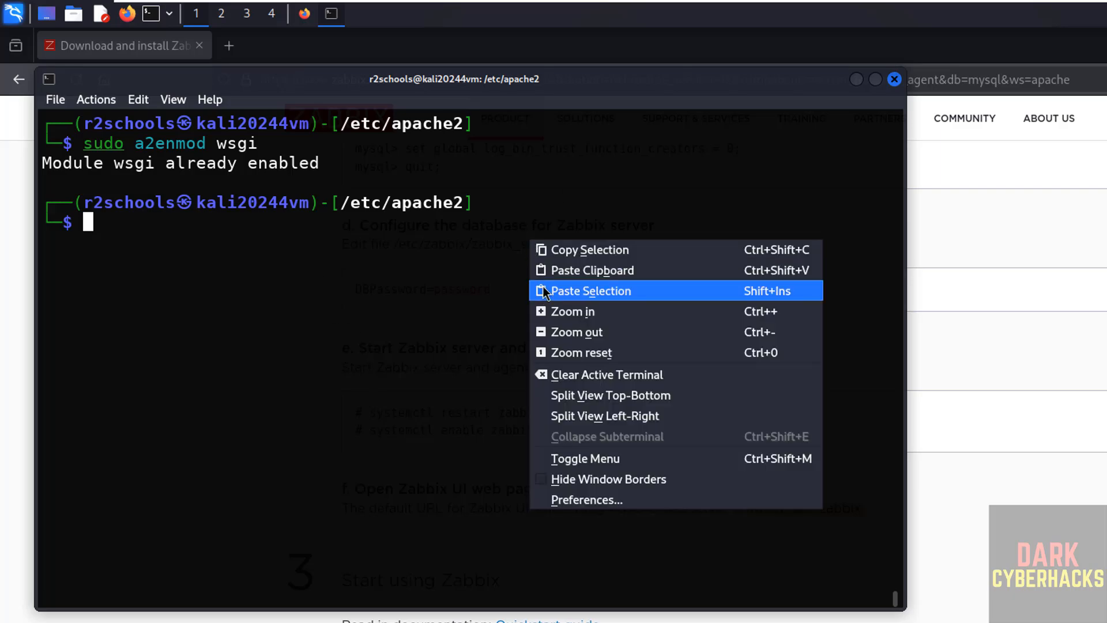
{"action": "left_click", "coordinate": [589, 290]}
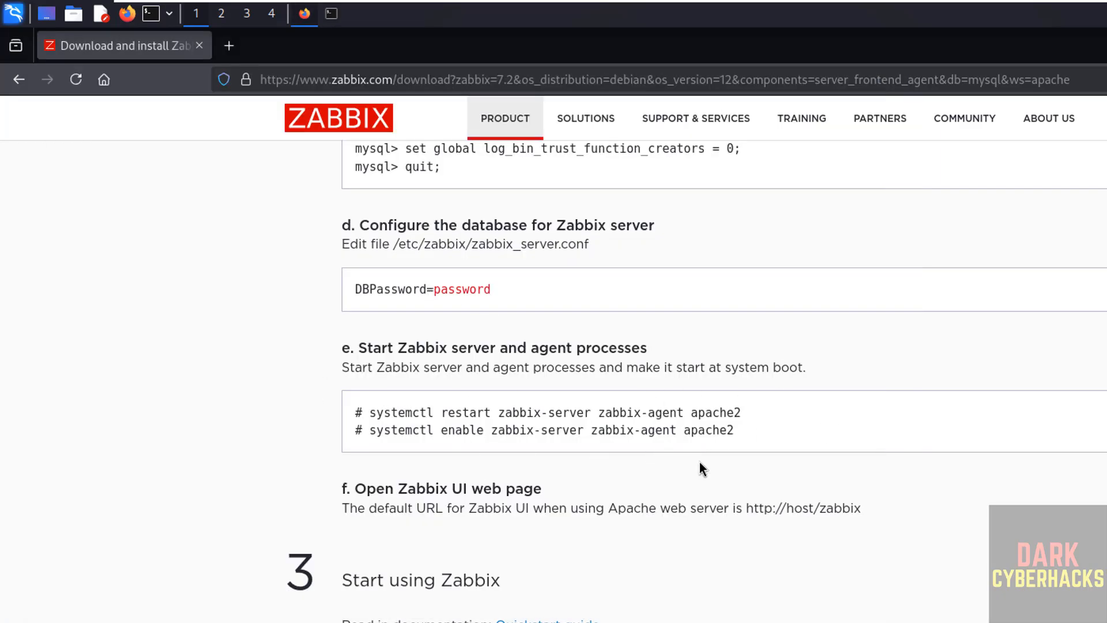
{"action": "mouse_move", "coordinate": [900, 455]}
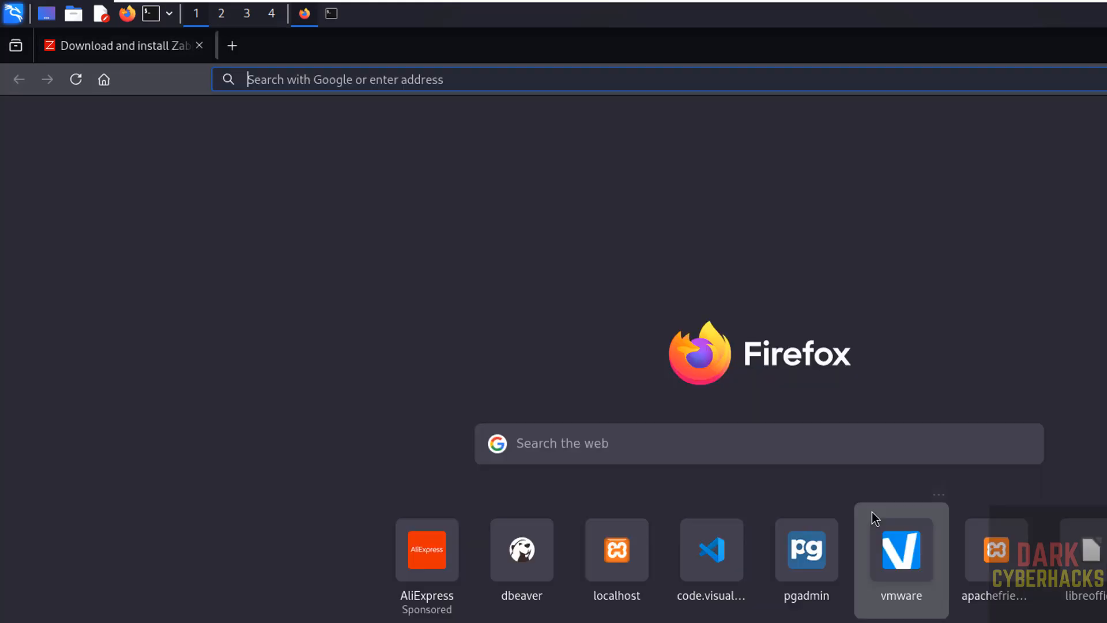
{"action": "type", "text": "h"}
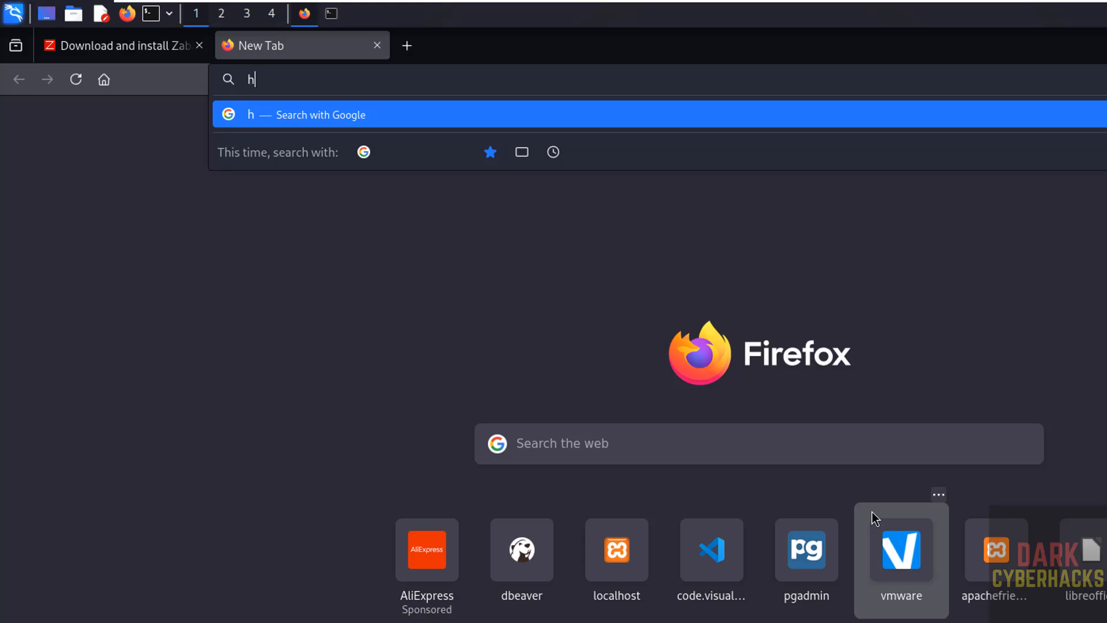
{"action": "type", "text": "ttp:/"}
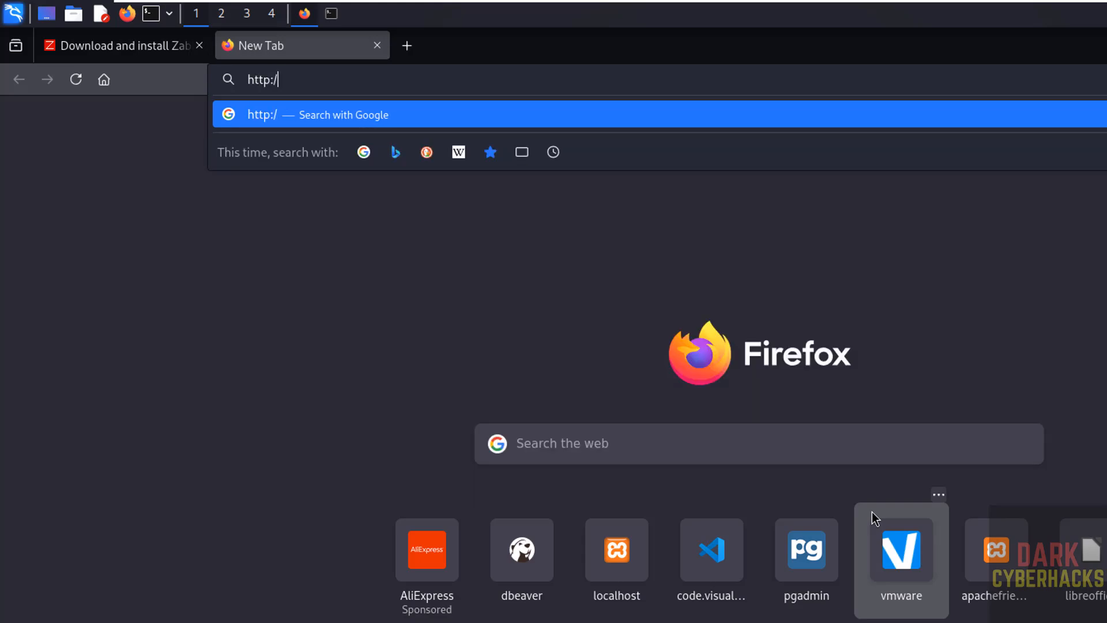
{"action": "left_click", "coordinate": [148, 14]}
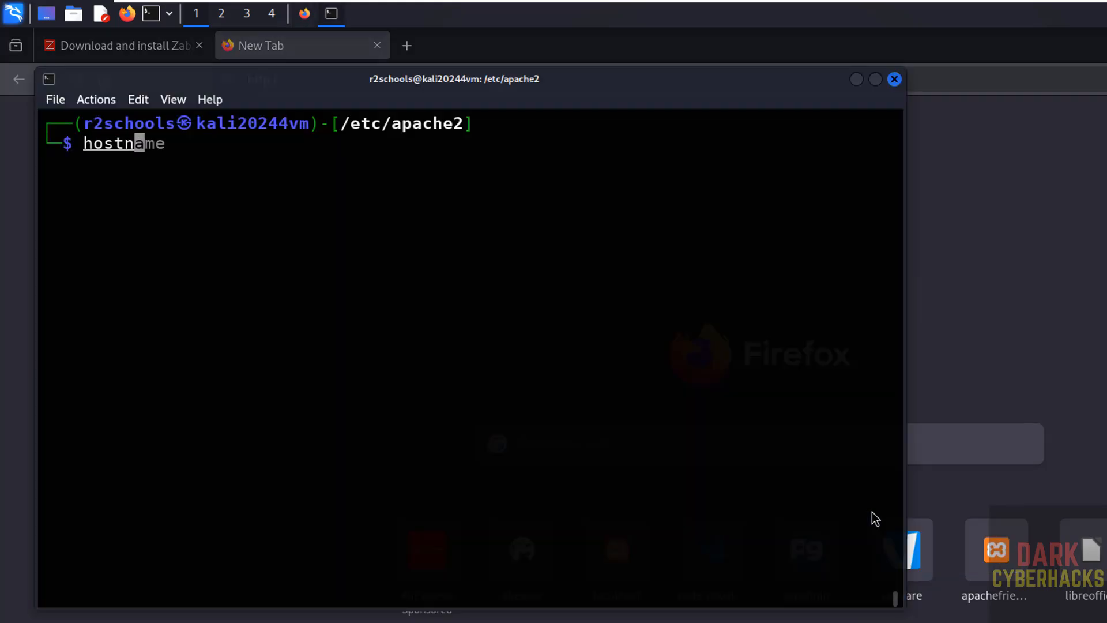
{"action": "key", "text": "Return"}
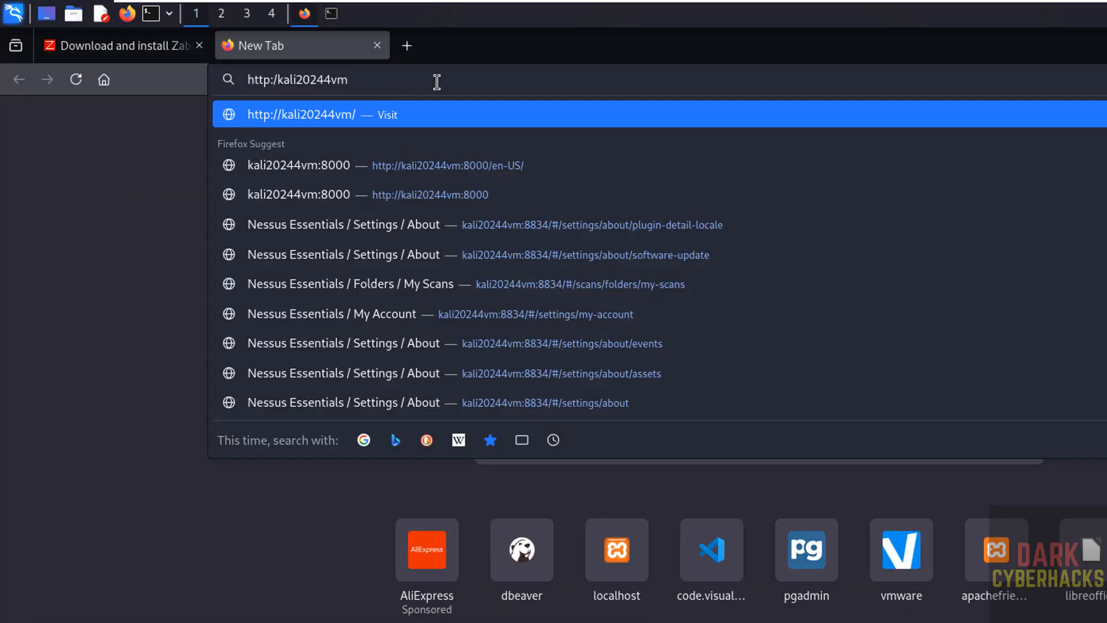
{"action": "type", "text": "/zabbi"}
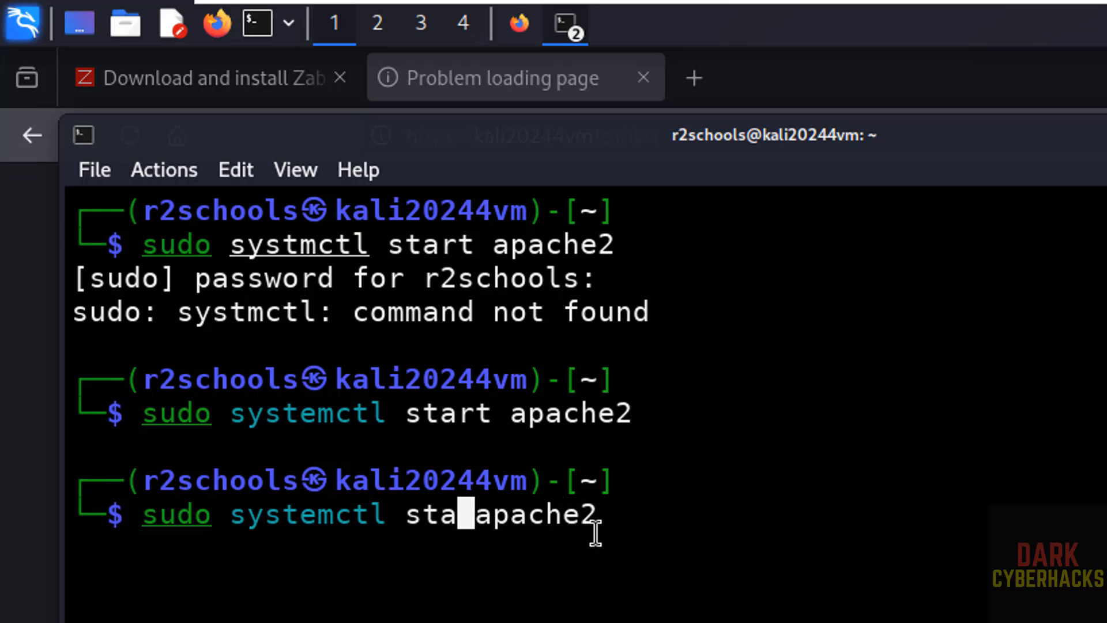
Change the apache2 command to 'systemctl status apache2' and return to Firefox
{"action": "type", "text": "tus"}
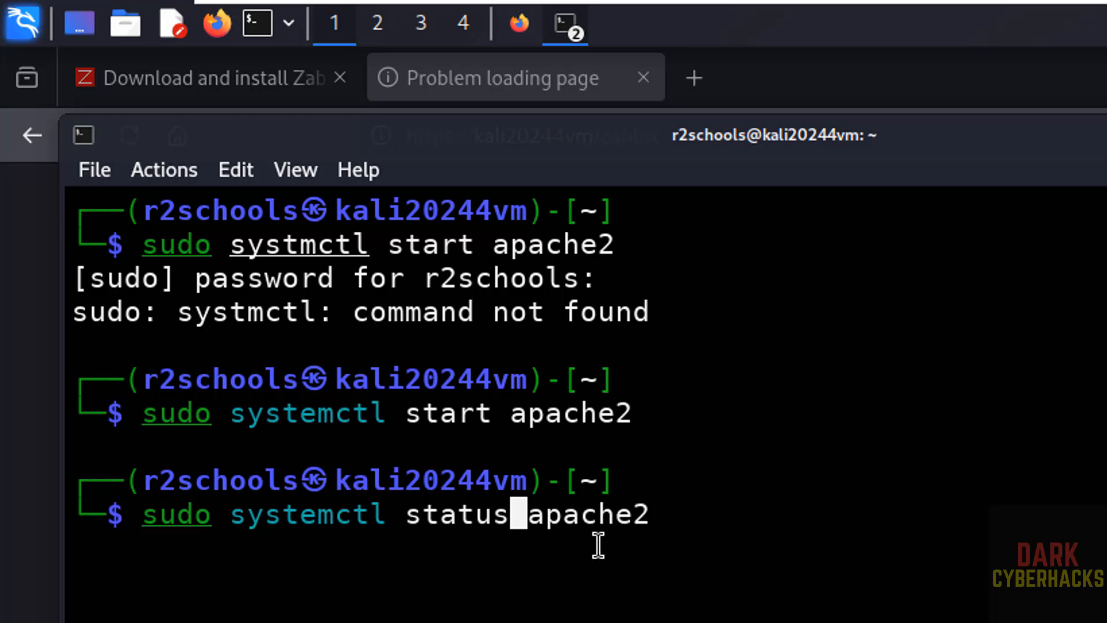
{"action": "left_click", "coordinate": [529, 136]}
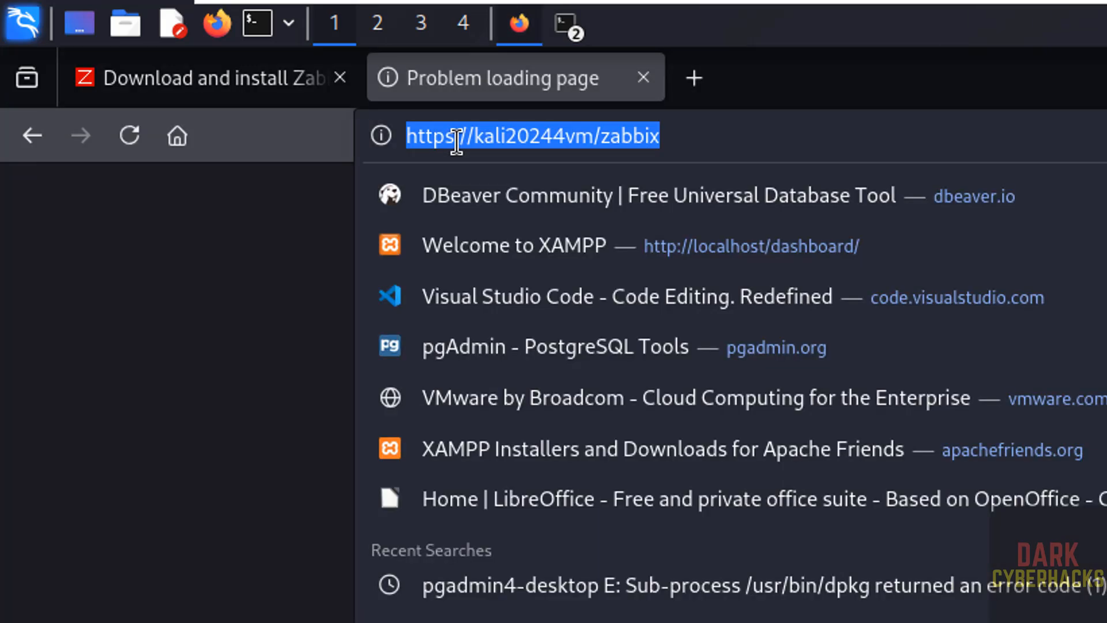
{"action": "key", "text": "Return"}
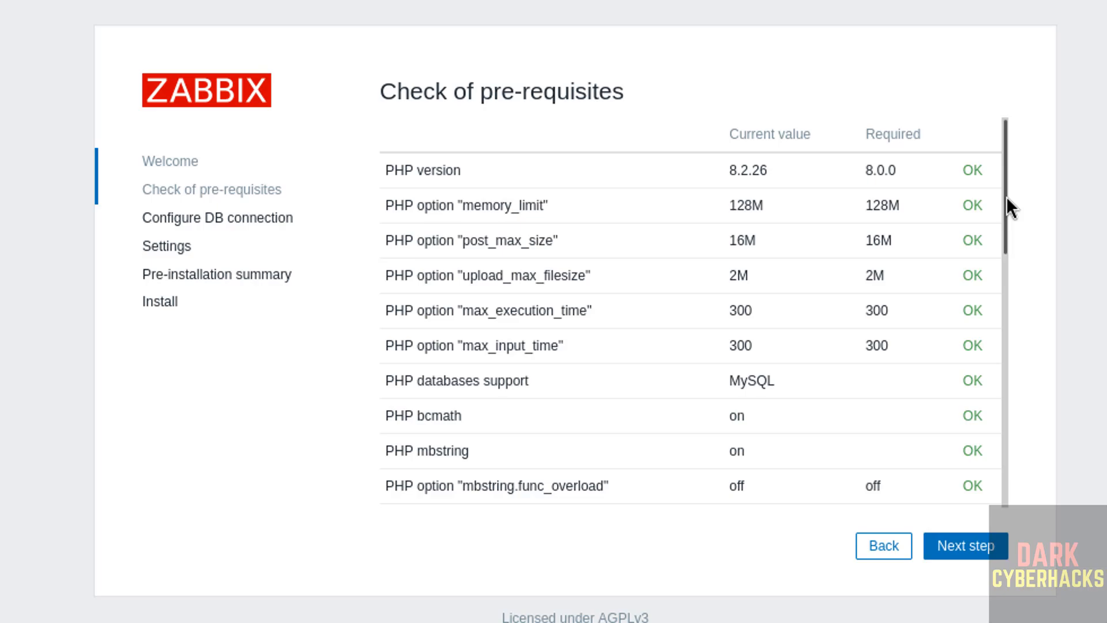
{"action": "scroll", "scroll_direction": "down", "scroll_amount": 3}
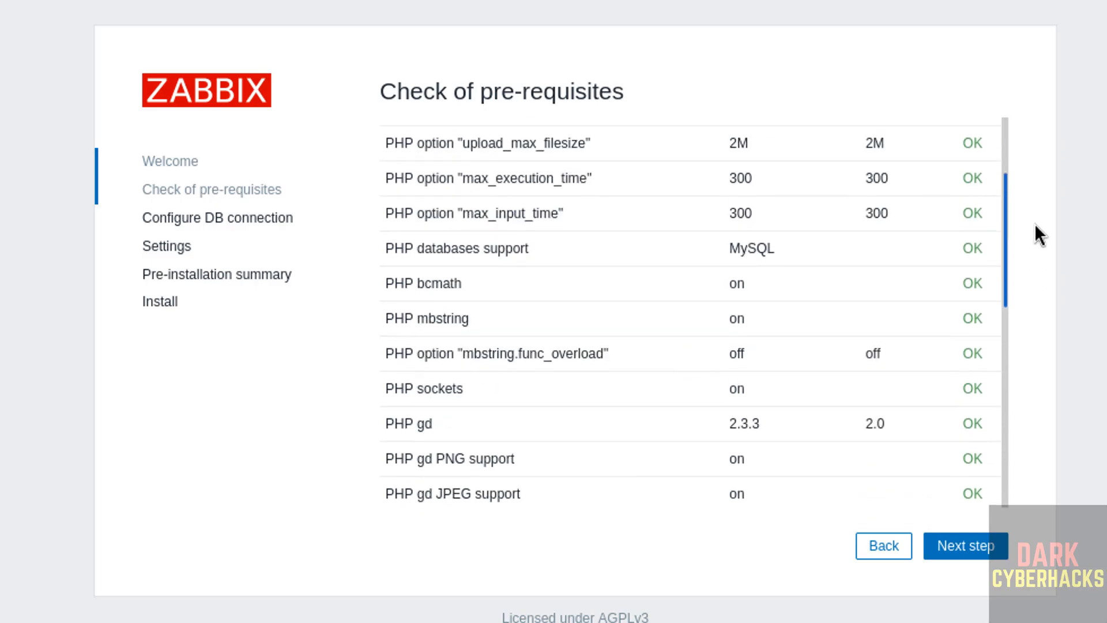
{"action": "scroll", "scroll_direction": "up", "scroll_amount": 3}
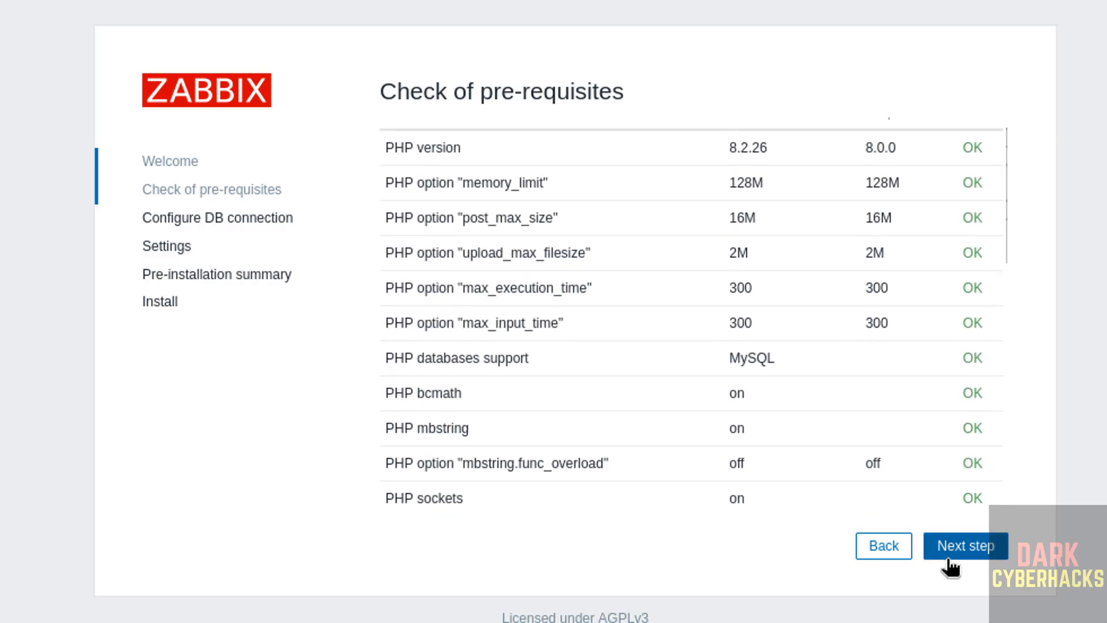
{"action": "left_click", "coordinate": [964, 545]}
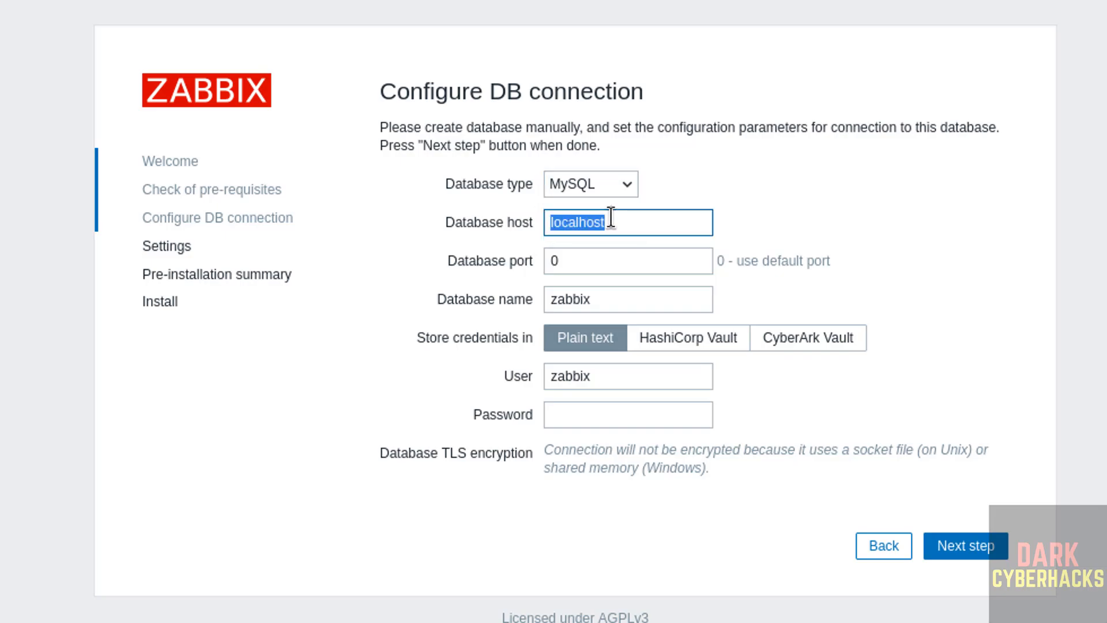
{"action": "mouse_move", "coordinate": [691, 223]}
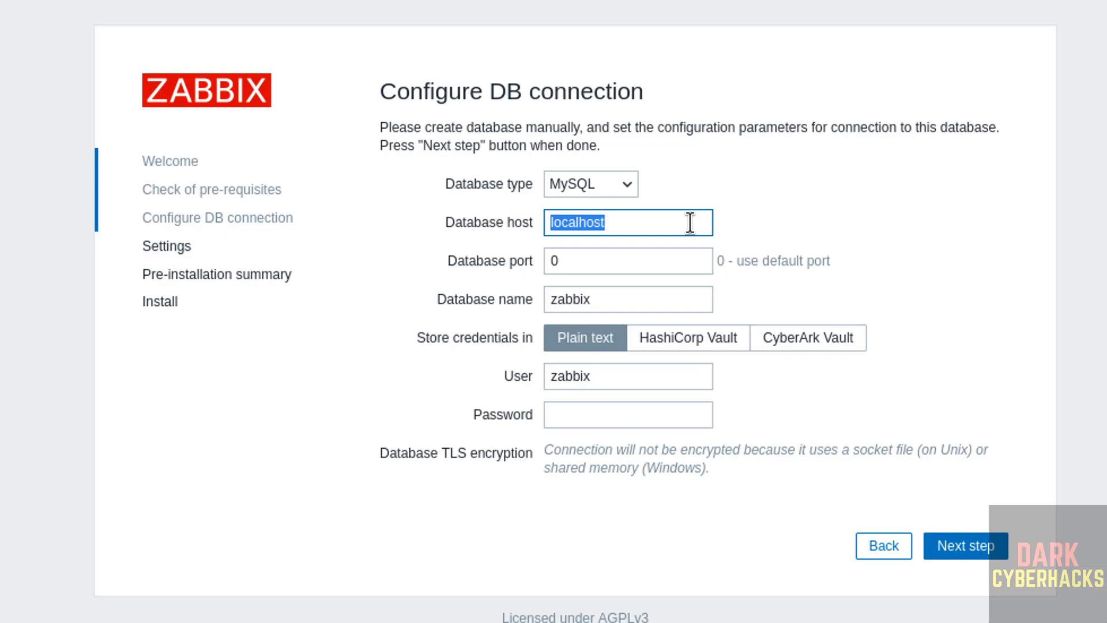
{"action": "mouse_move", "coordinate": [691, 222]}
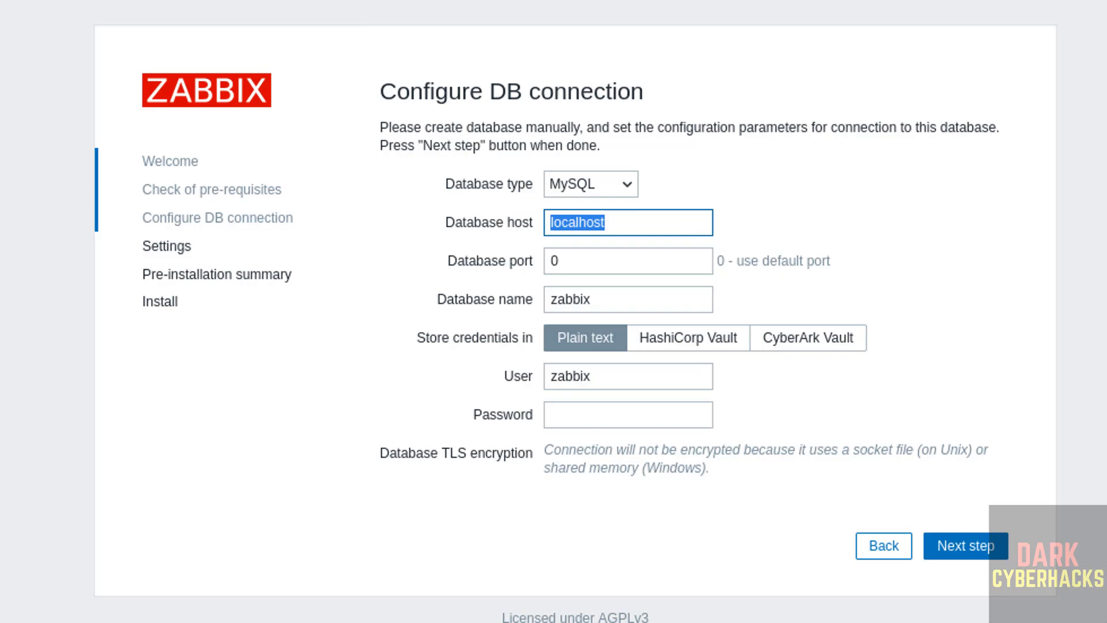
Enter database port 3306 and the password, correcting and resubmitting after the access-denied error
{"action": "left_click", "coordinate": [628, 261]}
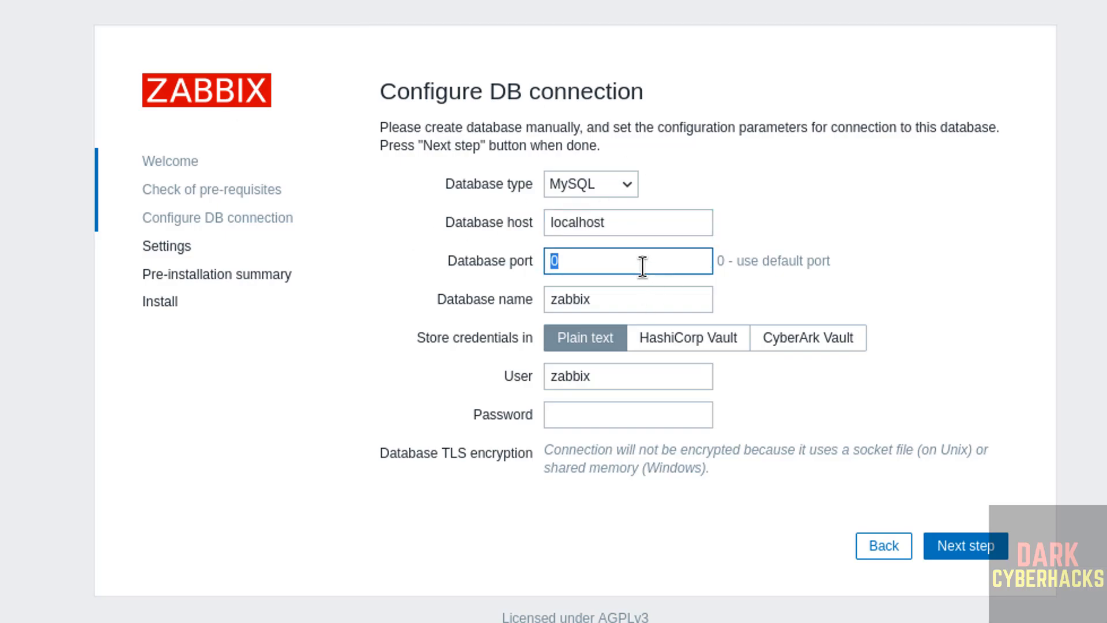
{"action": "type", "text": "3306"}
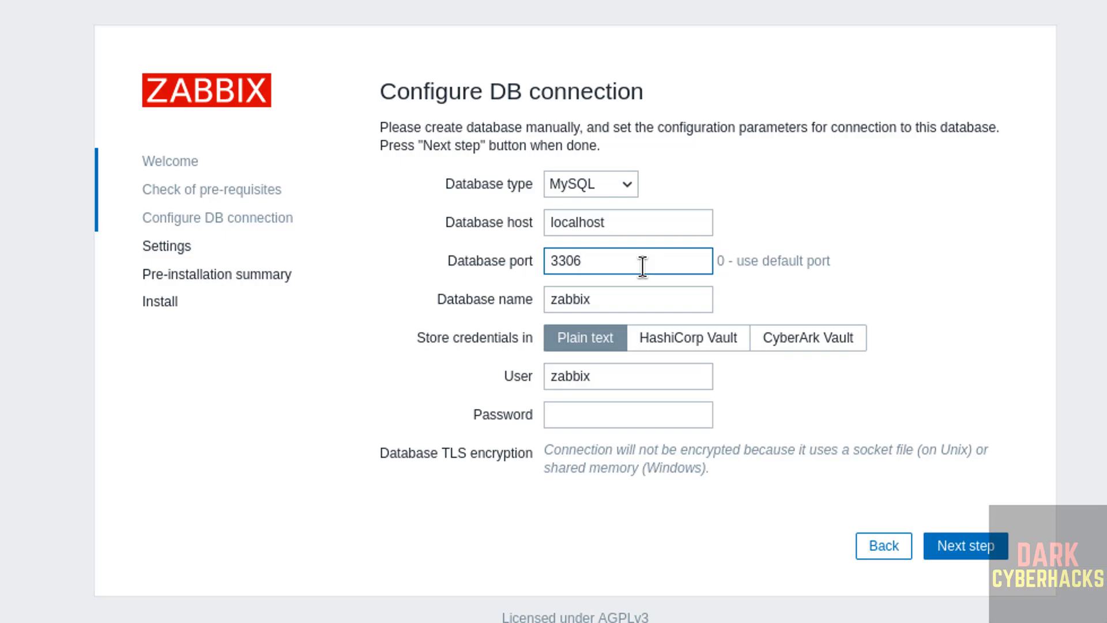
{"action": "double_click", "coordinate": [570, 298]}
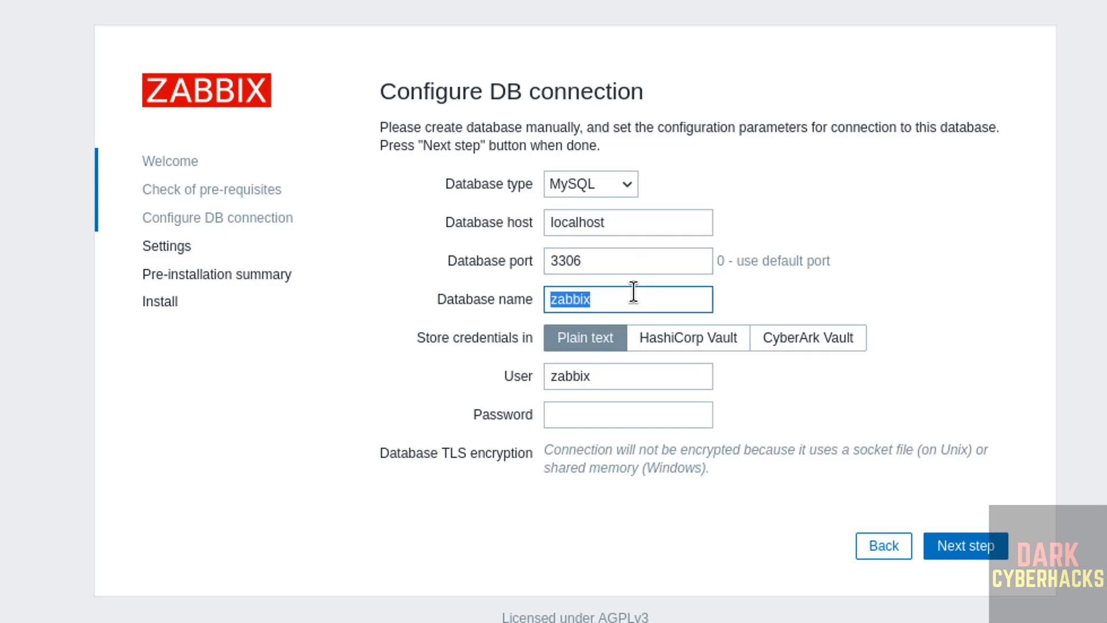
{"action": "left_click", "coordinate": [627, 376]}
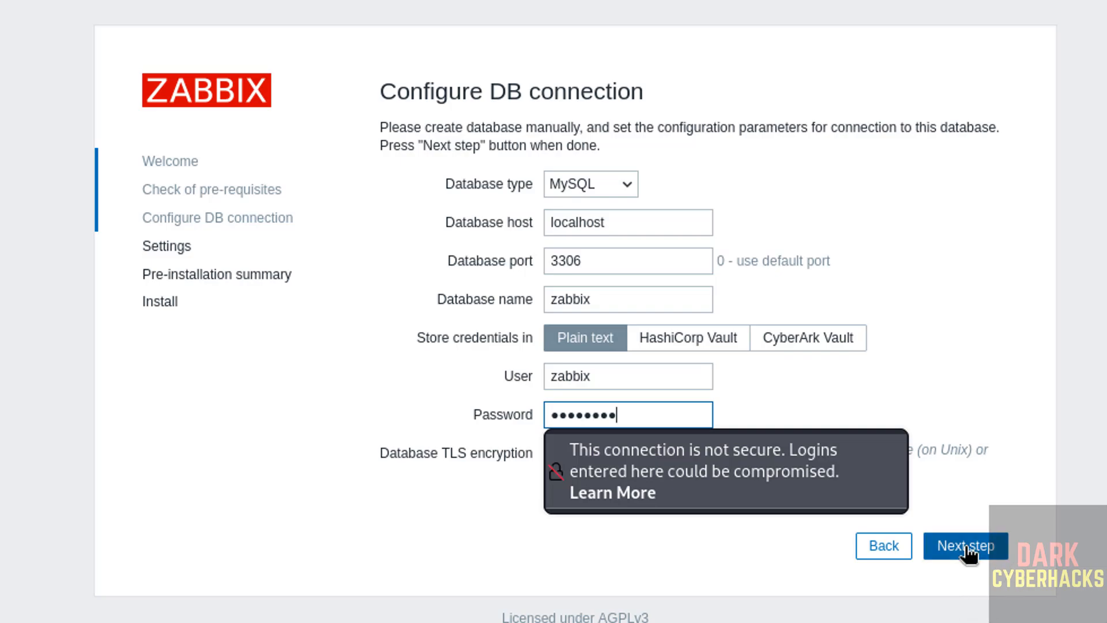
{"action": "left_click", "coordinate": [965, 545]}
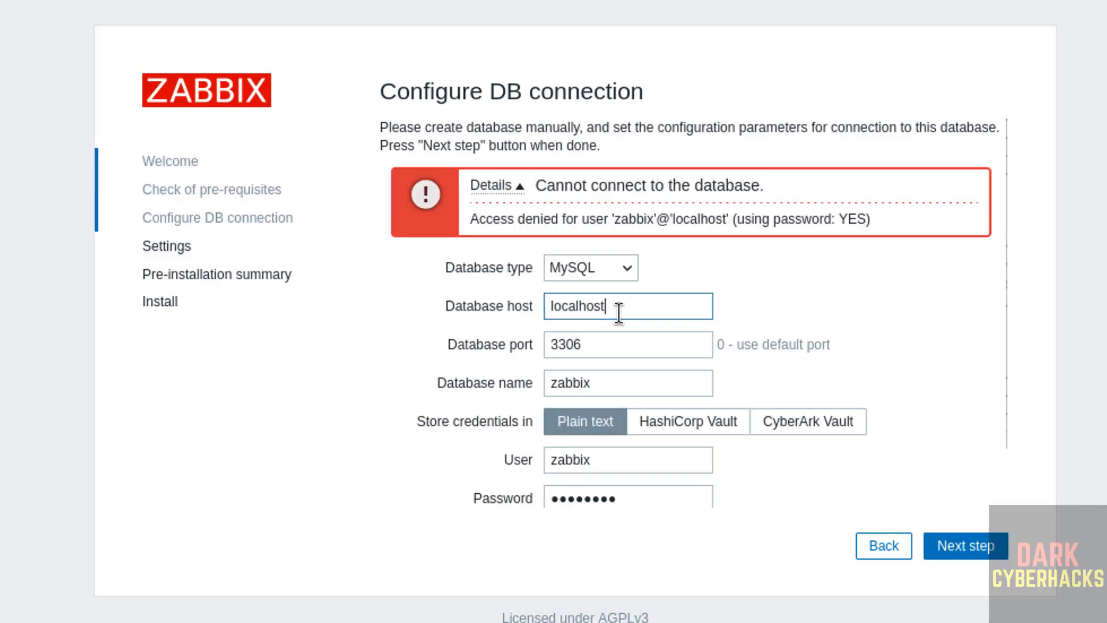
{"action": "left_click", "coordinate": [627, 498]}
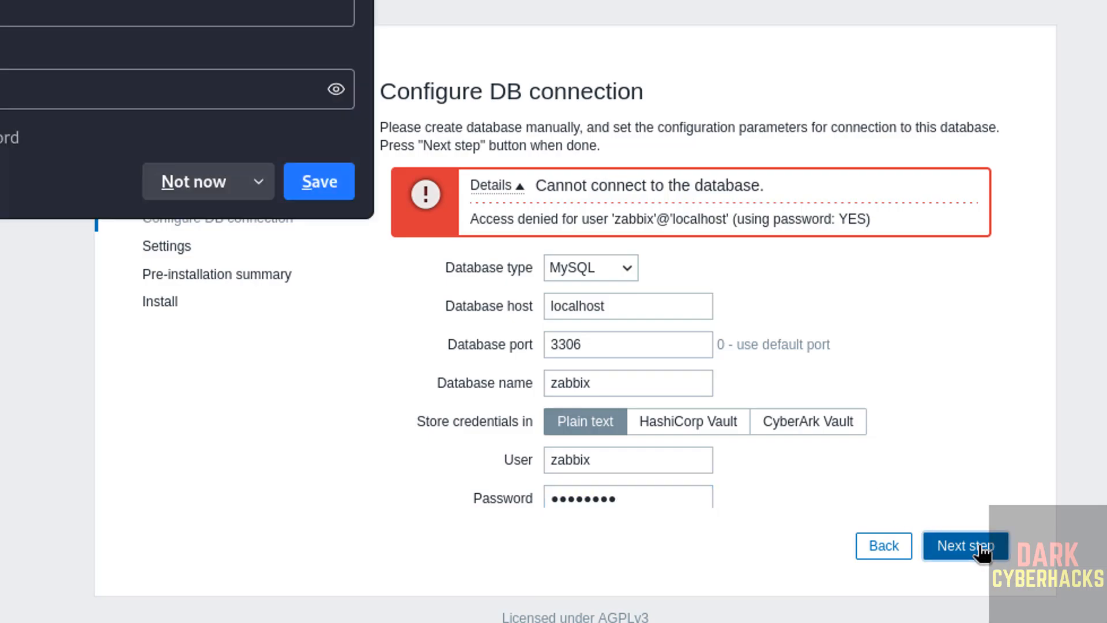
{"action": "left_click", "coordinate": [965, 545]}
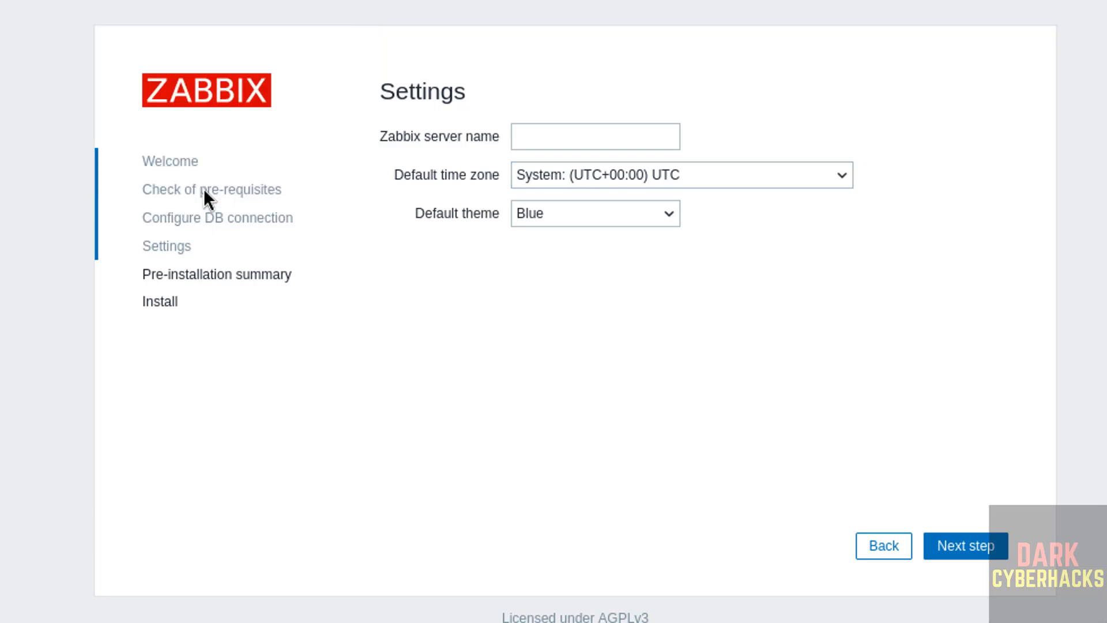
Name the Zabbix server 'localhost'
{"action": "left_click", "coordinate": [594, 136]}
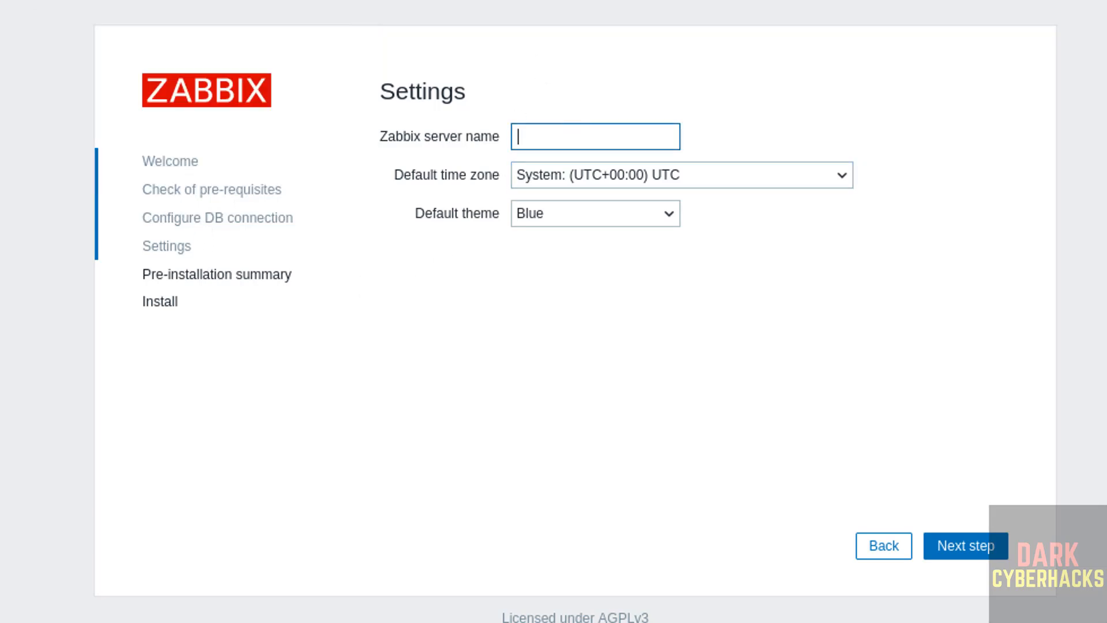
{"action": "mouse_move", "coordinate": [580, 113]}
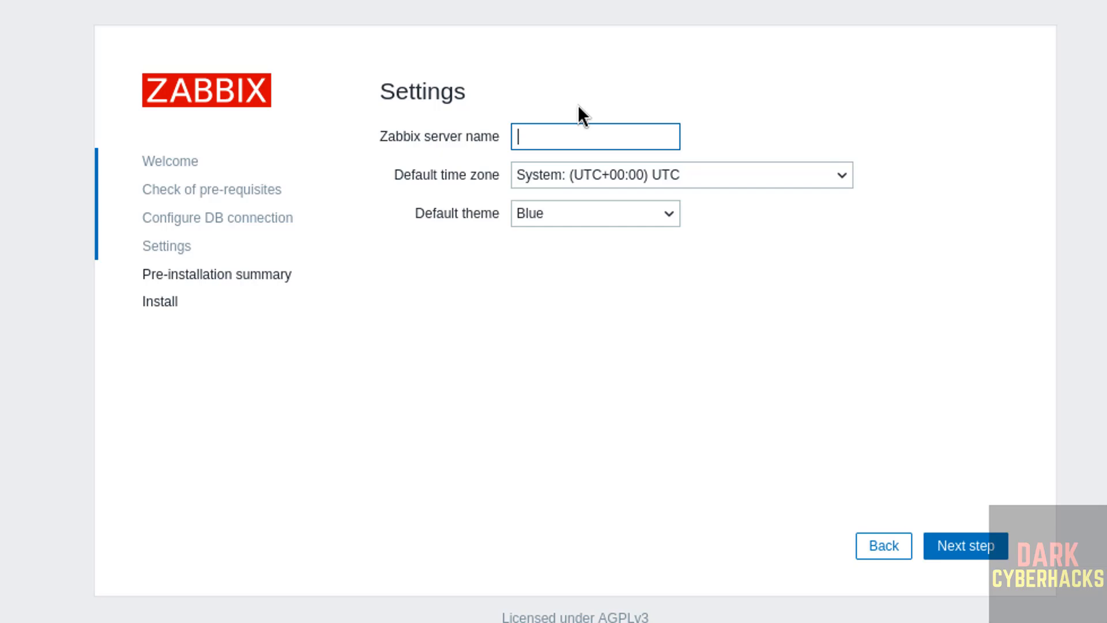
{"action": "type", "text": "local"}
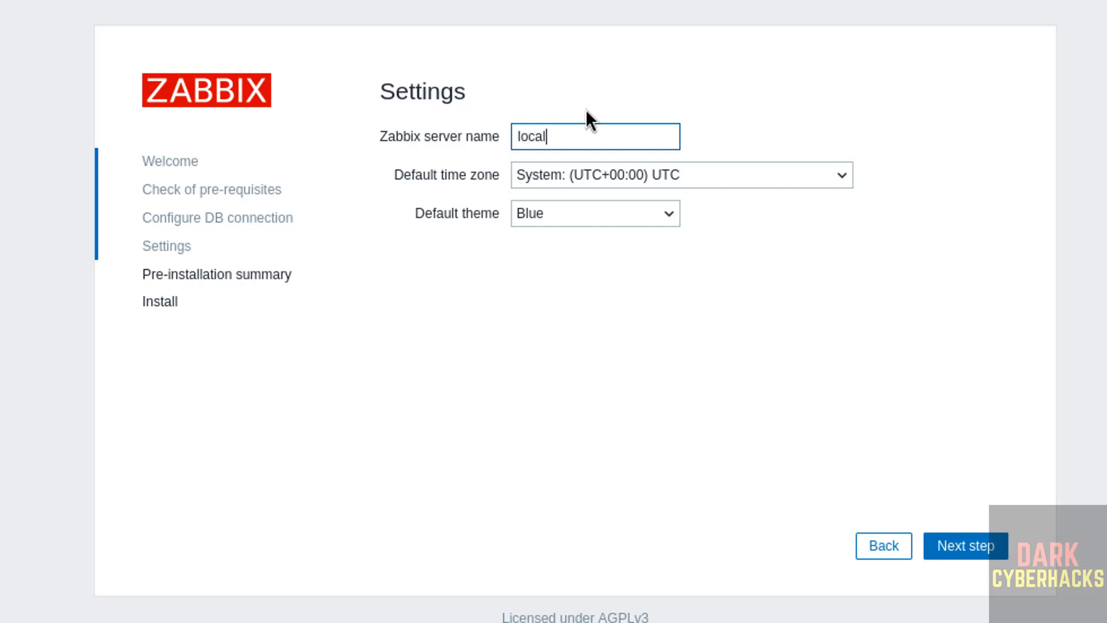
{"action": "type", "text": "host"}
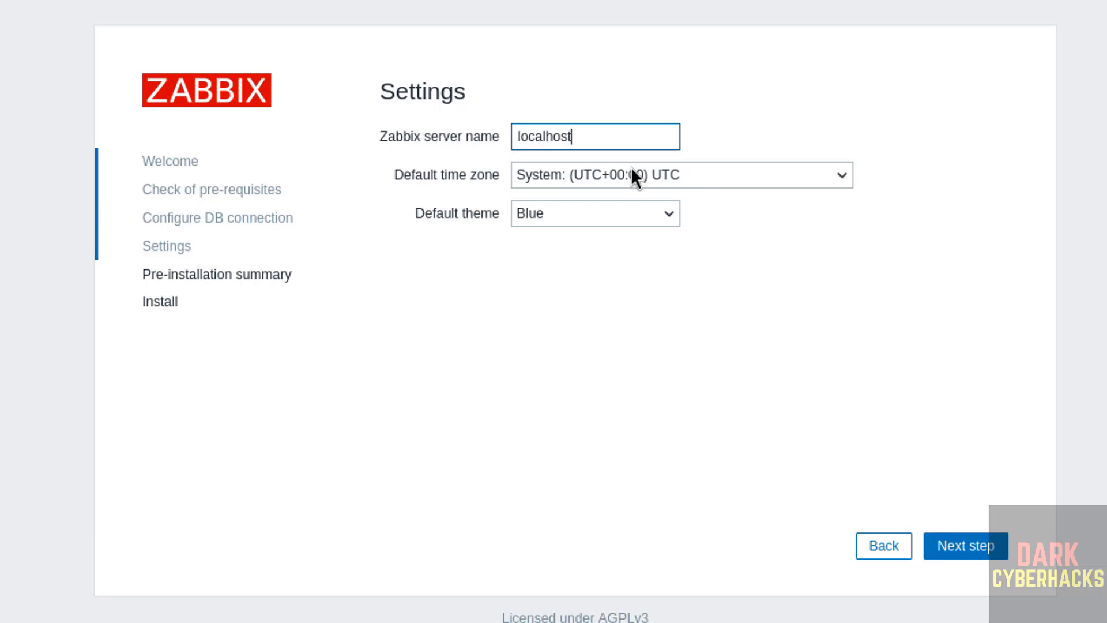
Keep the UTC time zone and Blue theme, then install and finish
{"action": "left_click", "coordinate": [680, 176]}
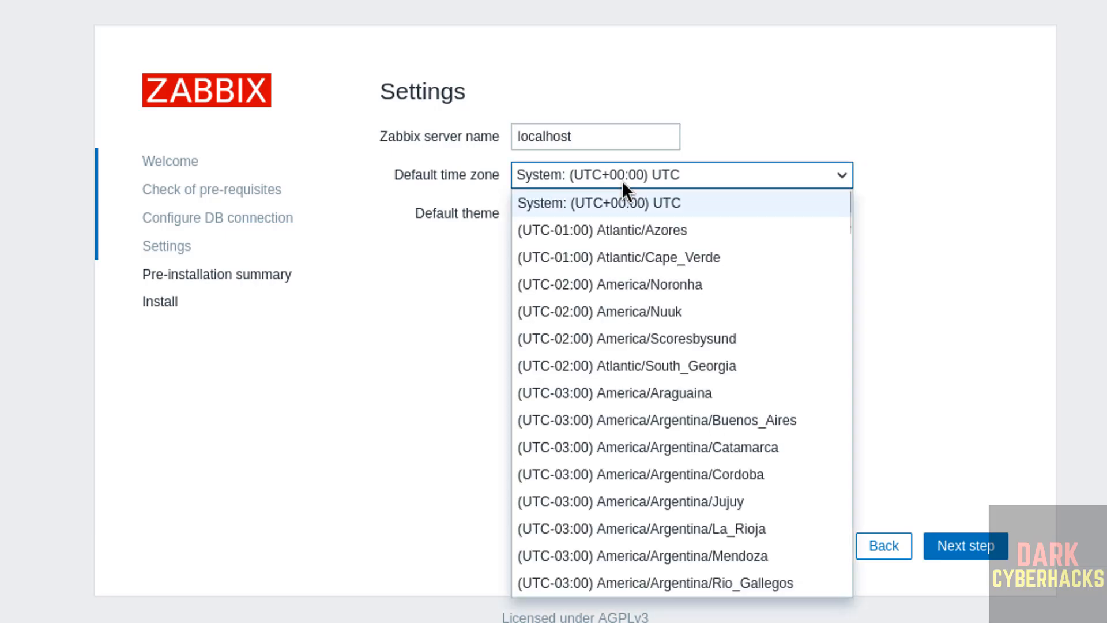
{"action": "left_click", "coordinate": [597, 204]}
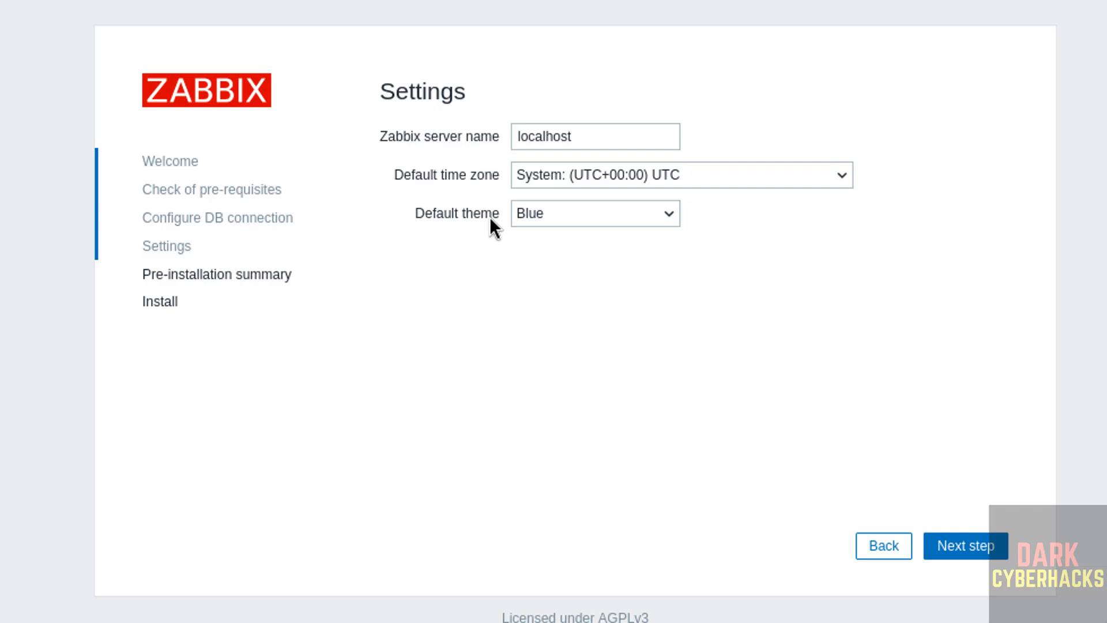
{"action": "left_click", "coordinate": [594, 214]}
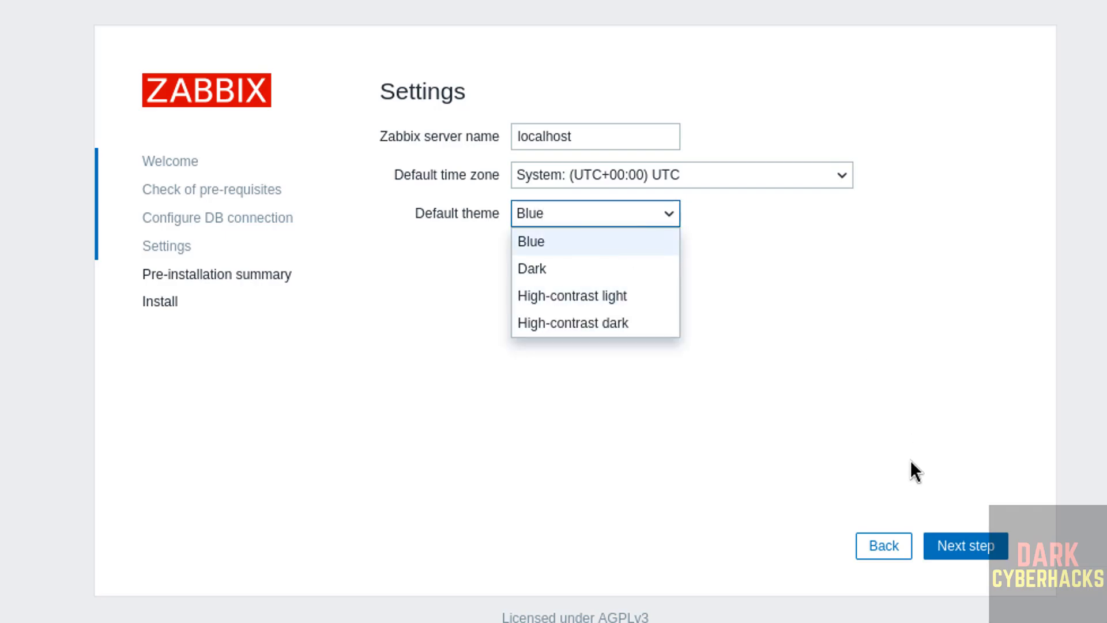
{"action": "left_click", "coordinate": [964, 545]}
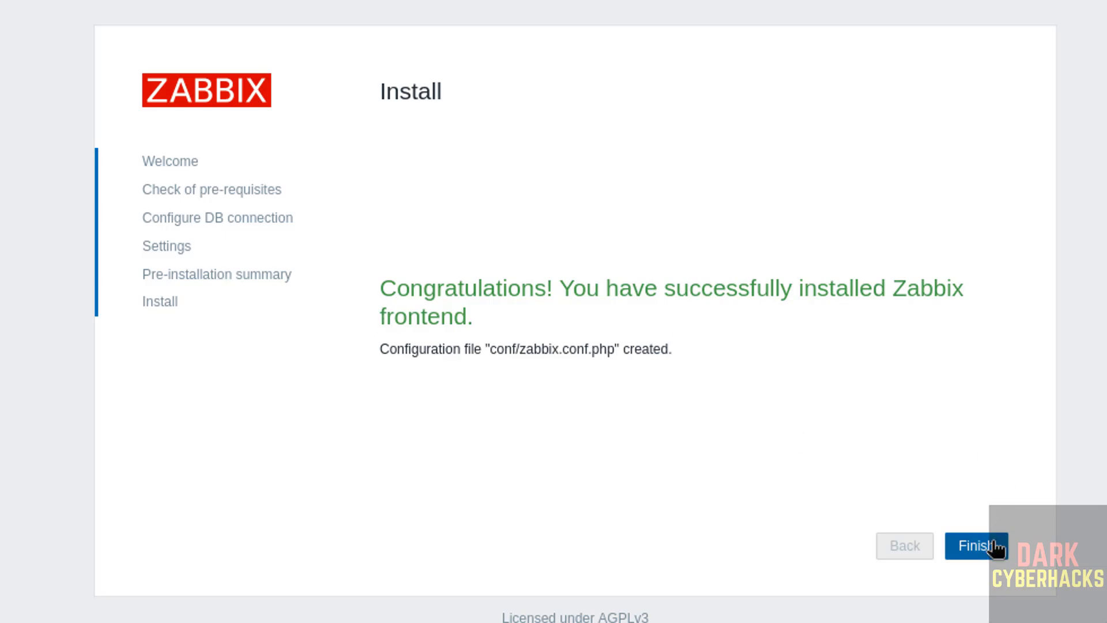
{"action": "left_click", "coordinate": [975, 545]}
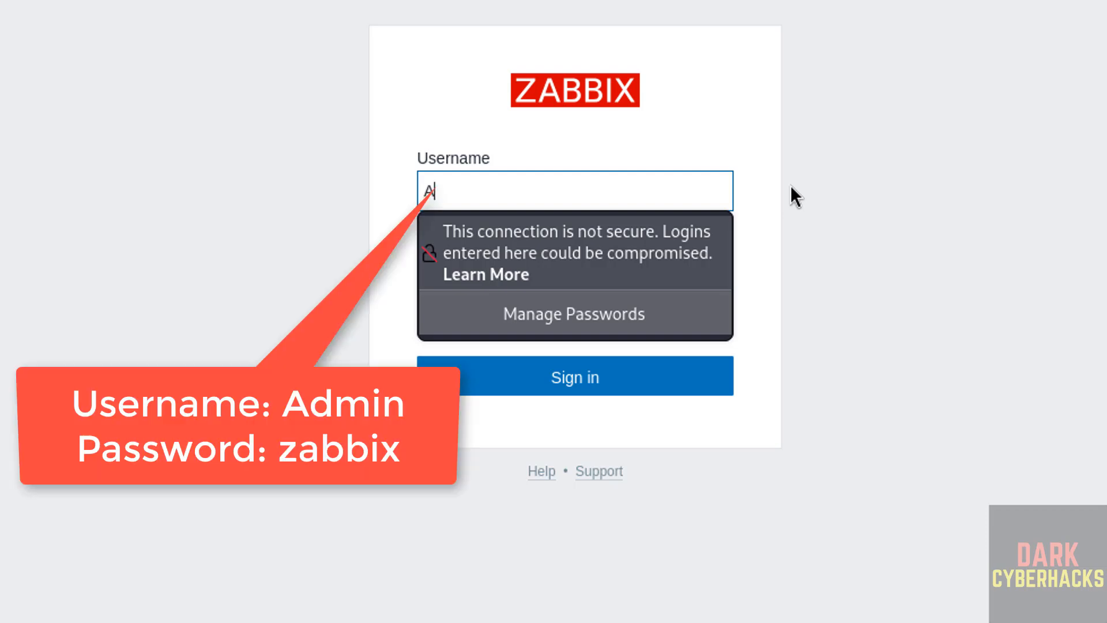
{"action": "type", "text": "dmin"}
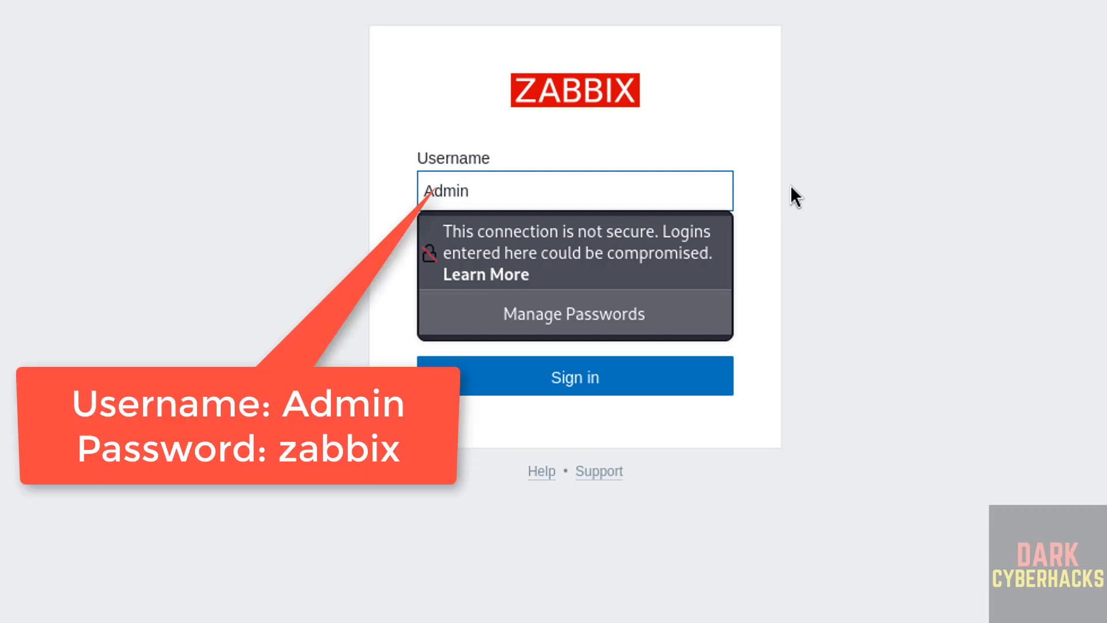
{"action": "left_click", "coordinate": [575, 271]}
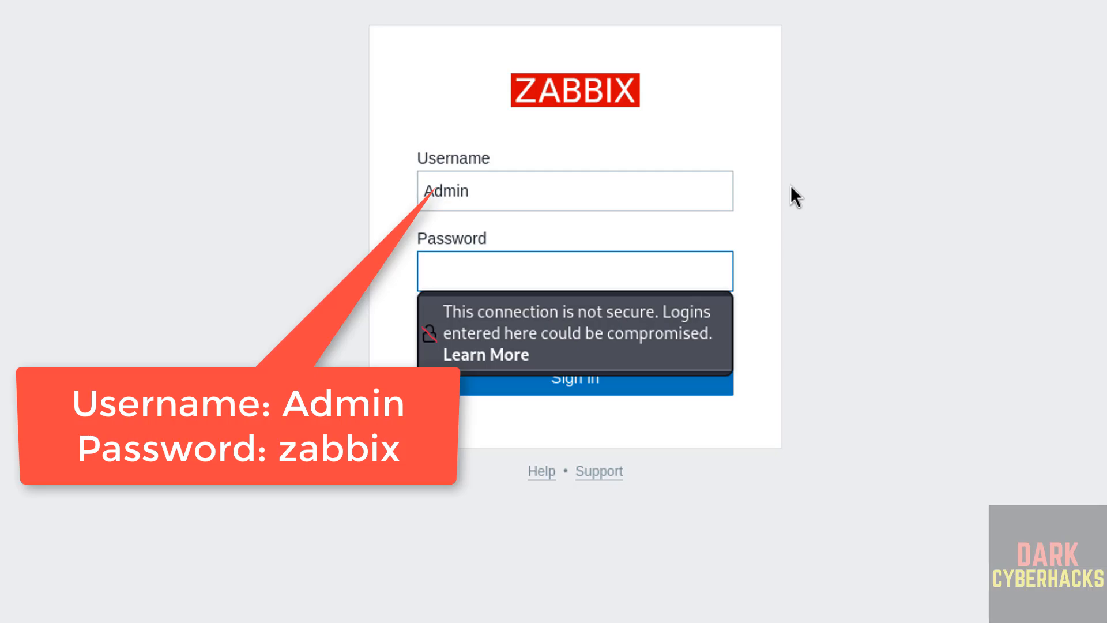
{"action": "type", "text": "zab"}
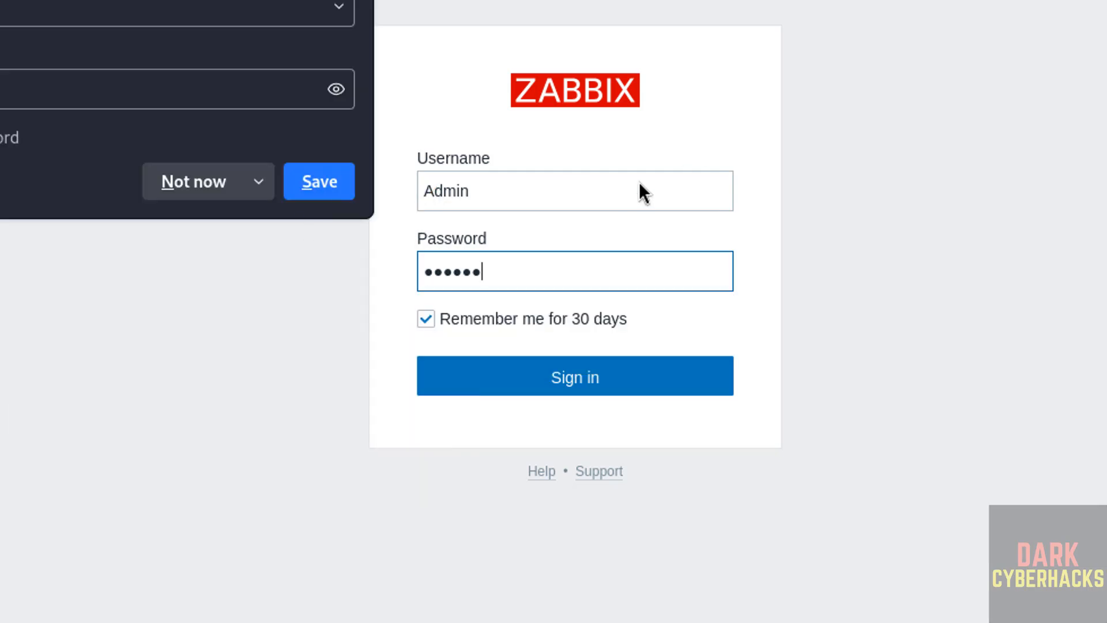
{"action": "left_click", "coordinate": [575, 375]}
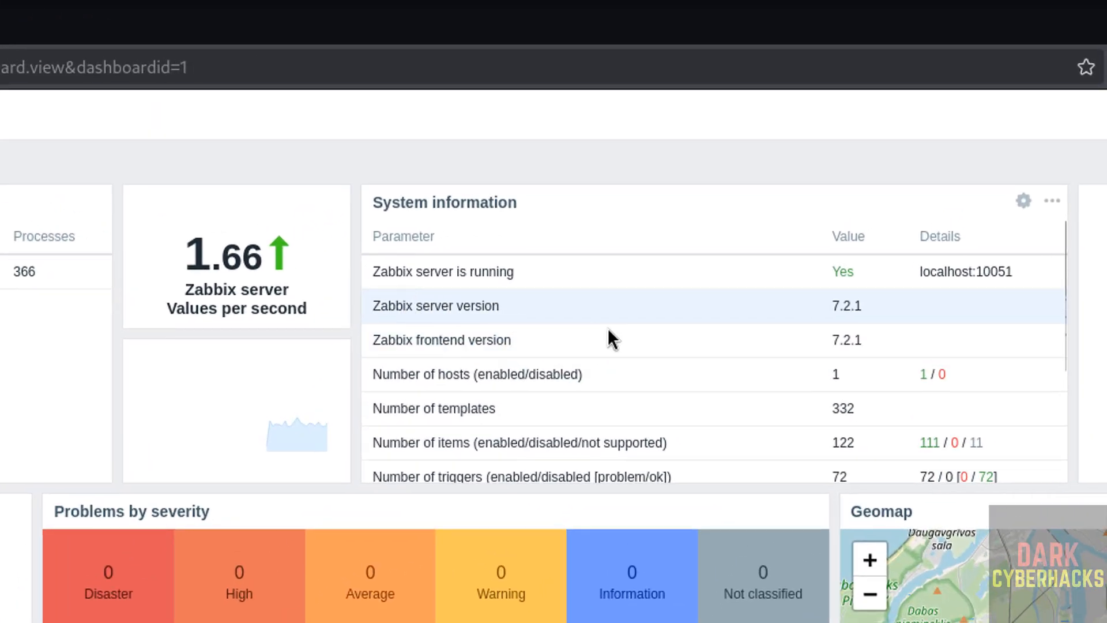
{"action": "mouse_move", "coordinate": [452, 343]}
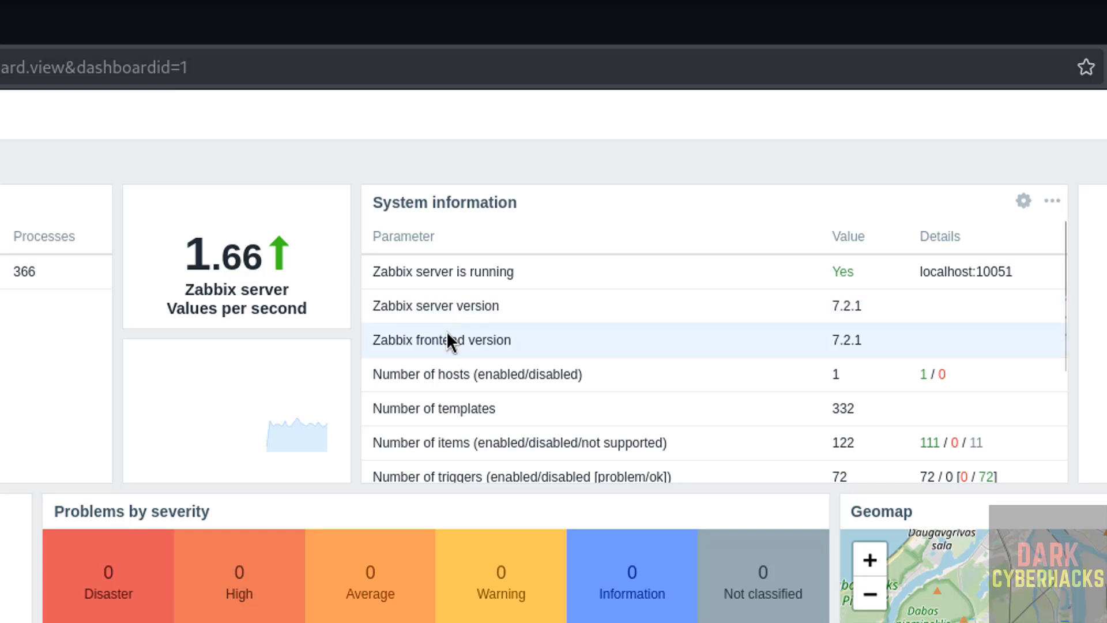
{"action": "mouse_move", "coordinate": [452, 346]}
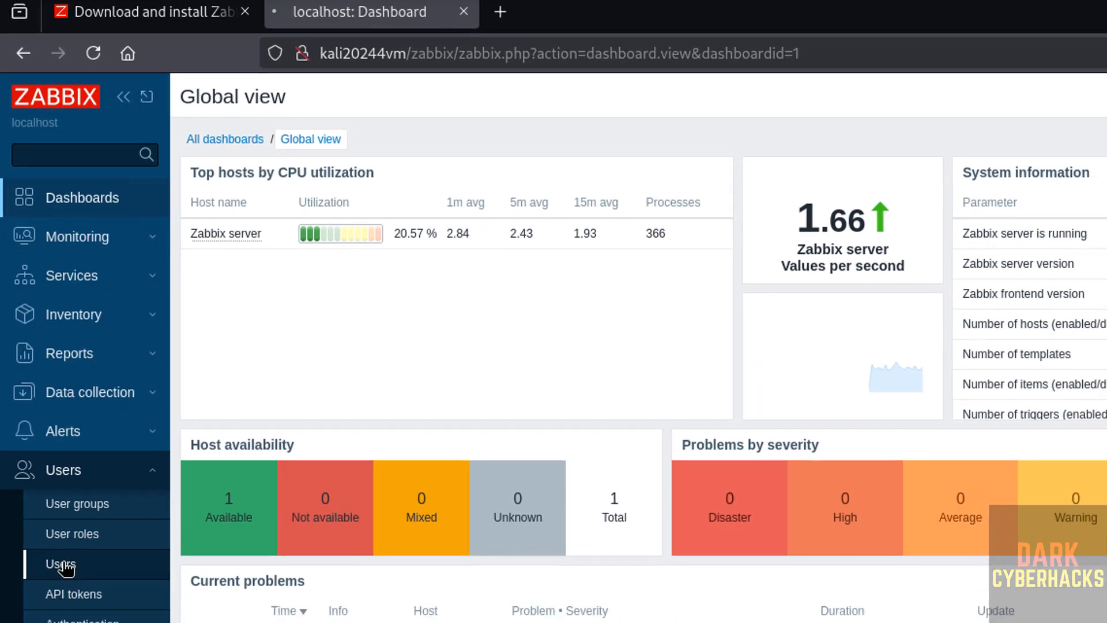
Go to Users > Users and open the Admin (Zabbix Administrator) edit form
{"action": "left_click", "coordinate": [59, 563]}
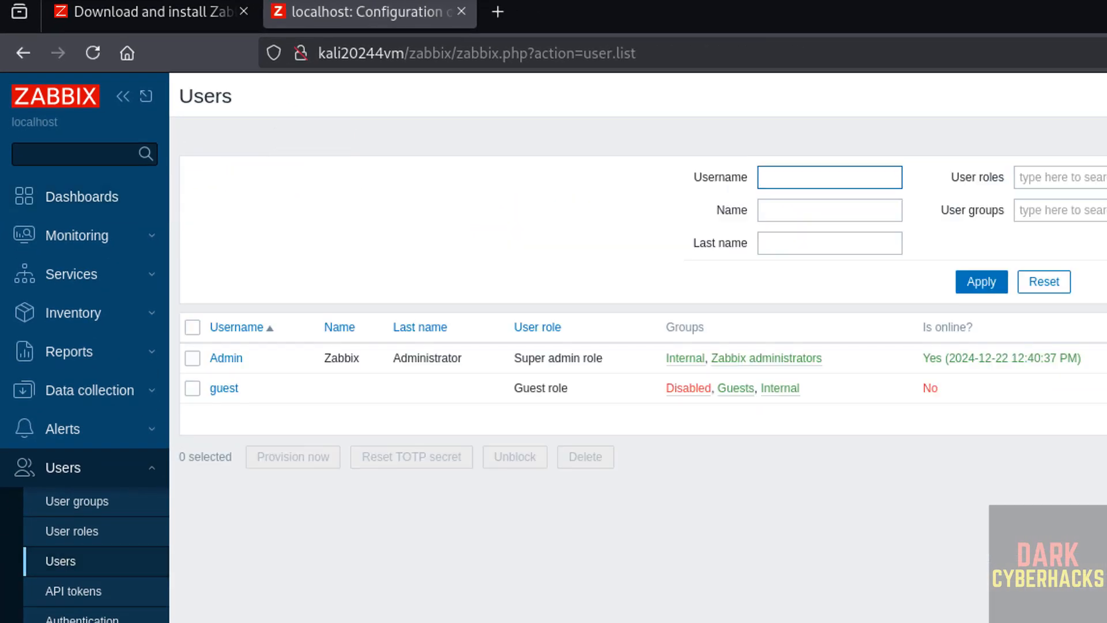
{"action": "mouse_move", "coordinate": [226, 359]}
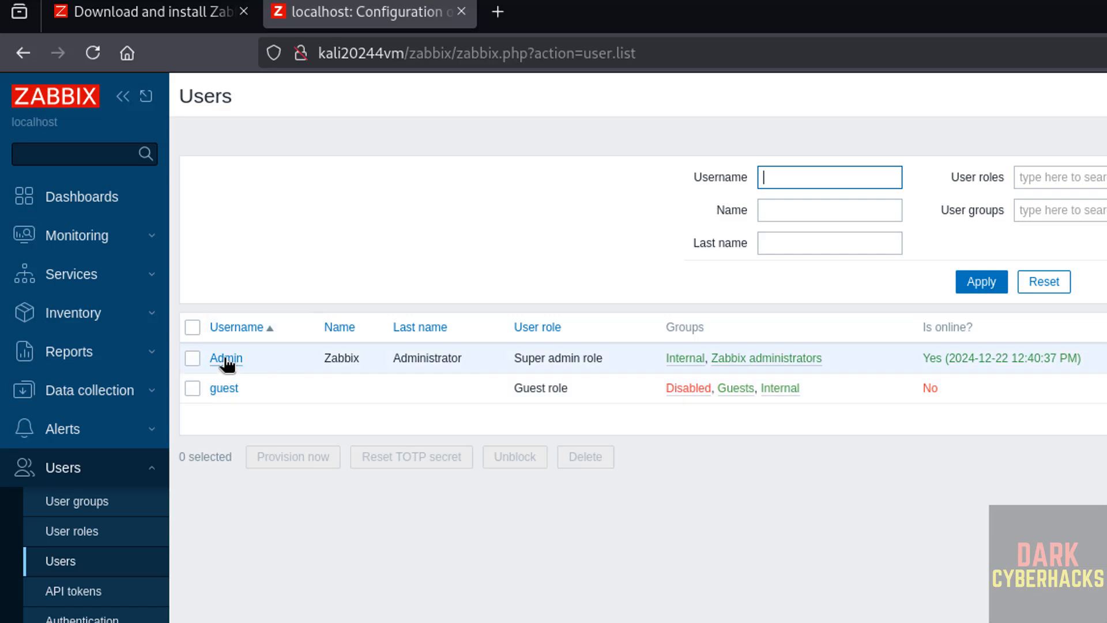
{"action": "left_click", "coordinate": [224, 358]}
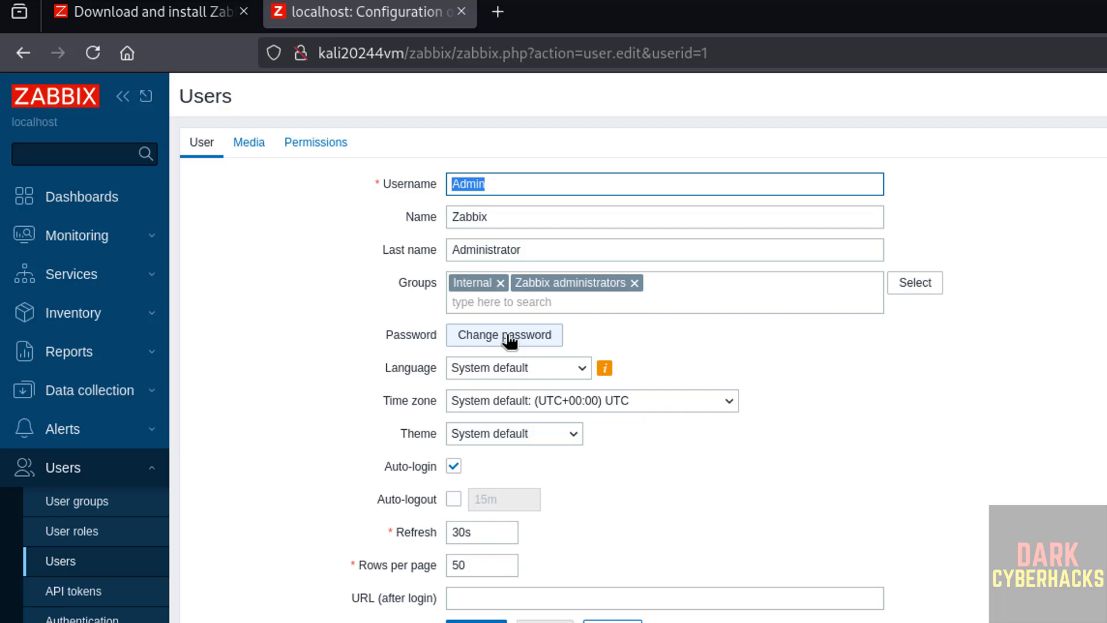
{"action": "mouse_move", "coordinate": [492, 185]}
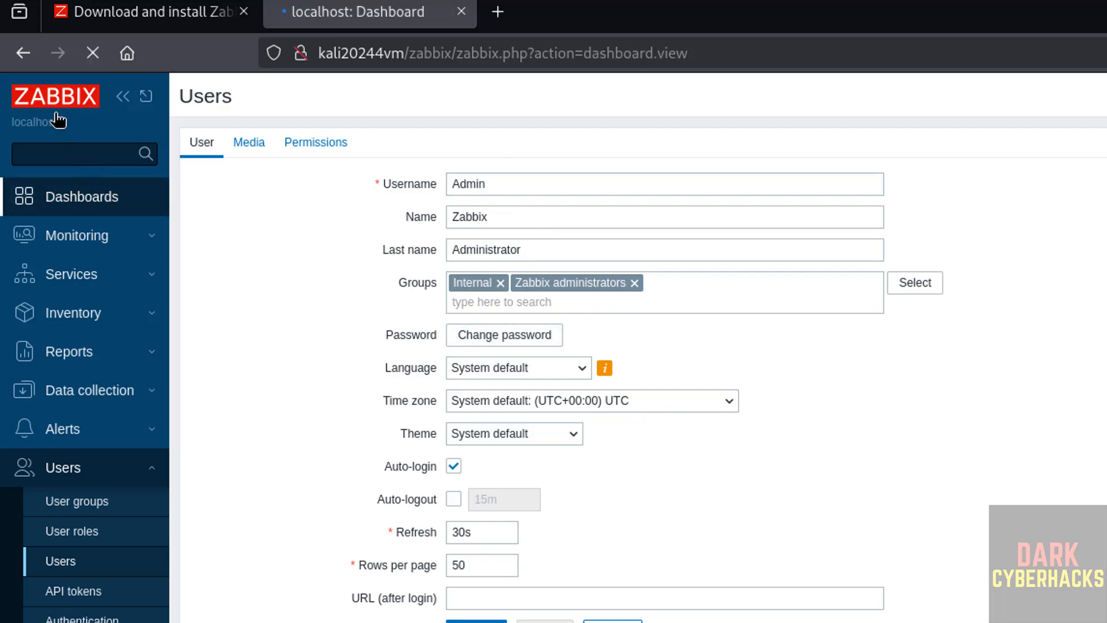
Return to the Global view dashboard and expand the Monitoring menu
{"action": "left_click", "coordinate": [83, 196]}
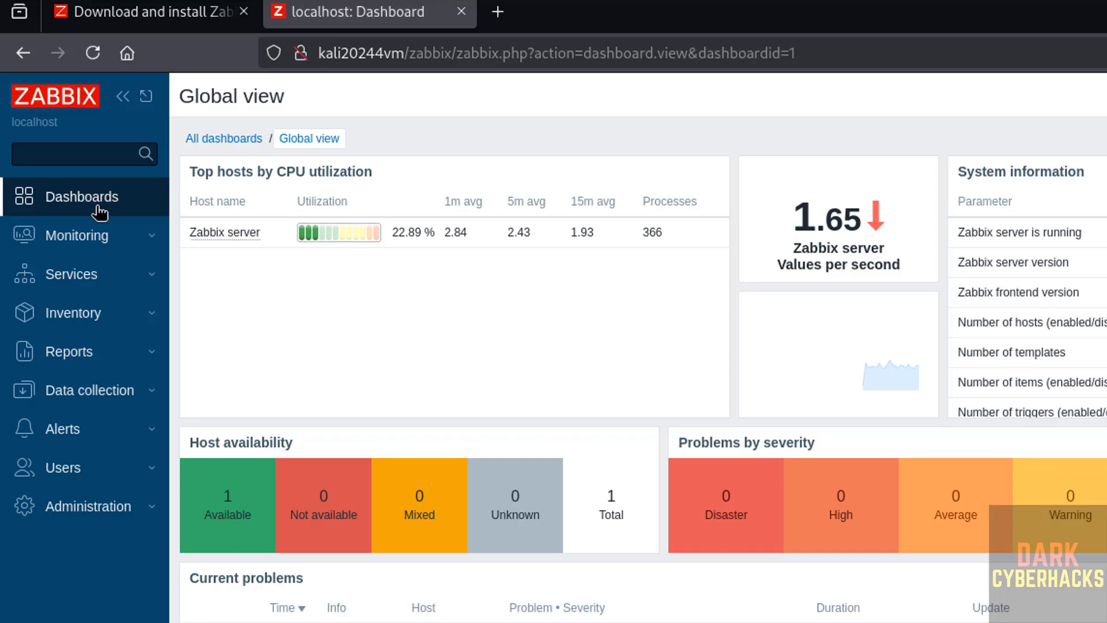
{"action": "mouse_move", "coordinate": [78, 235]}
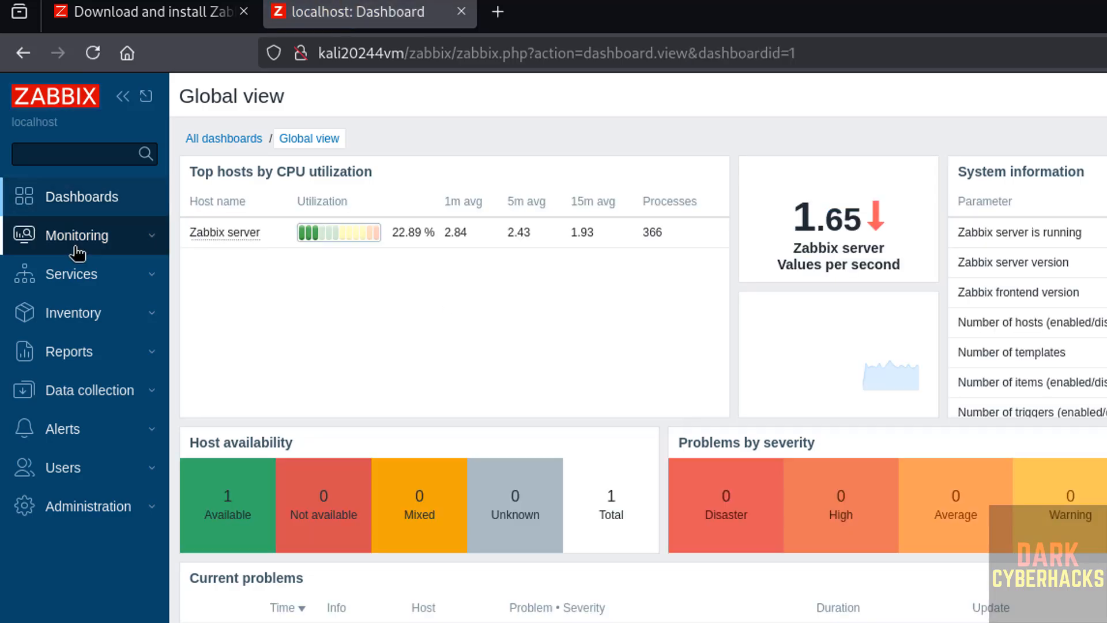
{"action": "left_click", "coordinate": [76, 235]}
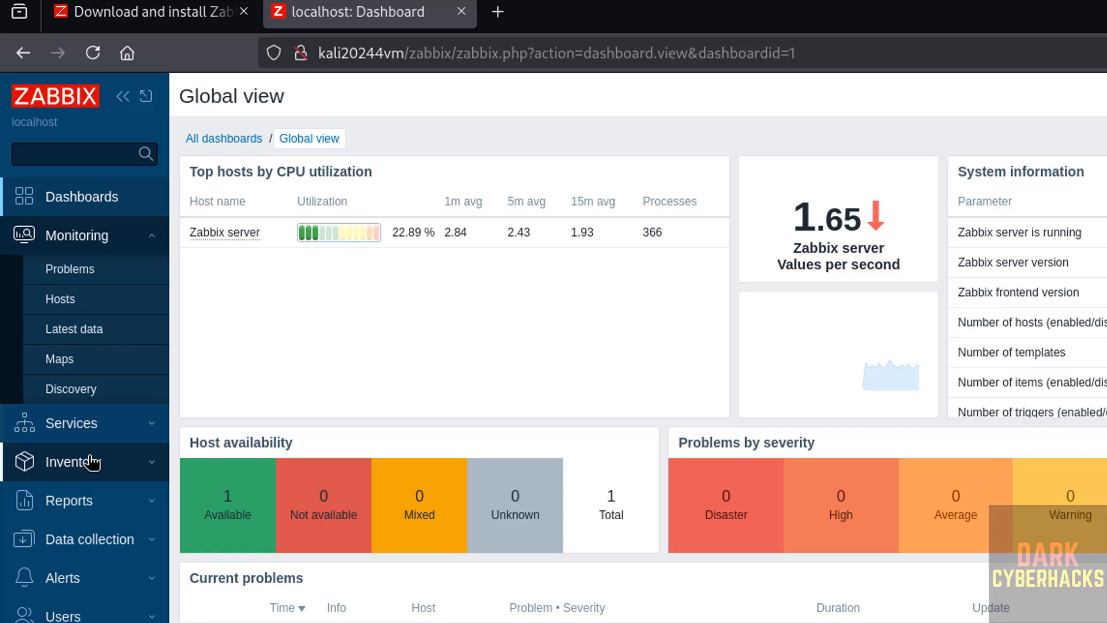